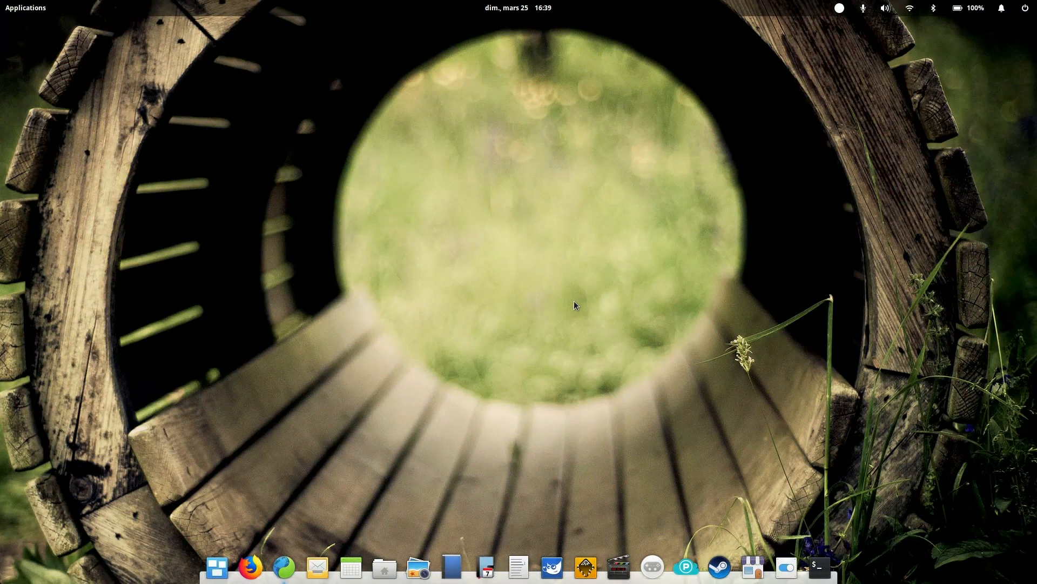
mouse_move(453, 206)
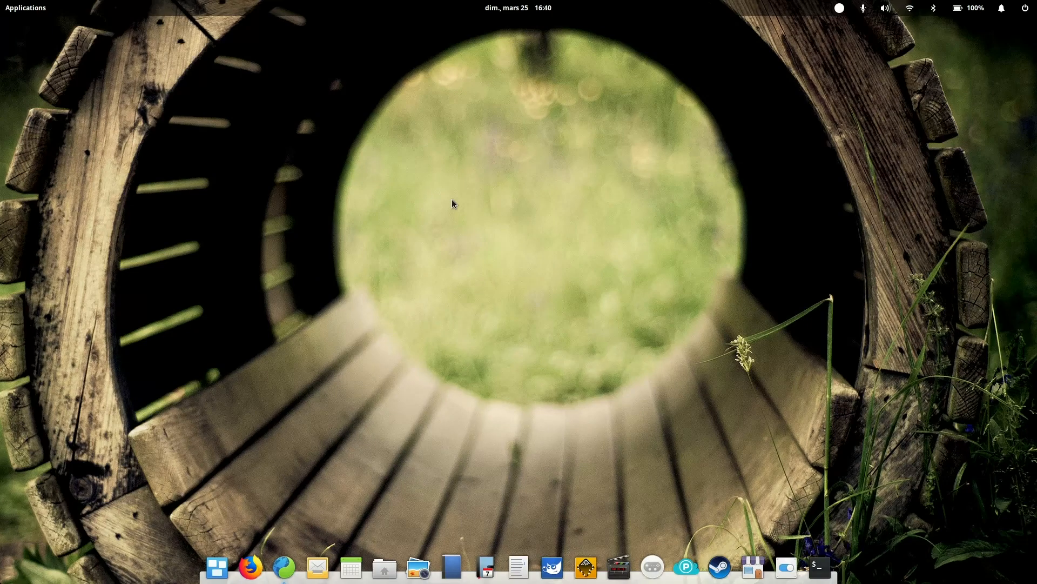
mouse_move(470, 221)
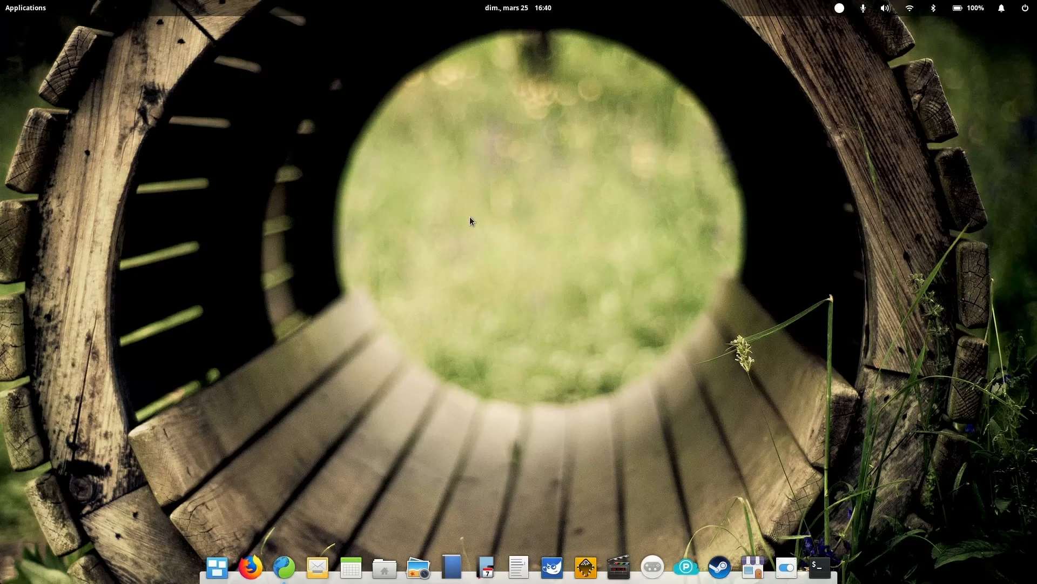
mouse_move(477, 249)
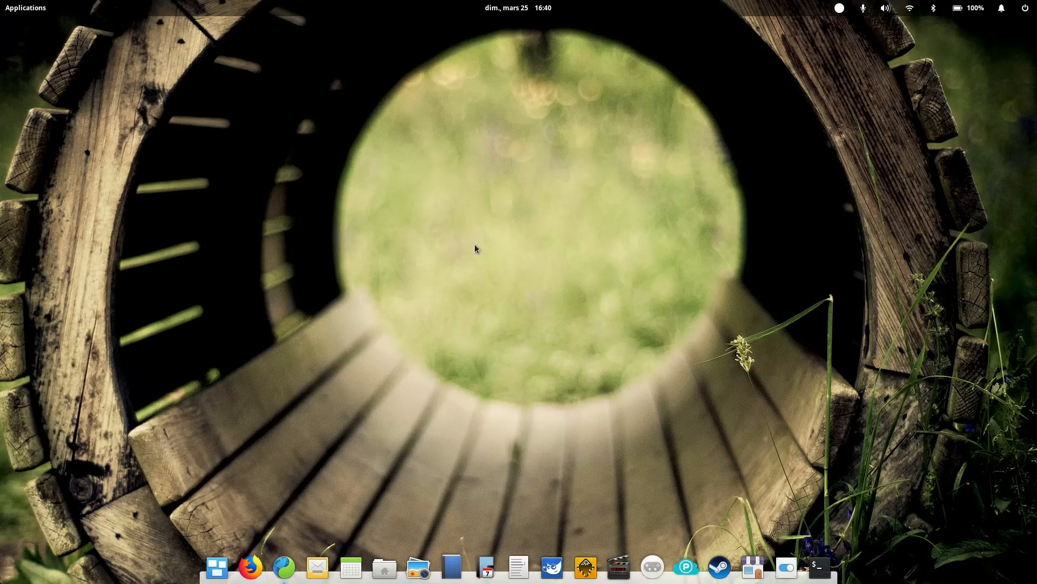
mouse_move(390, 273)
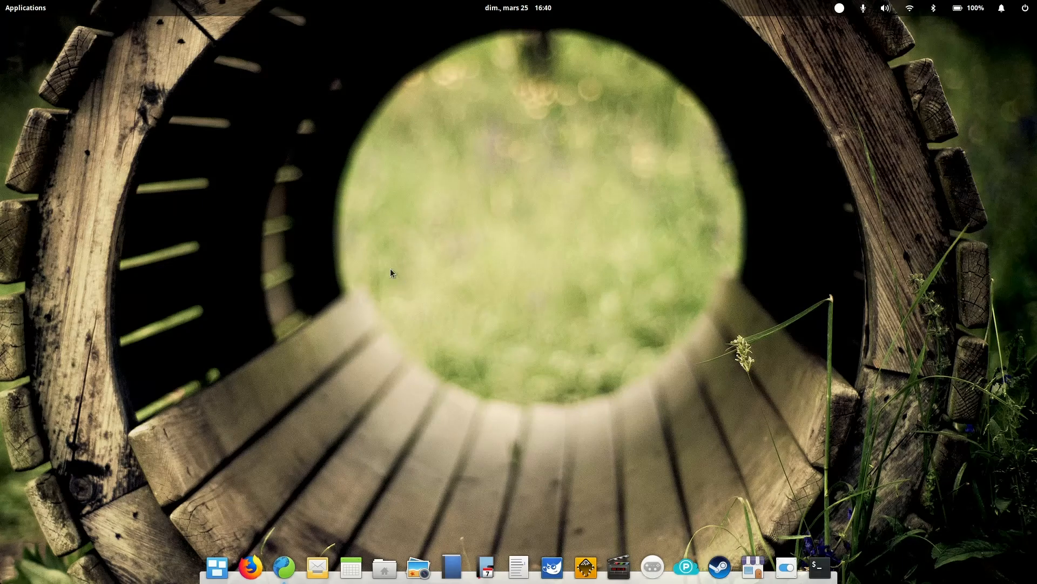
Reopen GNOME Web, open the 'Epiphany web browser - GNOME Web' wiki result, and download its flatpakref
click(25, 7)
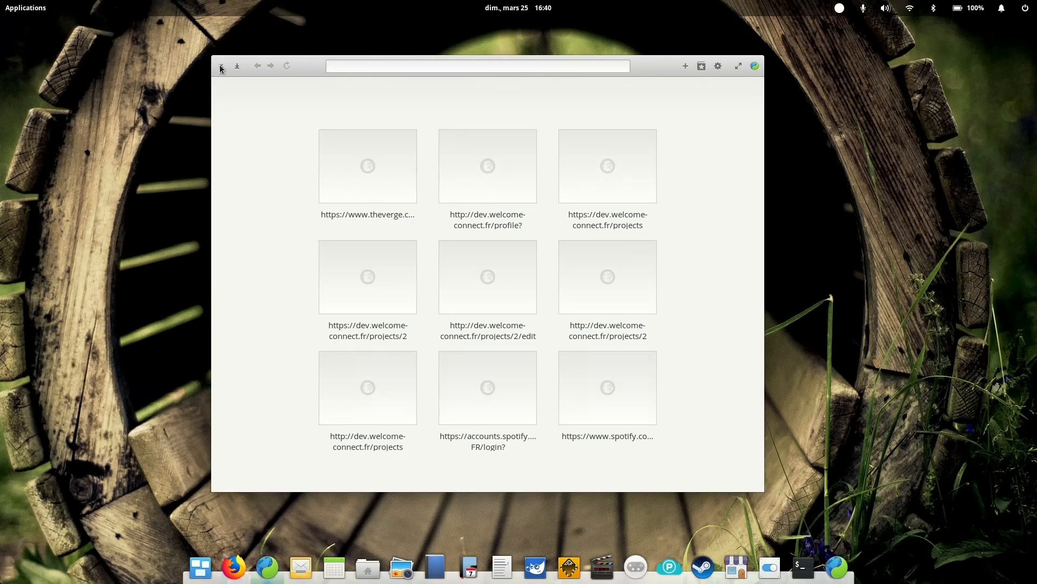
click(221, 65)
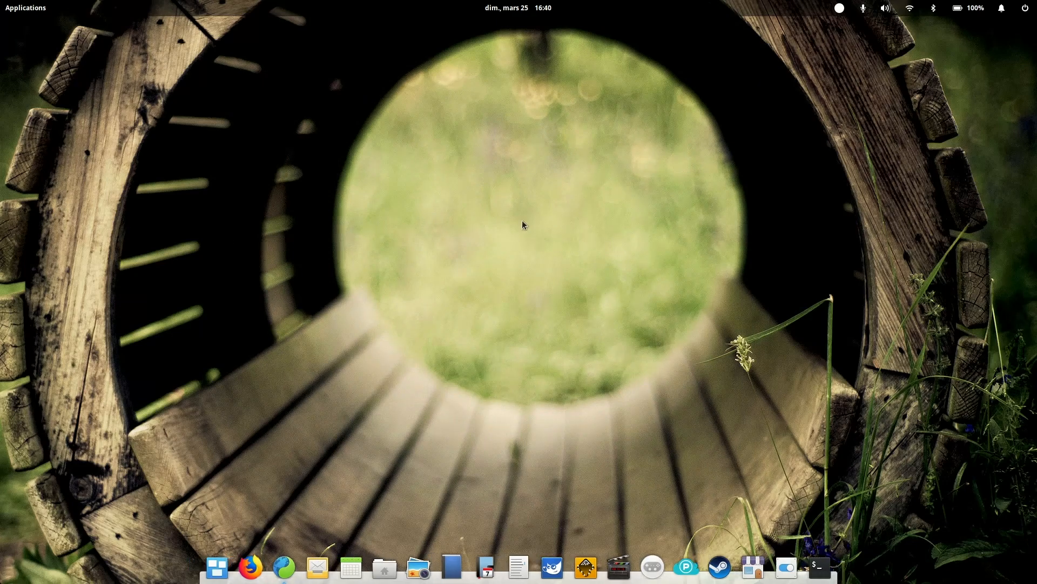
mouse_move(513, 218)
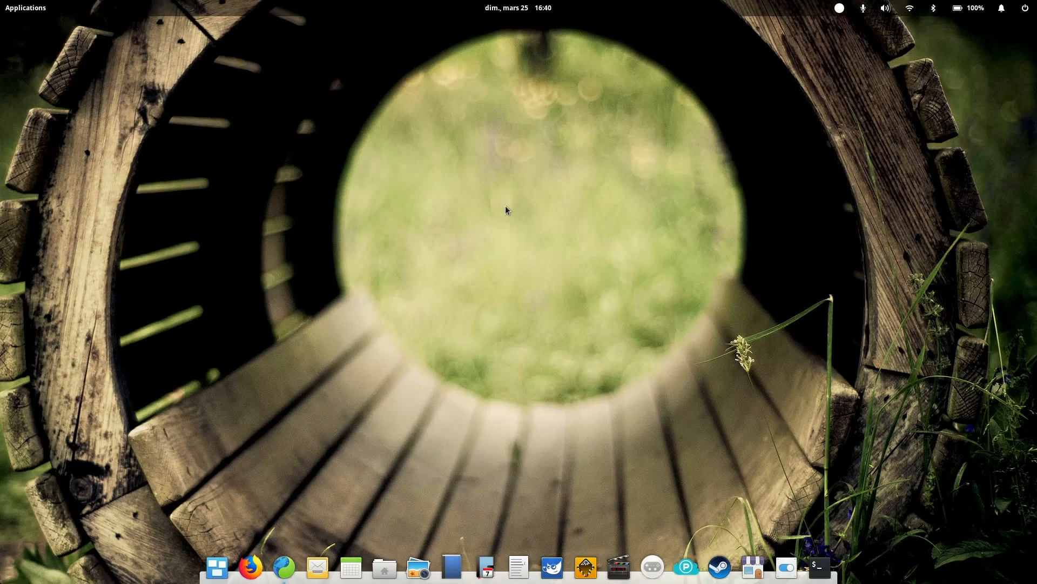
mouse_move(536, 254)
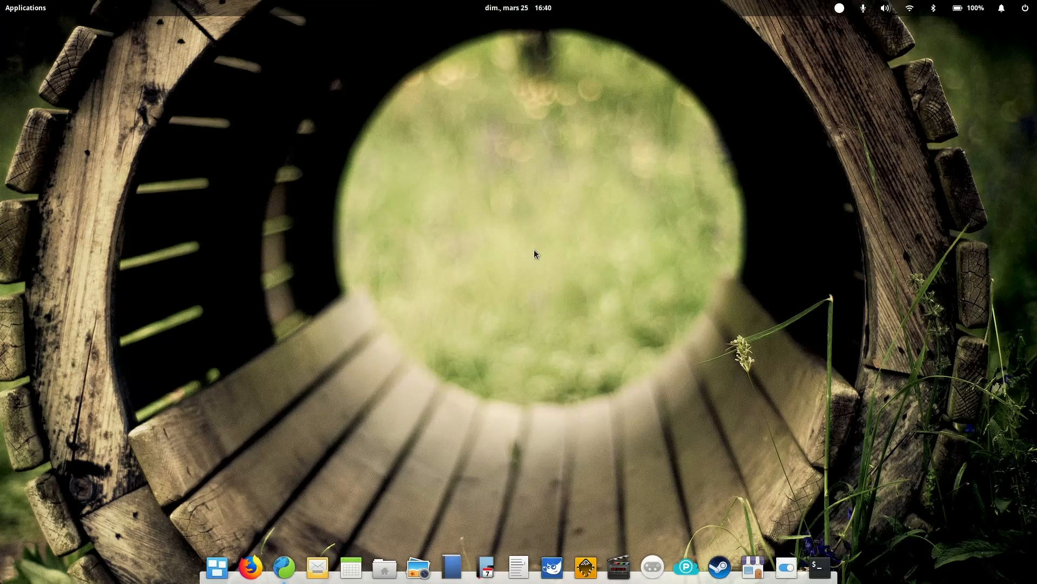
mouse_move(579, 298)
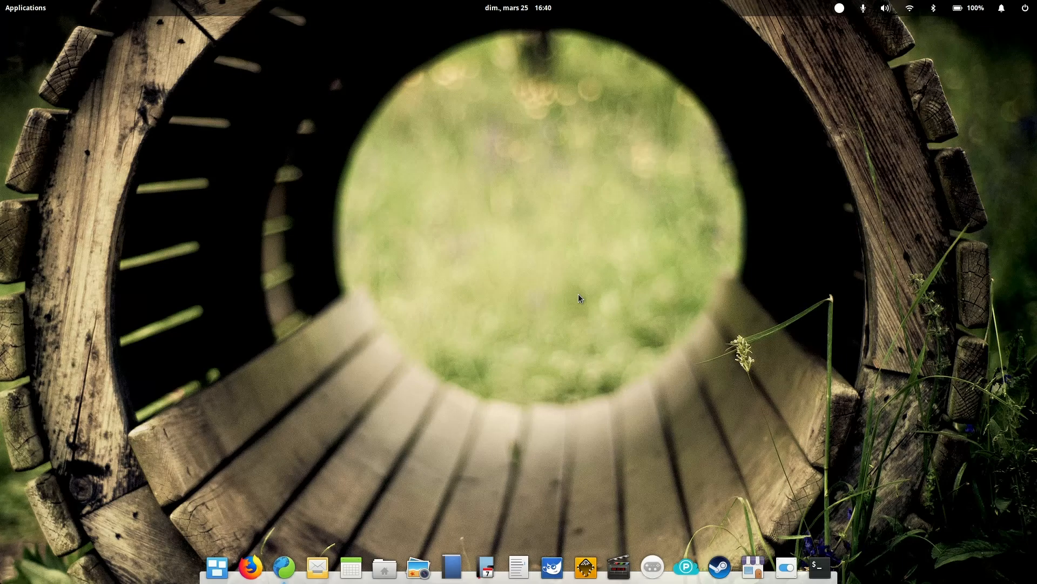
mouse_move(524, 294)
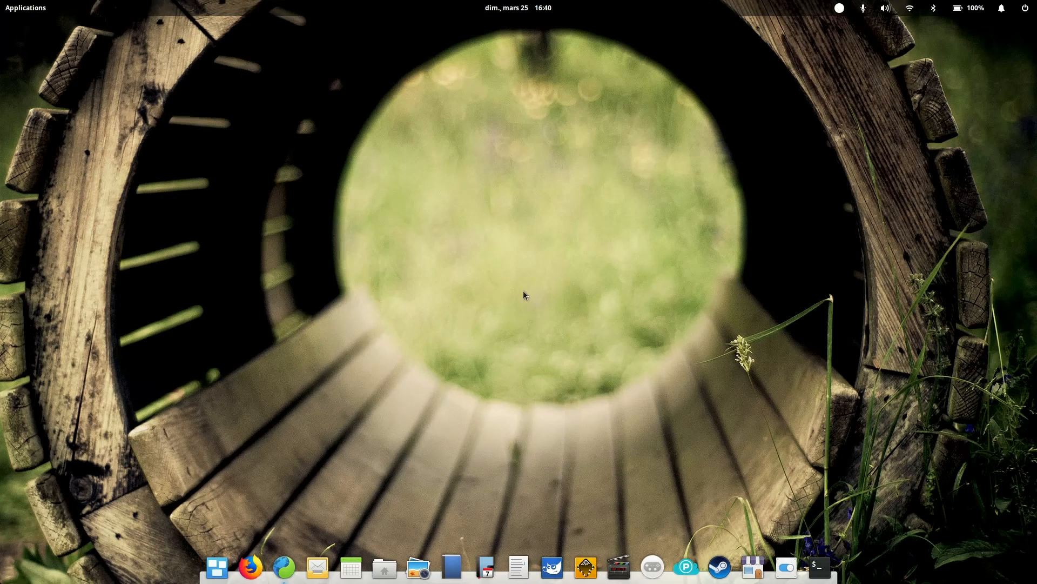
click(285, 566)
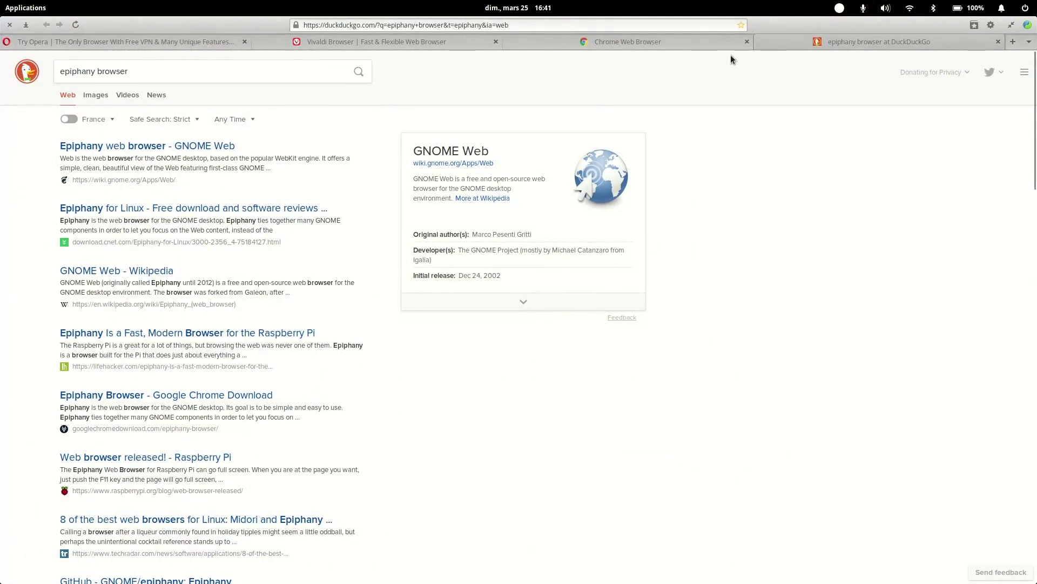
mouse_move(256, 62)
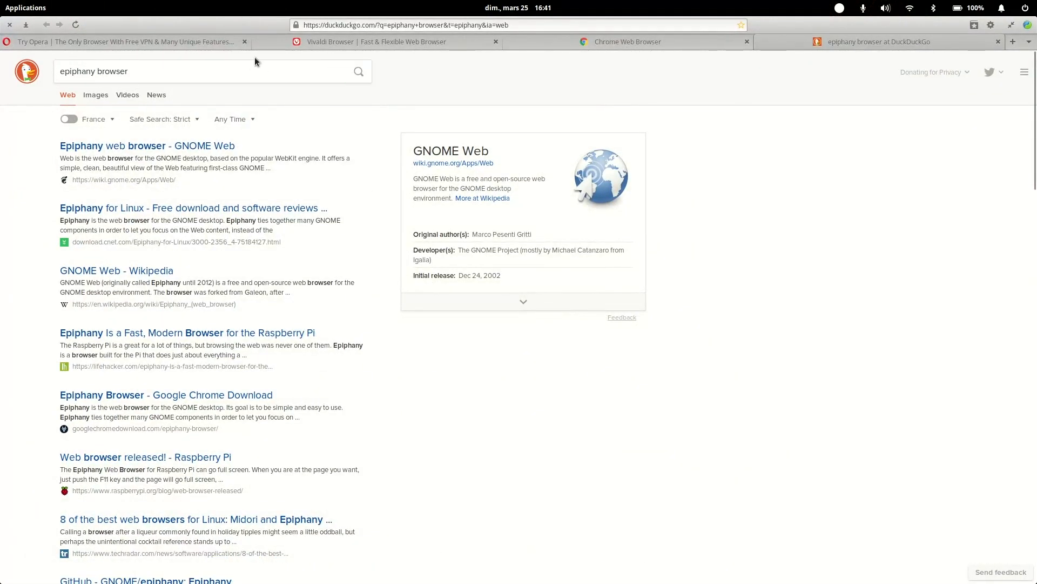
mouse_move(485, 141)
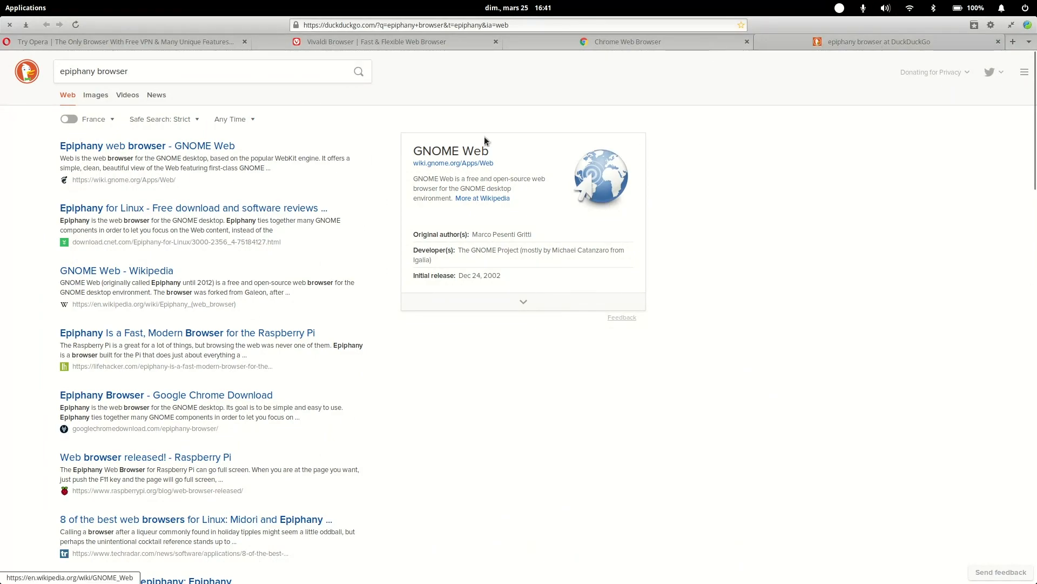
mouse_move(938, 54)
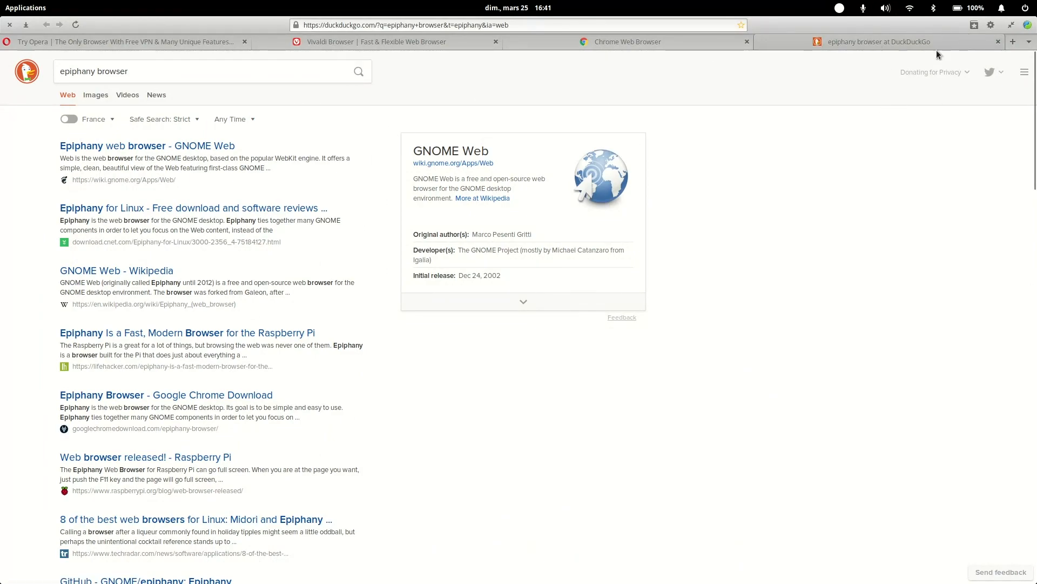
mouse_move(147, 146)
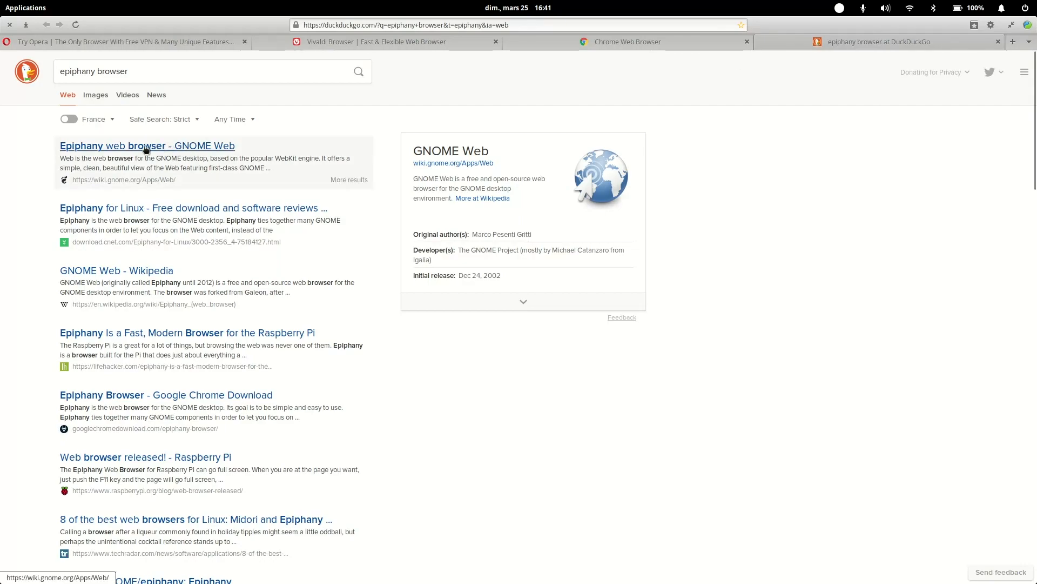
click(147, 145)
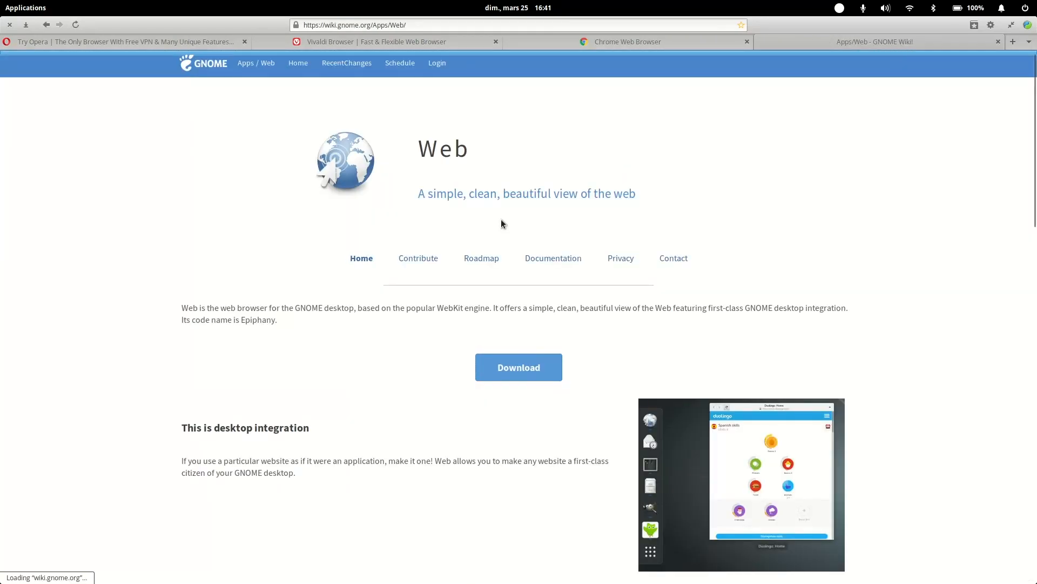
click(518, 368)
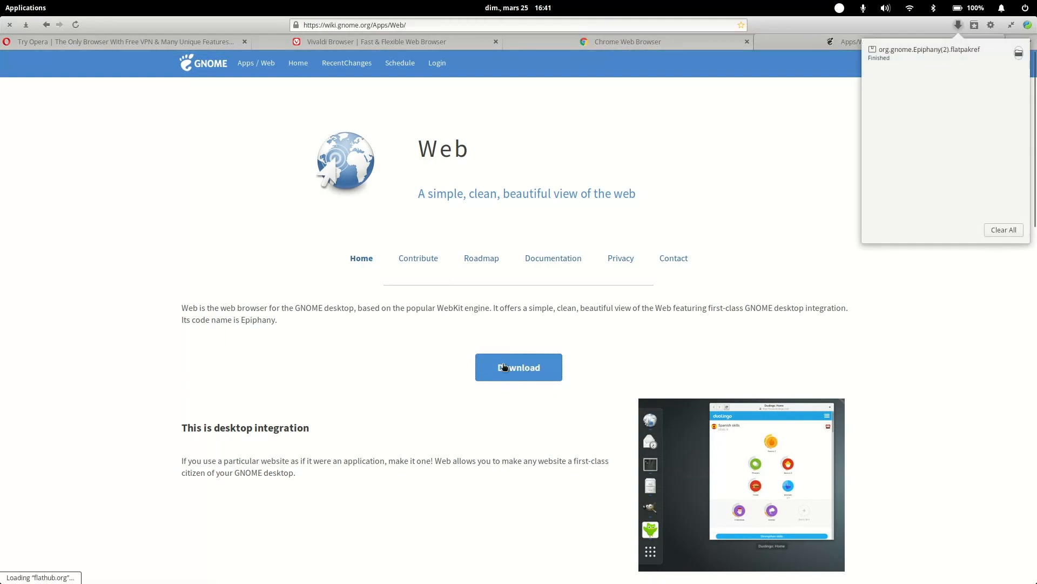
mouse_move(951, 49)
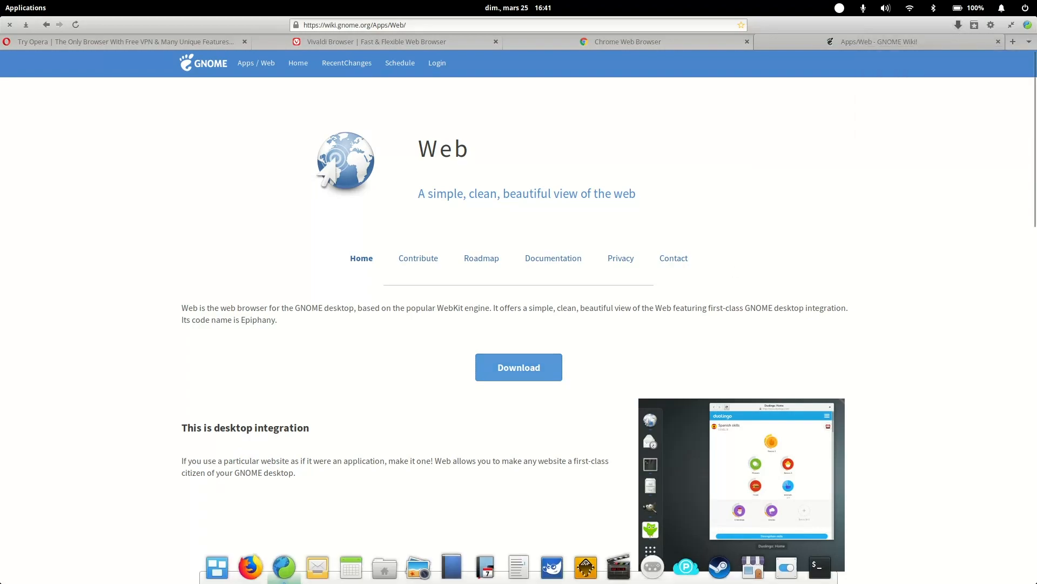
In a new Terminal window, type 'flatpak install Downloads/org.gnome.Epiphany.flatpakref'
click(819, 567)
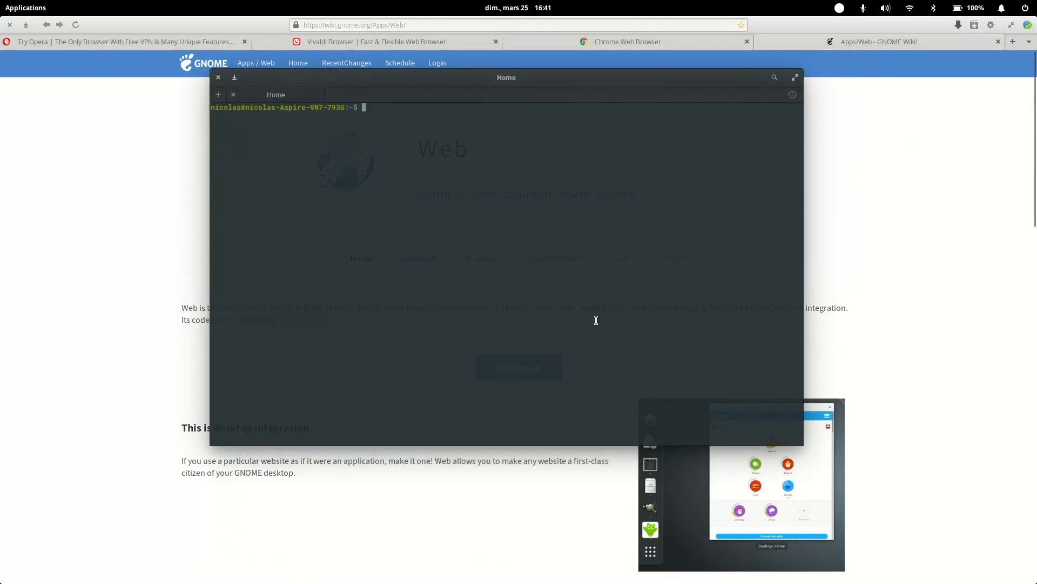
text(flatpak install)
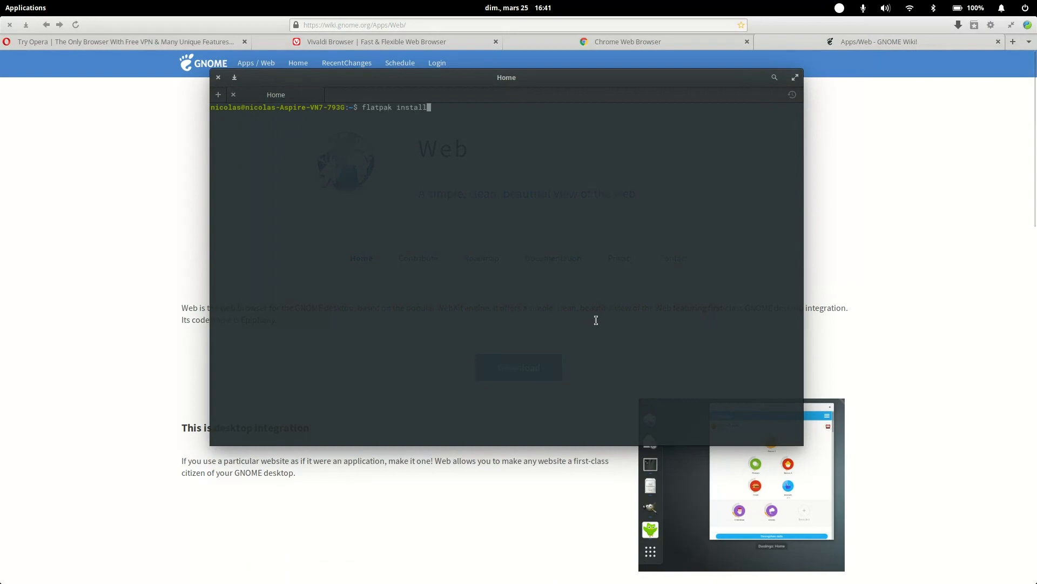
text(Downloads)
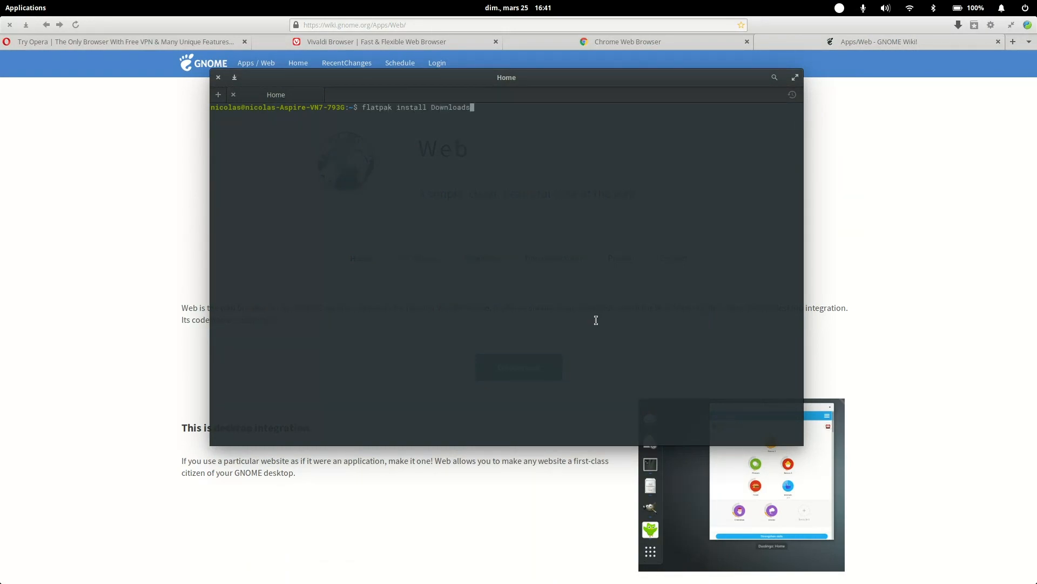
text(/org.gnome.Epiphany)
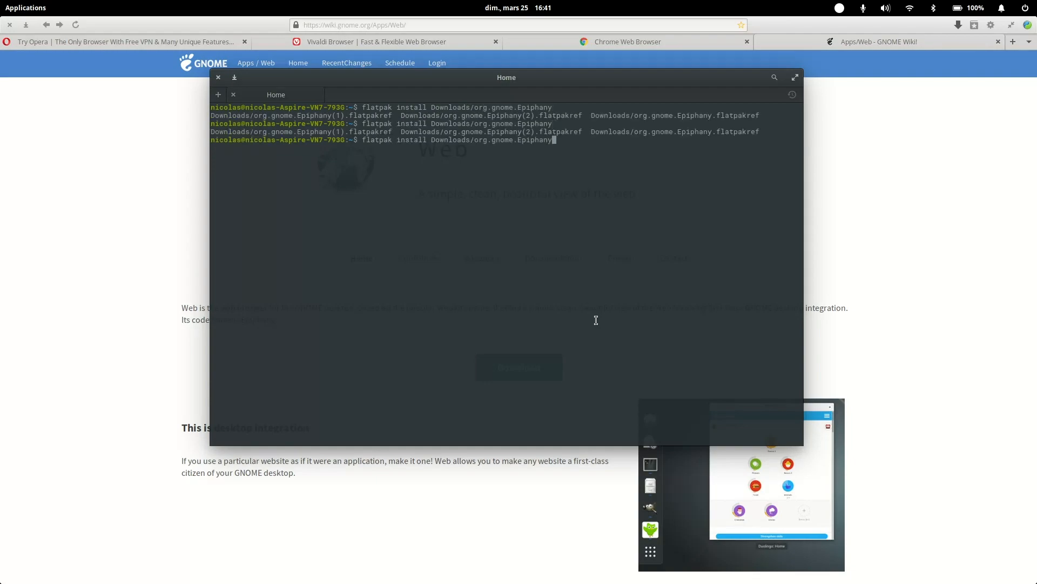
text(.flatpakref)
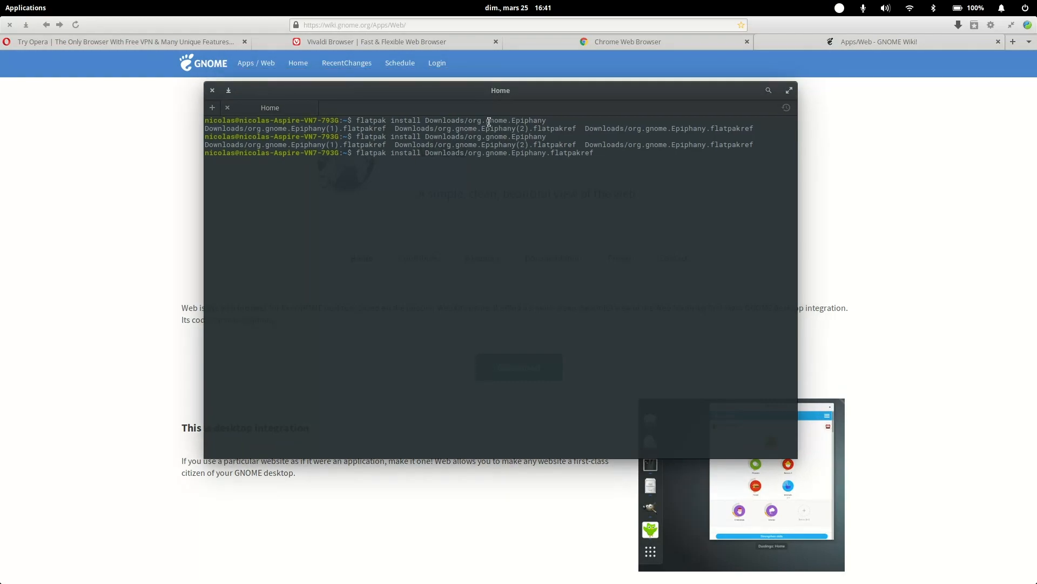
mouse_move(475, 235)
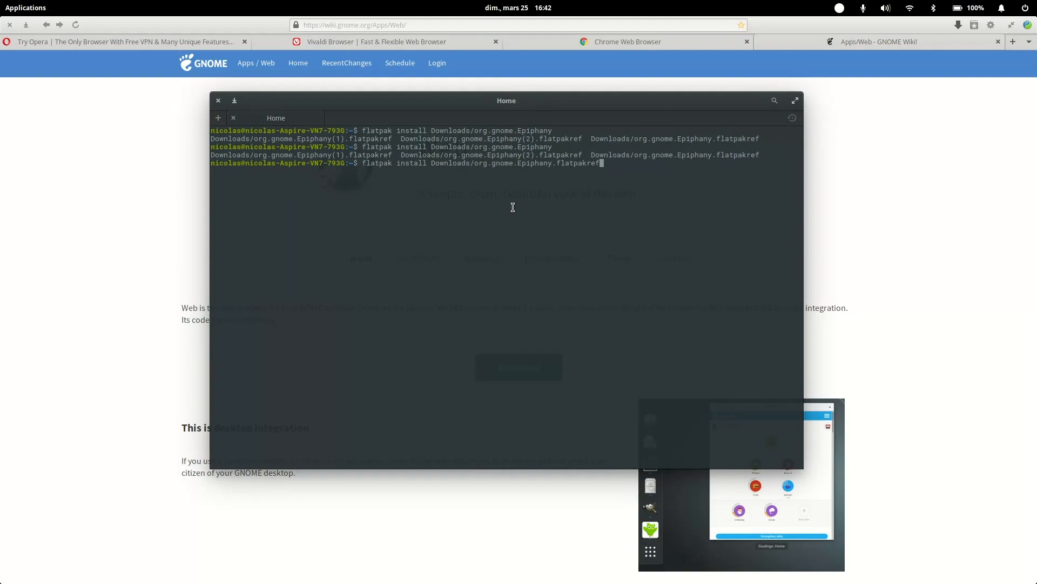
mouse_move(515, 216)
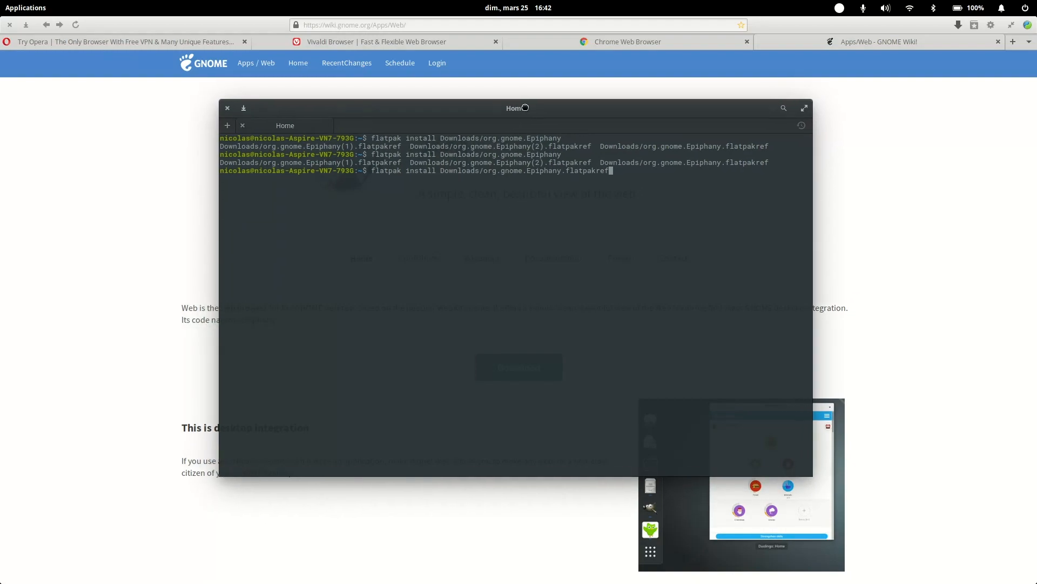
click(227, 108)
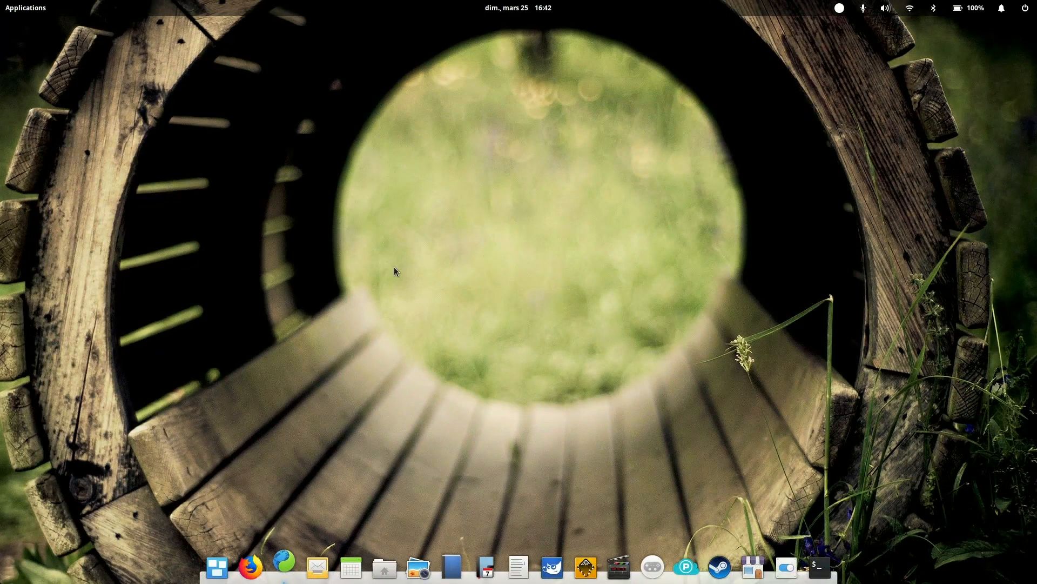
mouse_move(283, 554)
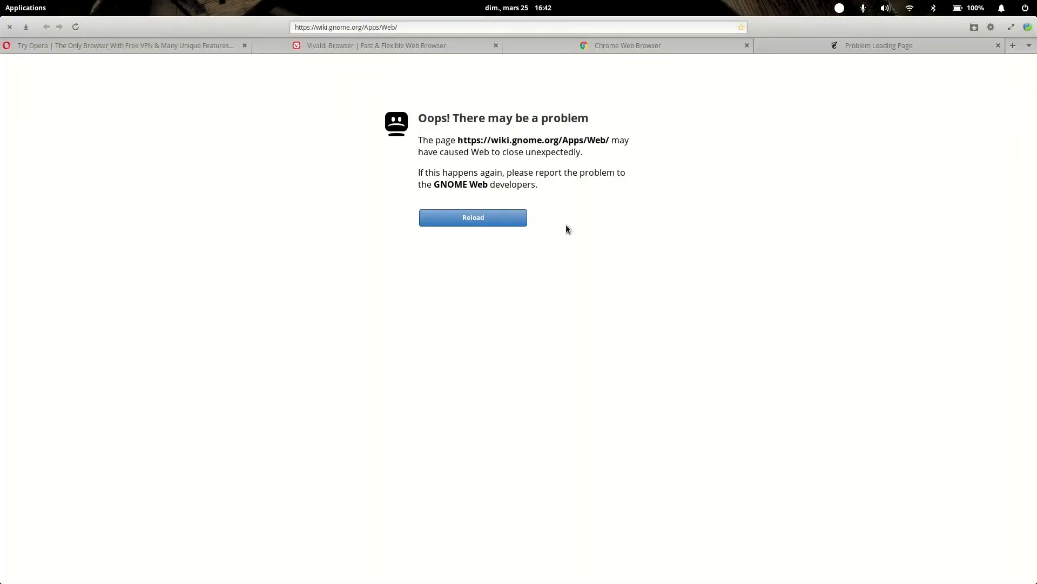
click(472, 217)
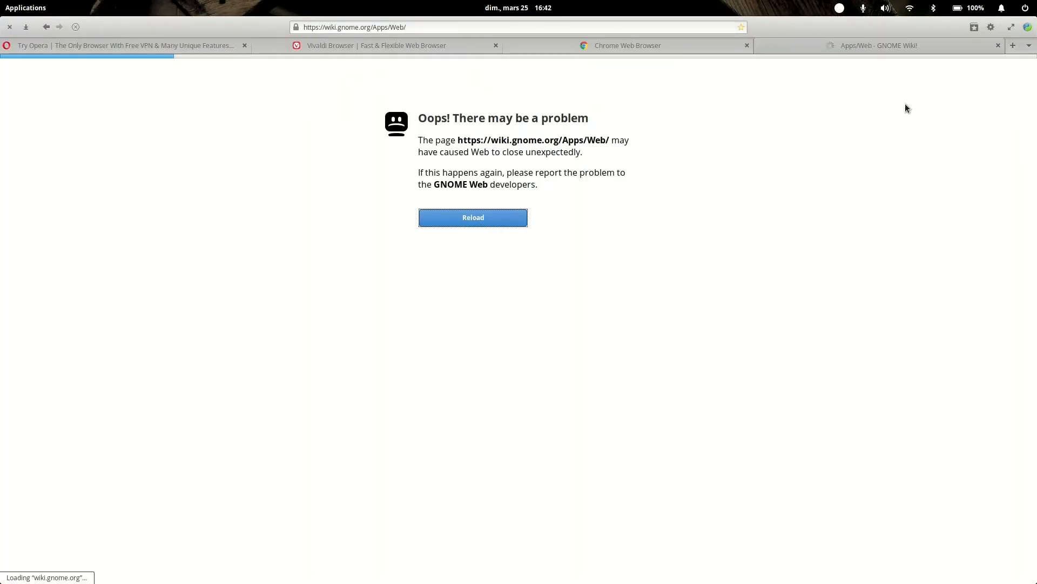
click(472, 218)
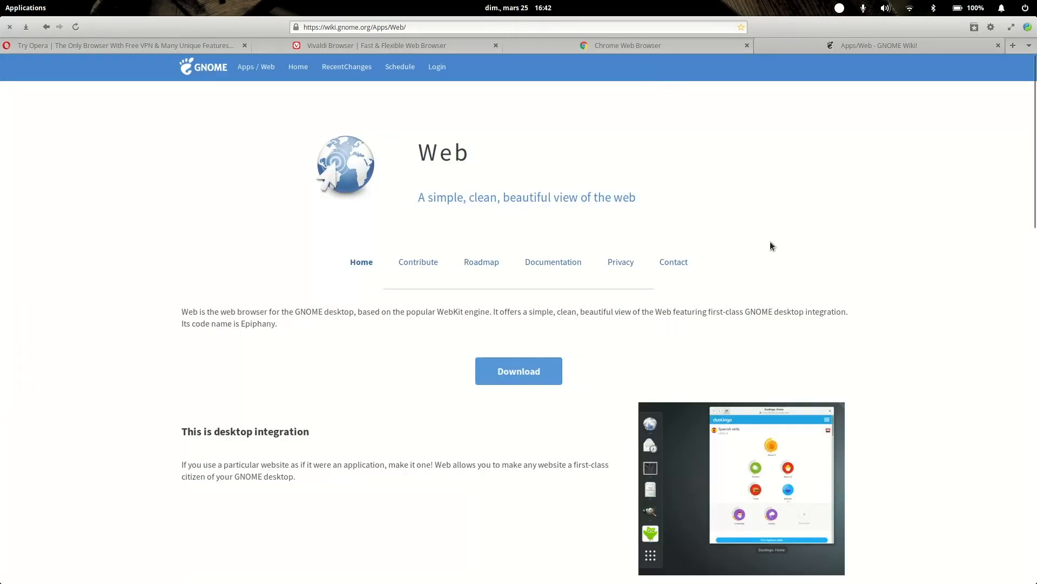
mouse_move(828, 67)
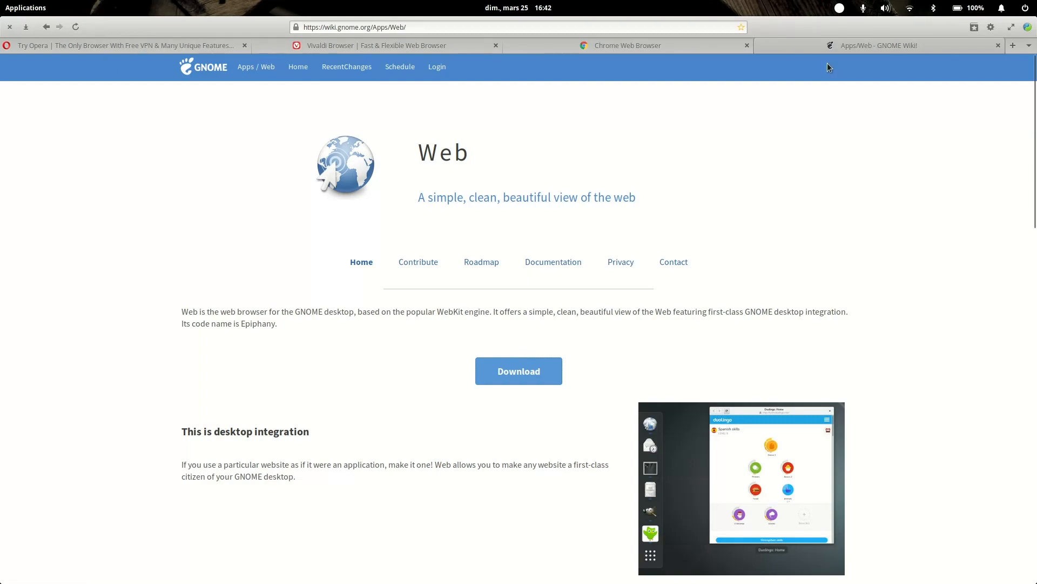
mouse_move(719, 202)
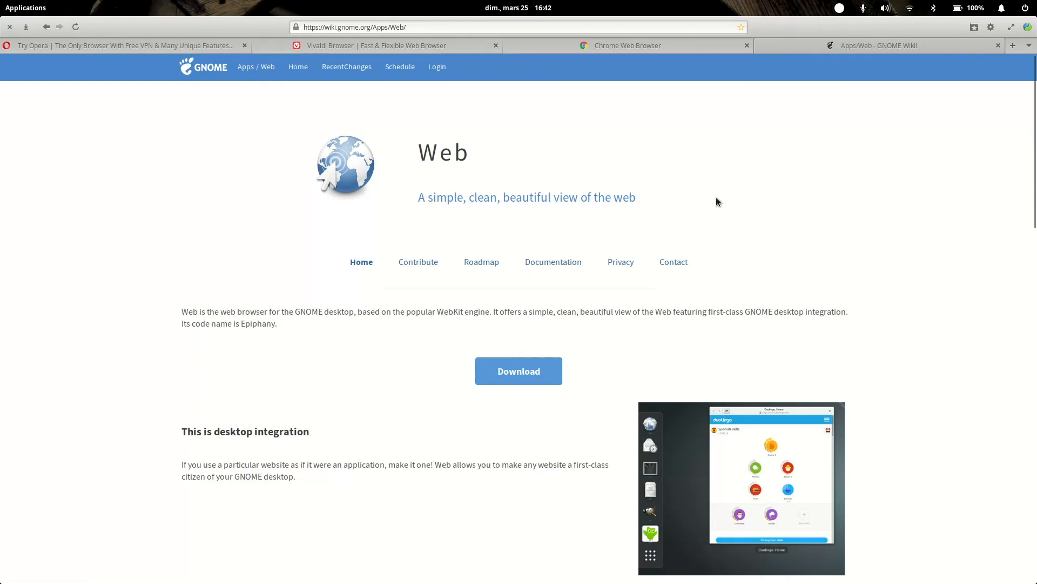
mouse_move(724, 212)
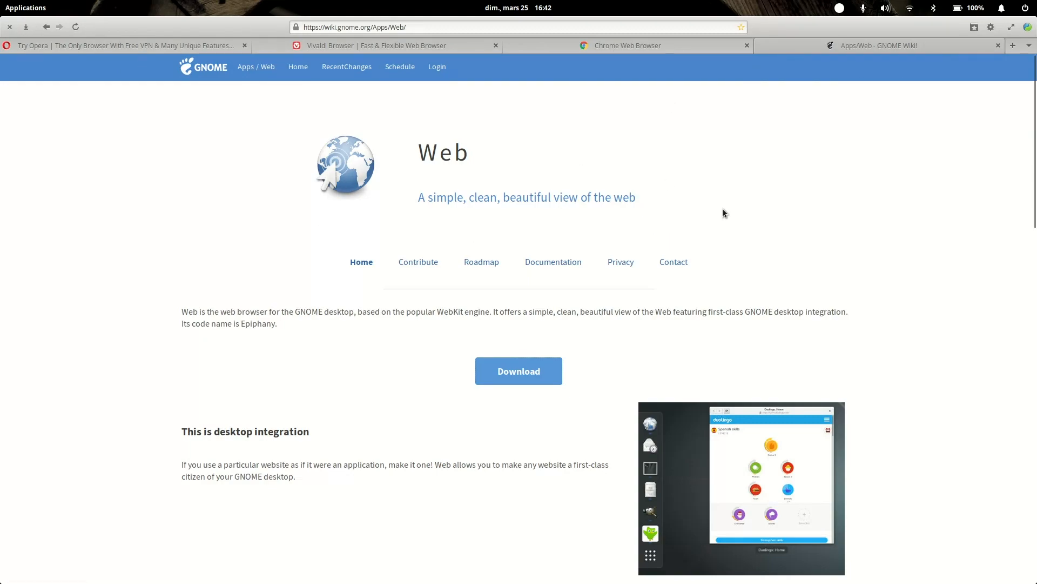
mouse_move(159, 164)
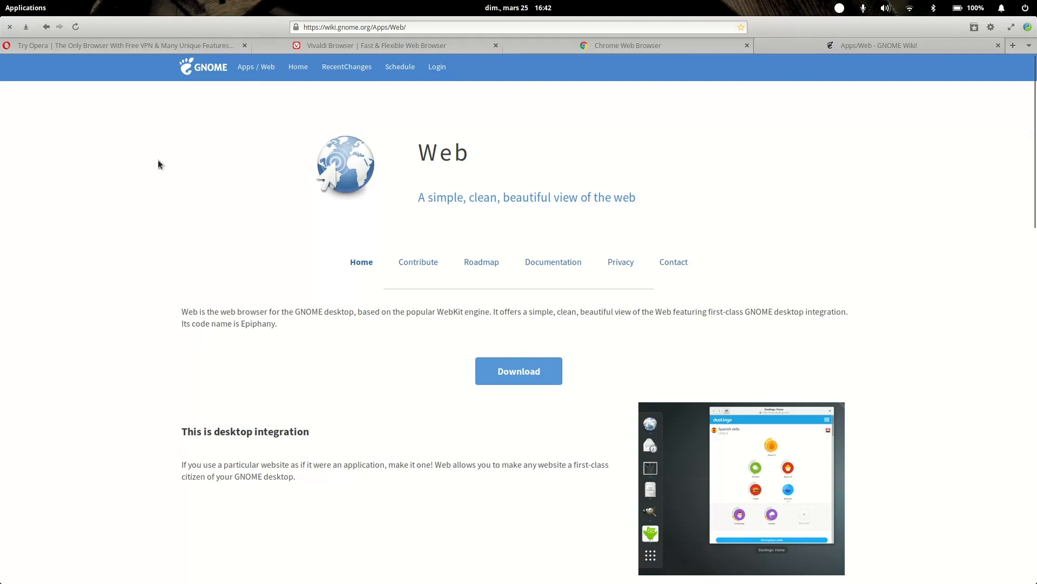
mouse_move(186, 259)
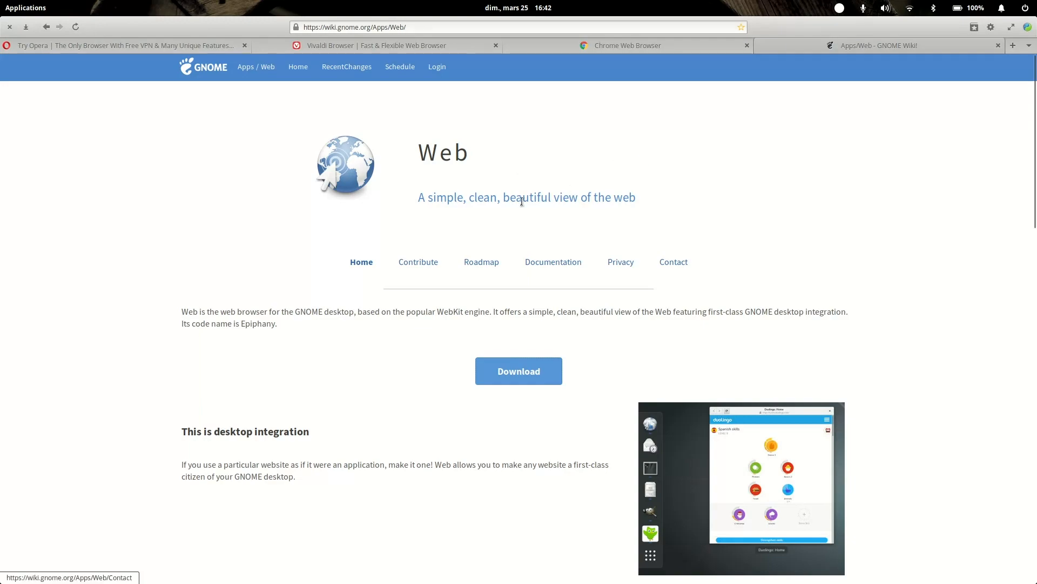
mouse_move(866, 117)
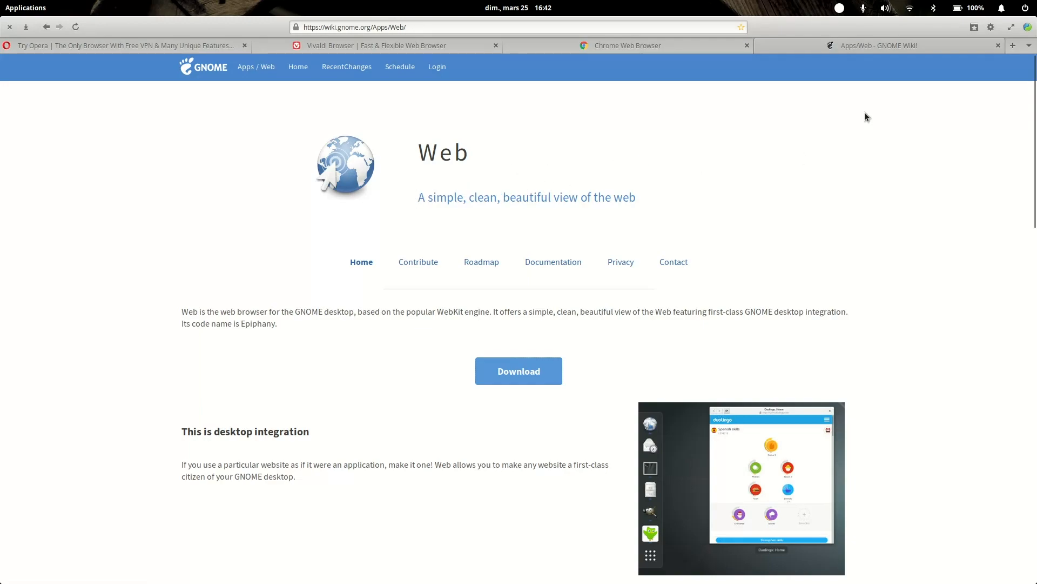
click(991, 27)
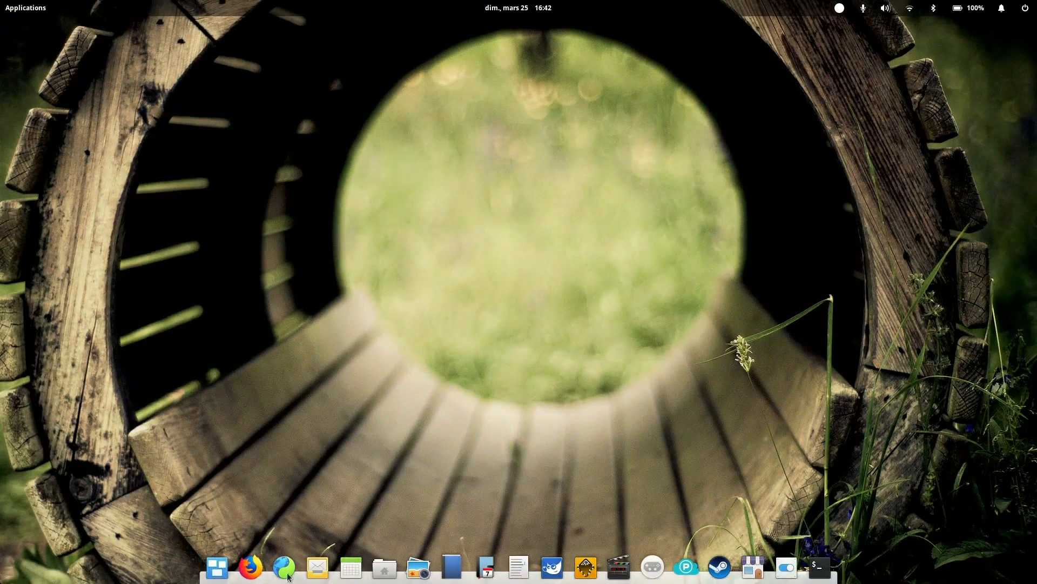
click(285, 566)
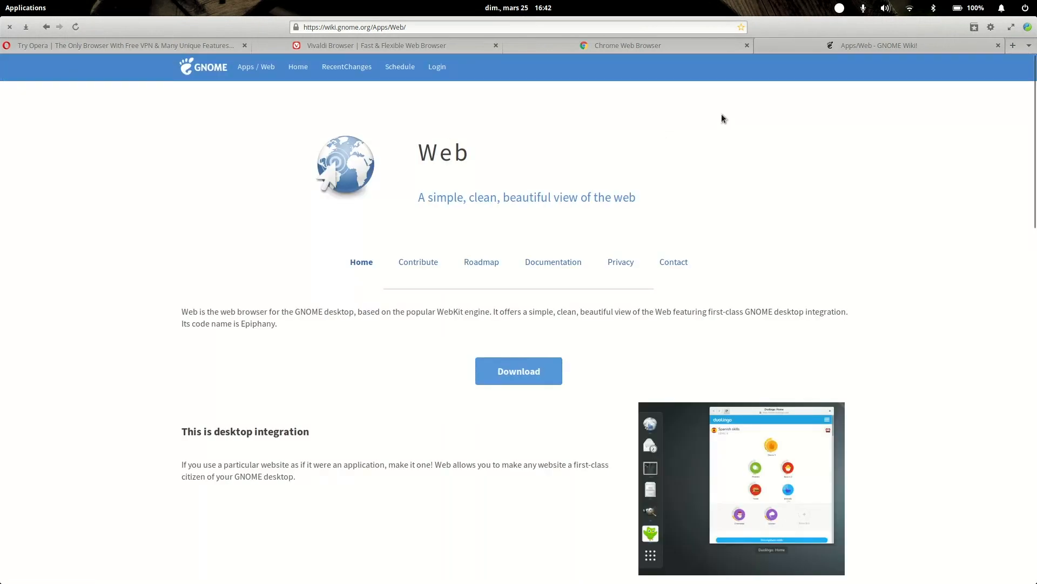
mouse_move(1031, 101)
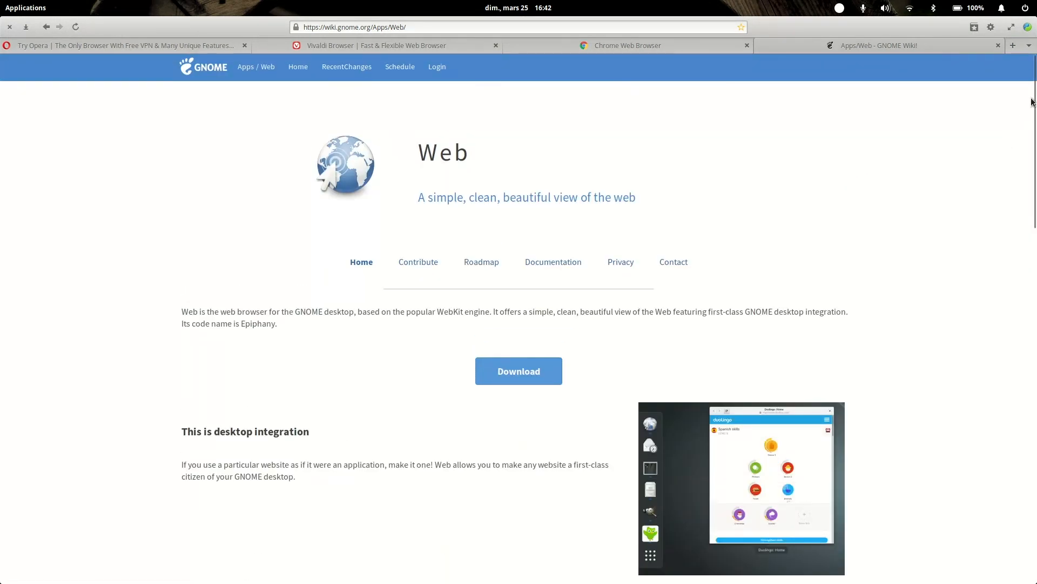
mouse_move(584, 115)
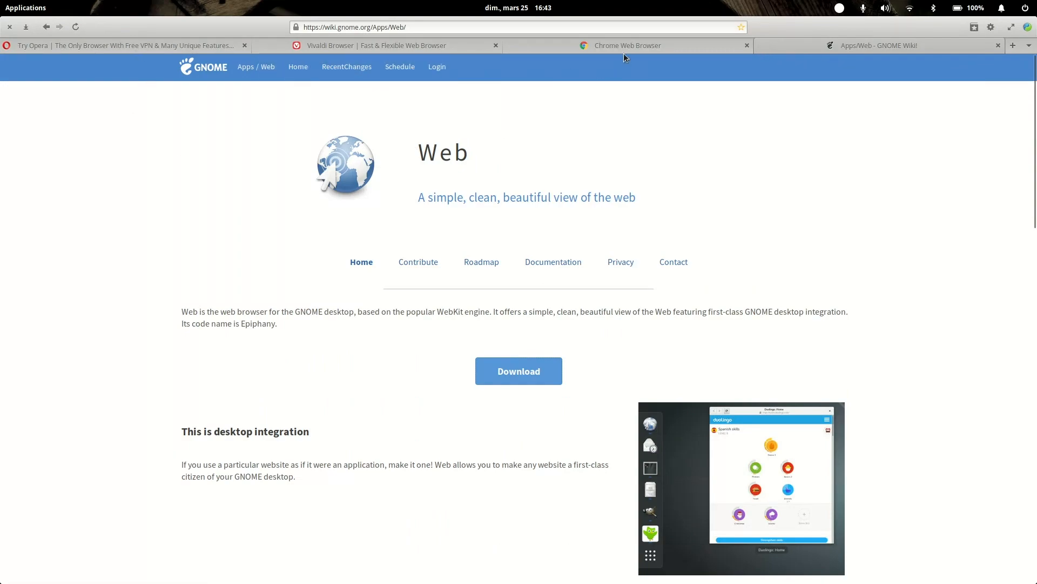
Download the 64-bit .deb google-chrome-stable package from the Chrome Web Browser tab
click(627, 45)
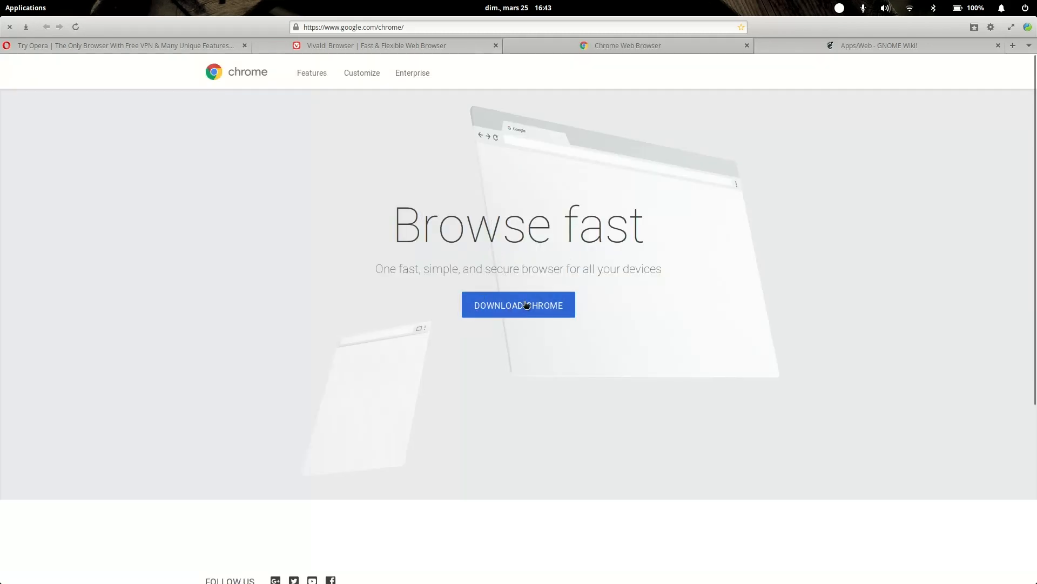
click(518, 305)
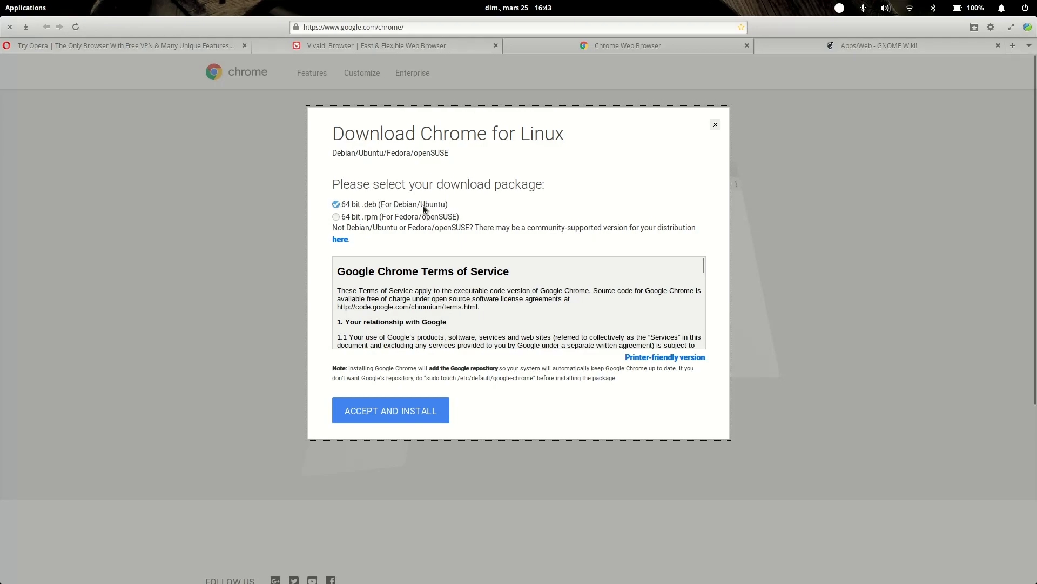
mouse_move(453, 207)
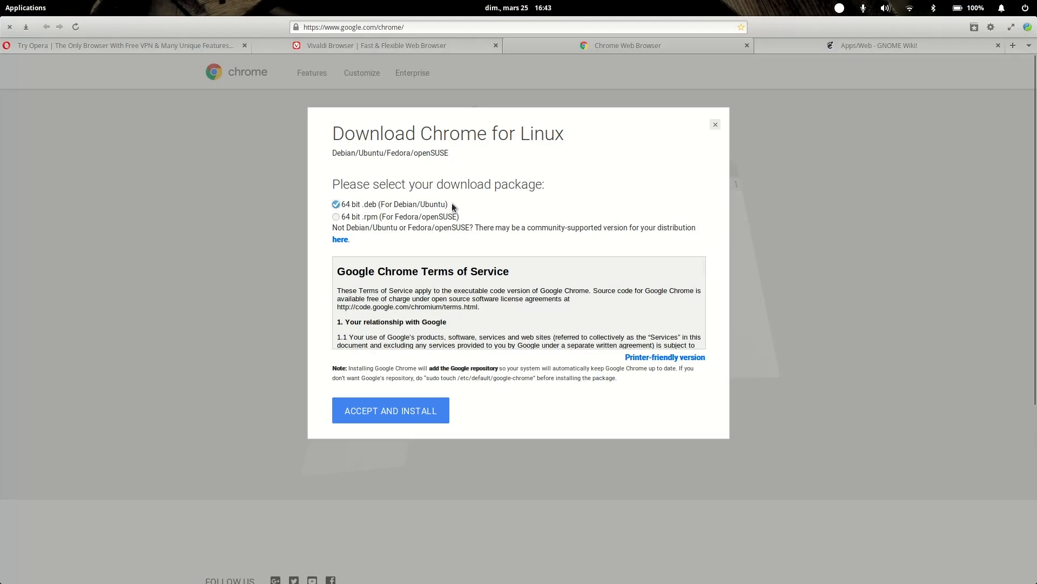
mouse_move(364, 209)
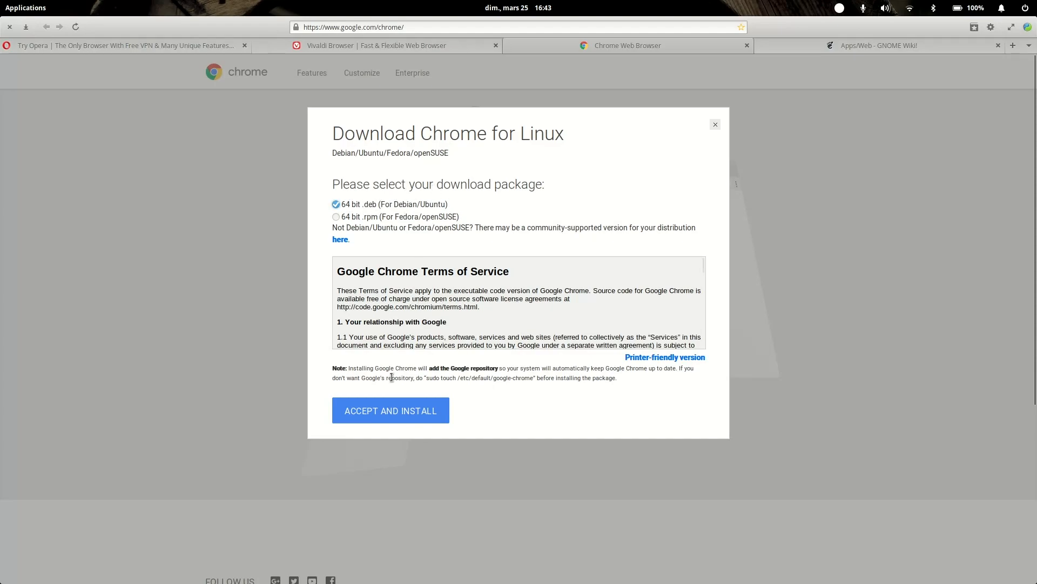
click(390, 410)
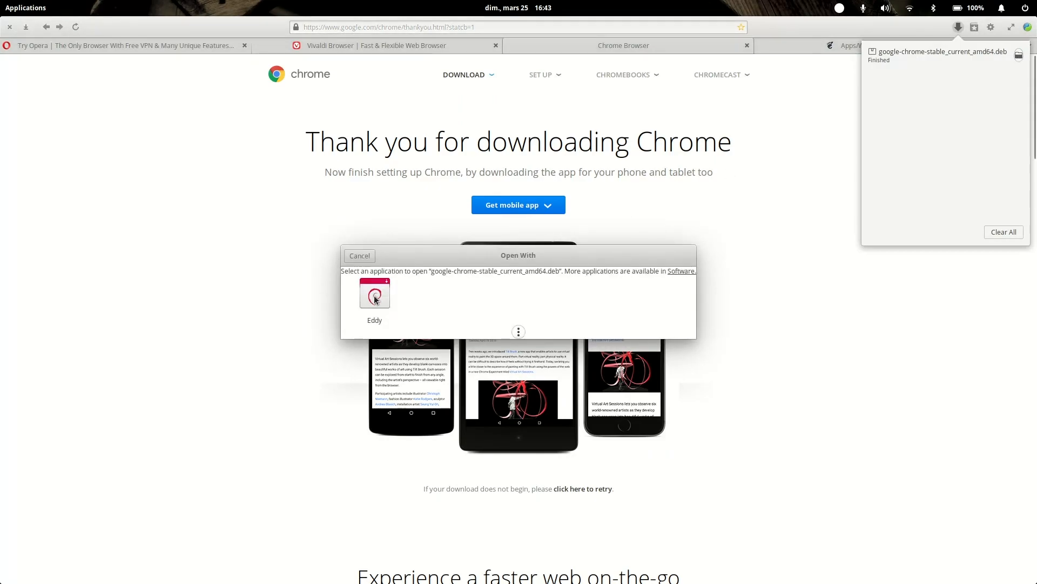
Load the Chrome package in Eddy, look up eddy in AppCenter, then close Eddy without installing
double_click(375, 293)
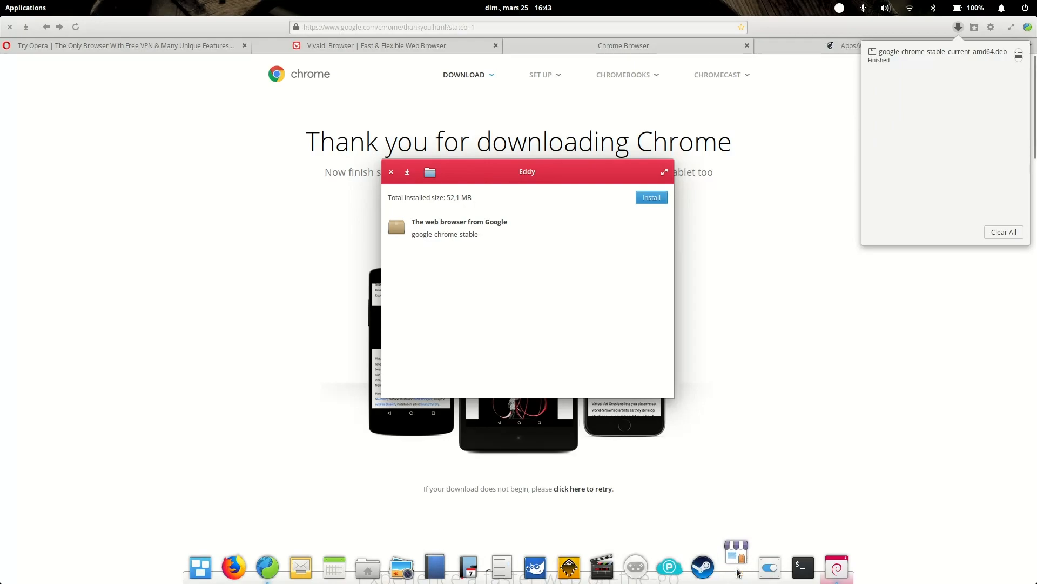
click(736, 549)
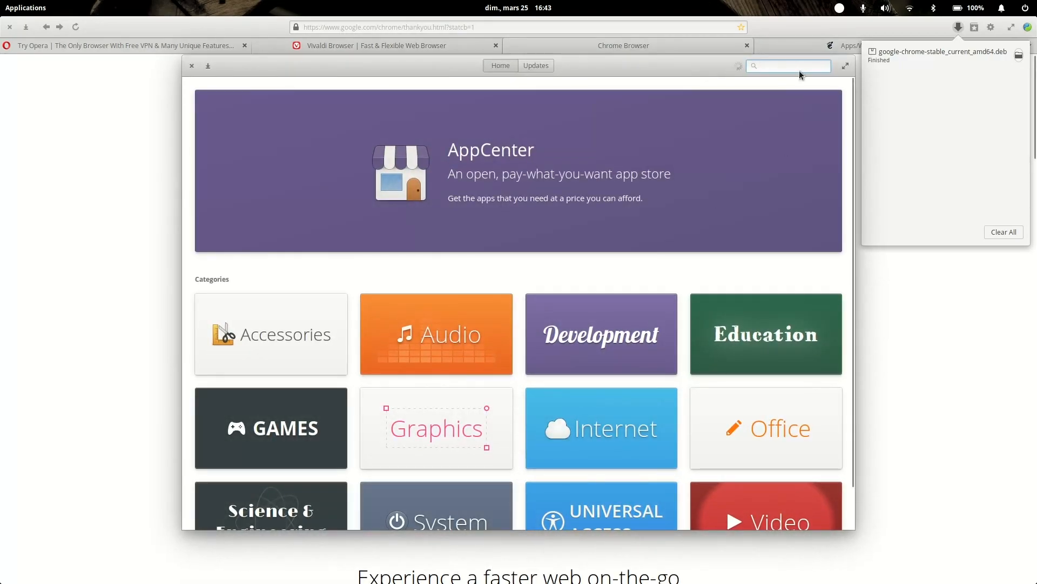
text(eddy)
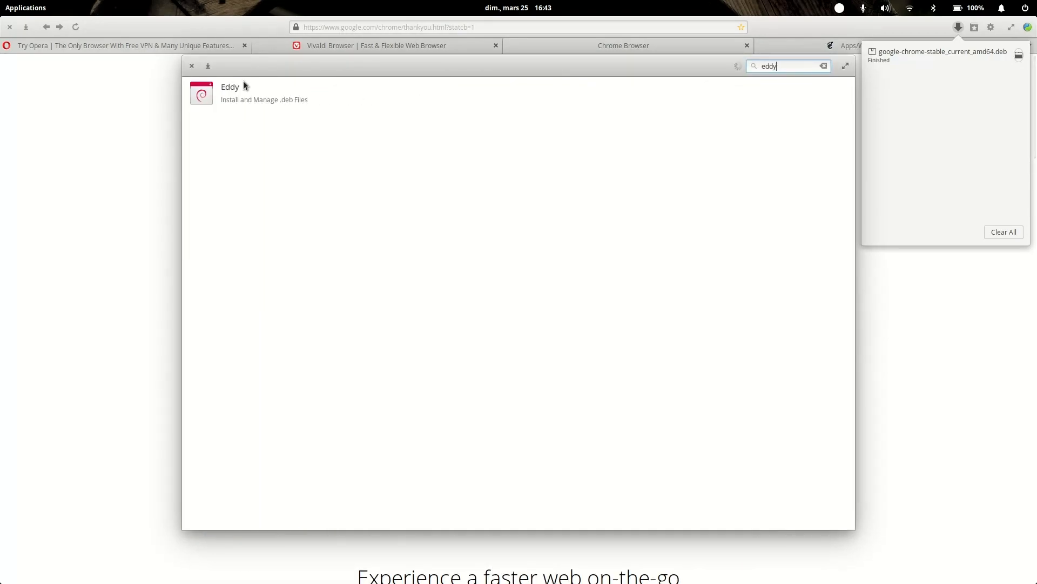
click(230, 93)
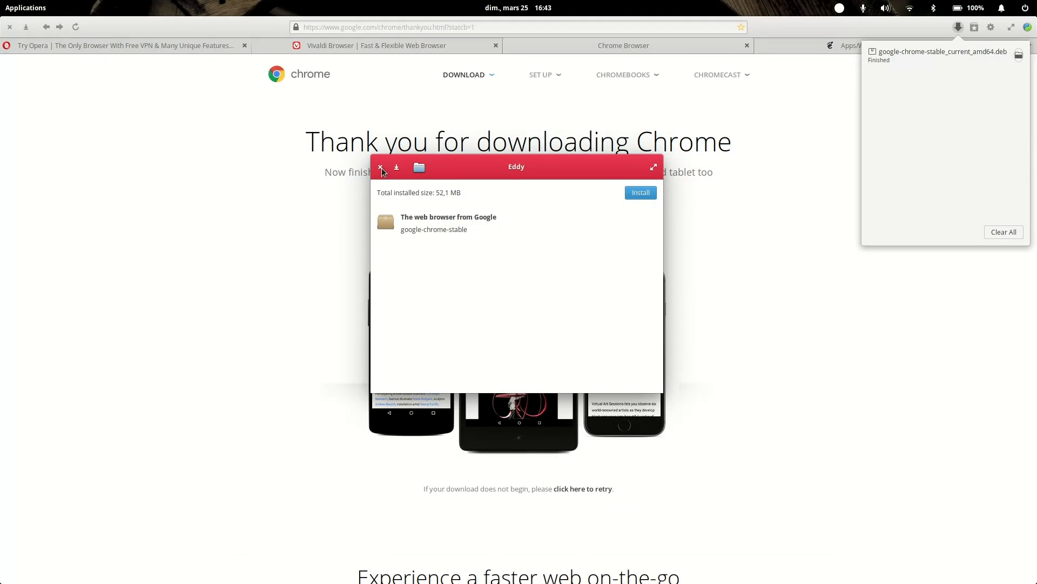
click(381, 167)
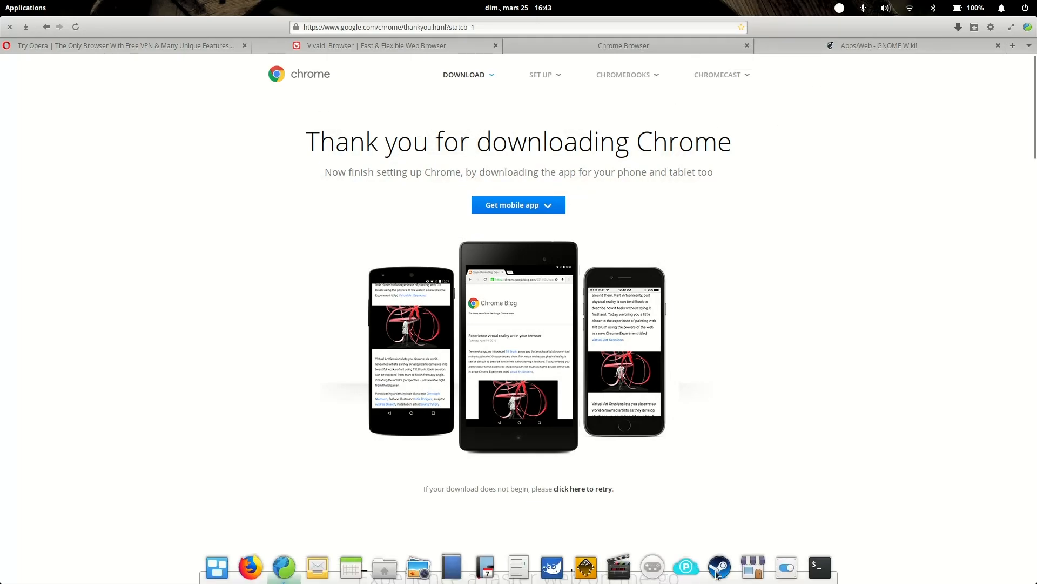
click(752, 566)
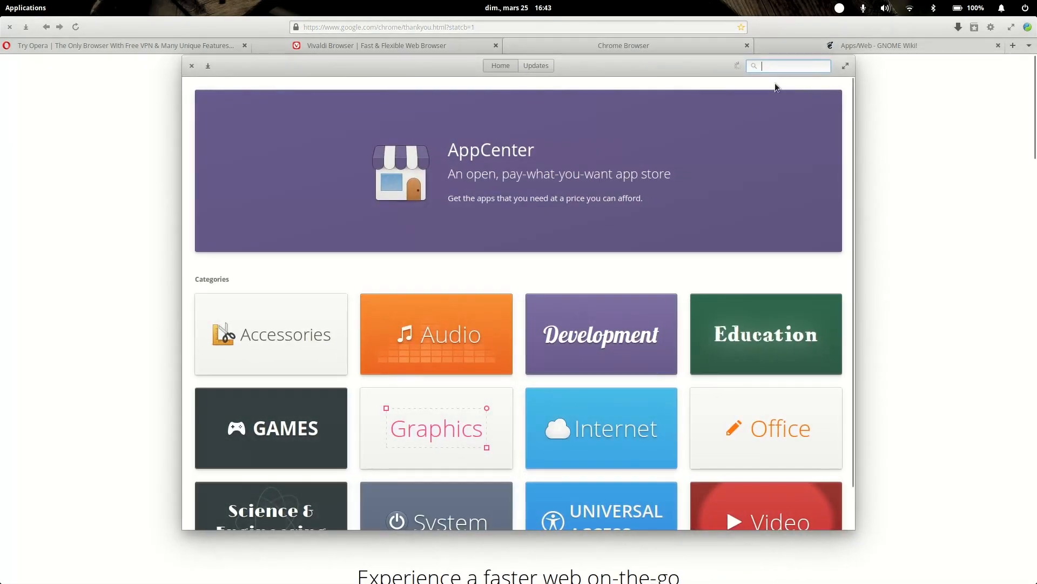
text(chro)
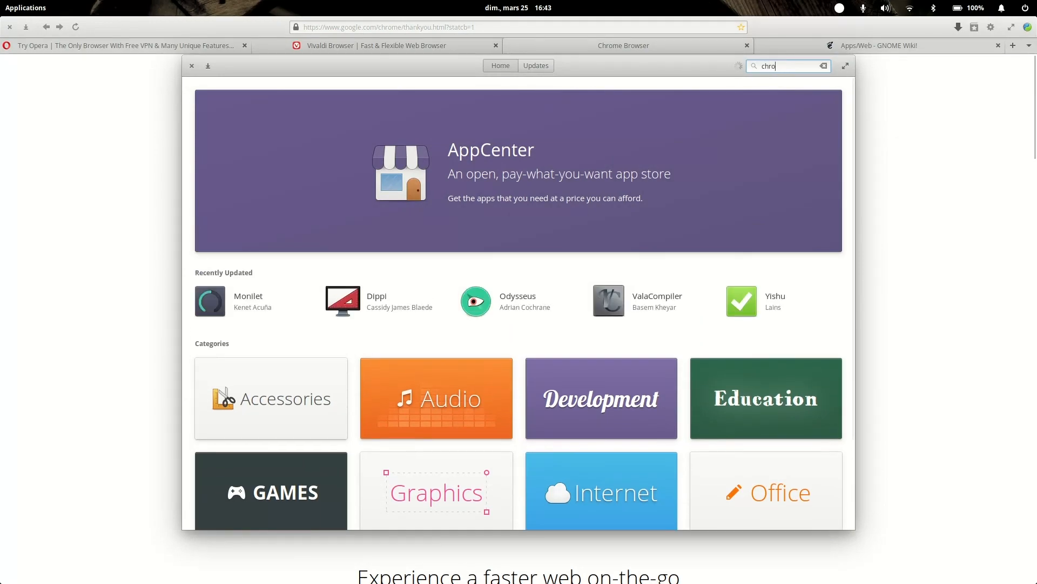
text(mium)
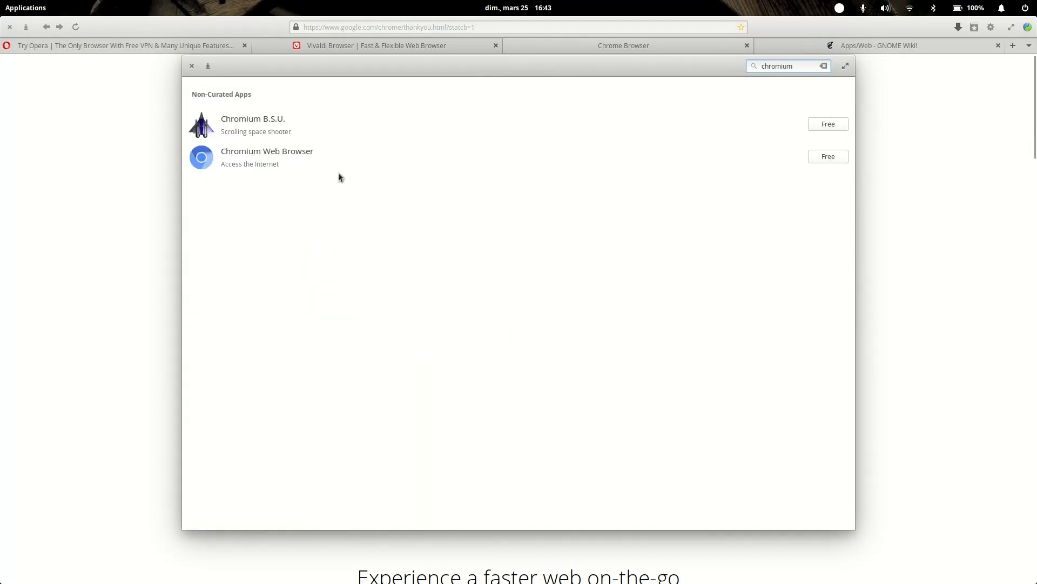
click(267, 150)
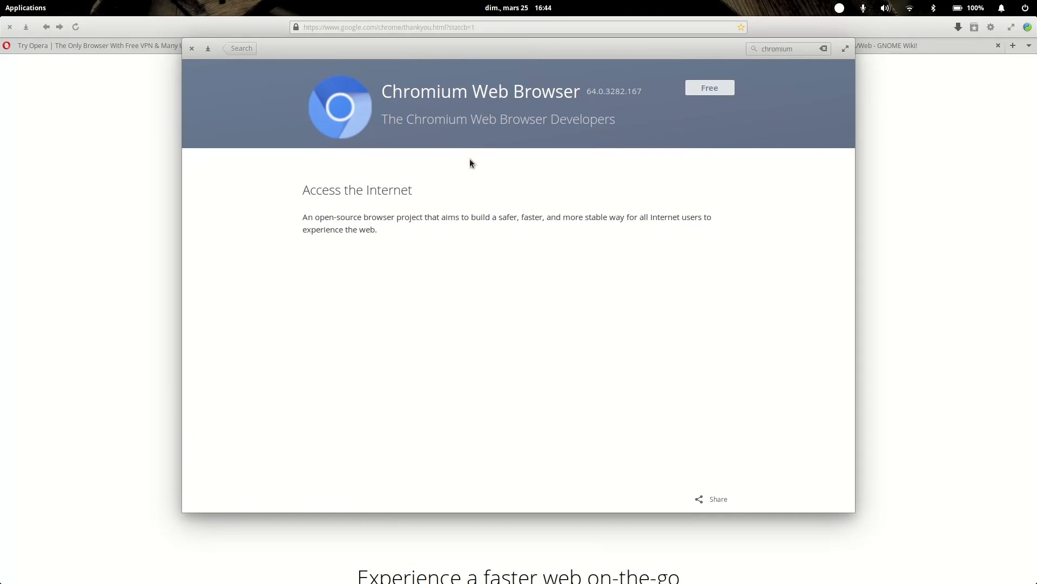
mouse_move(518, 159)
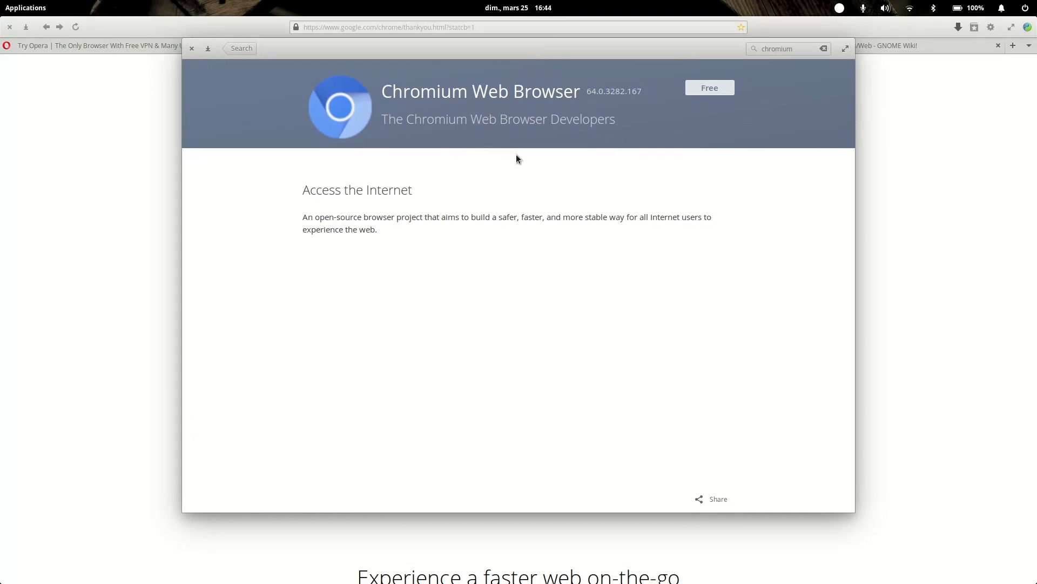
mouse_move(305, 192)
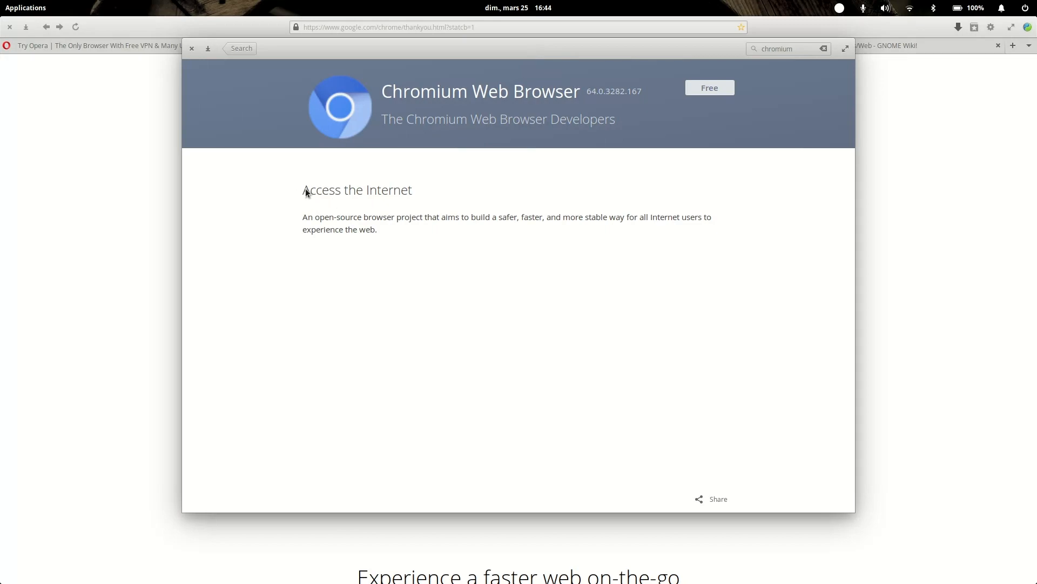
mouse_move(321, 62)
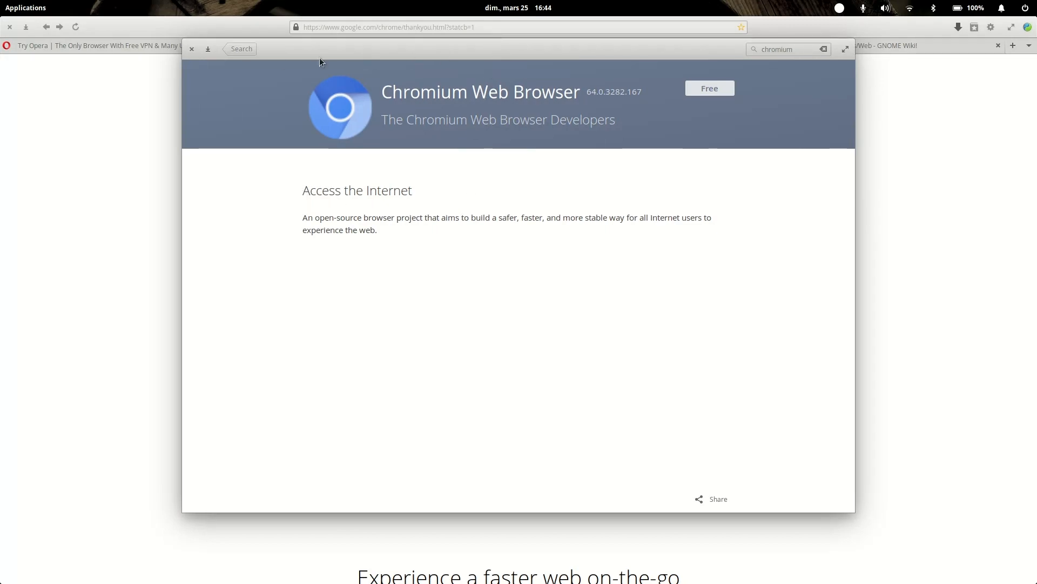
click(192, 49)
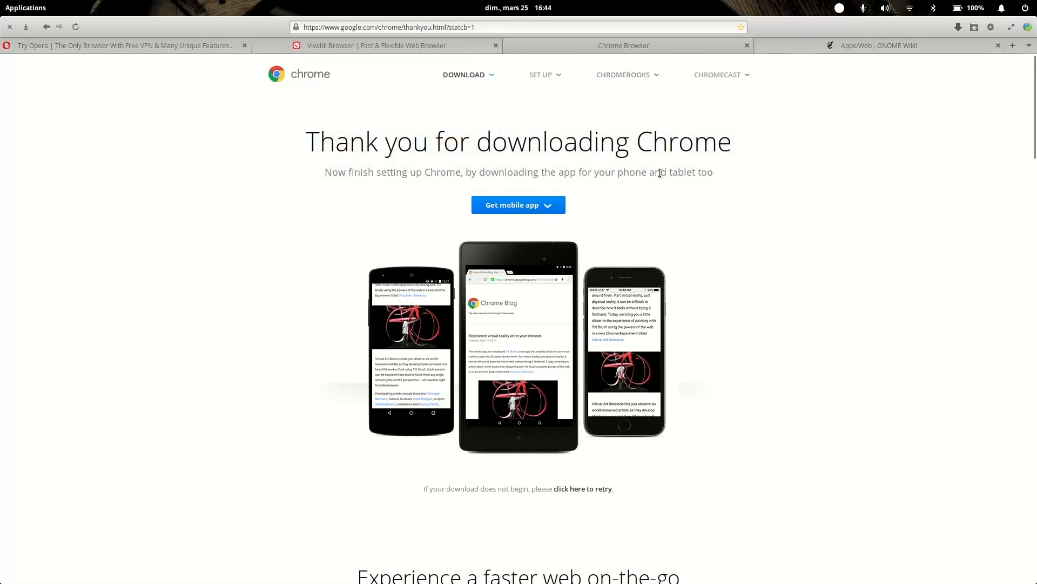
mouse_move(823, 409)
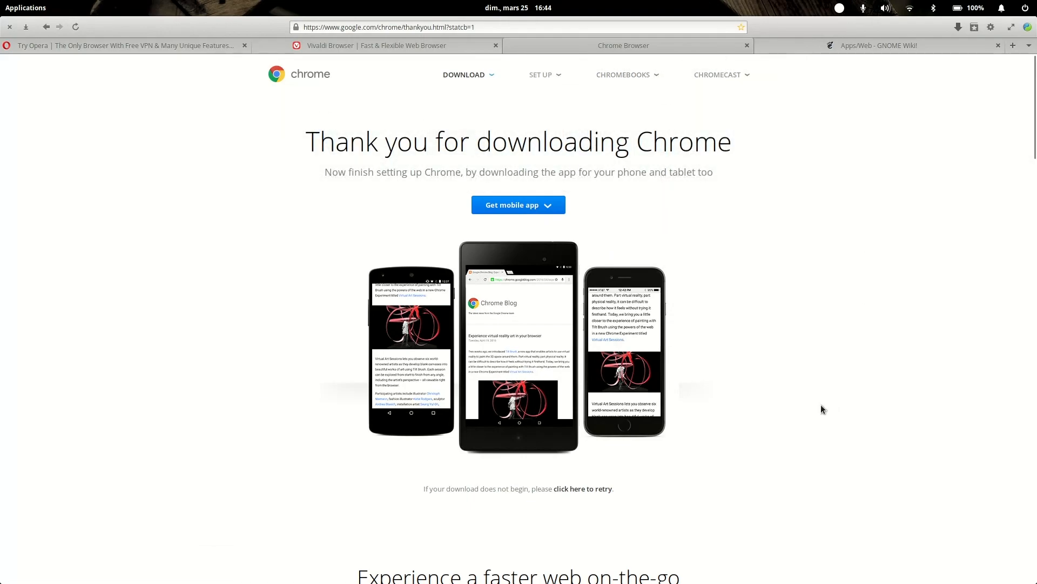
mouse_move(818, 138)
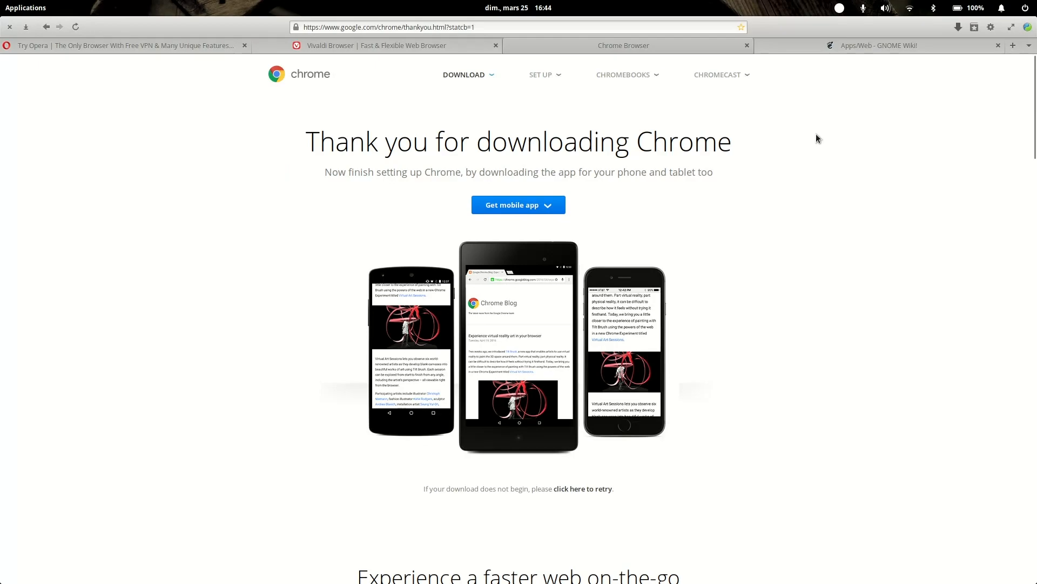
mouse_move(746, 45)
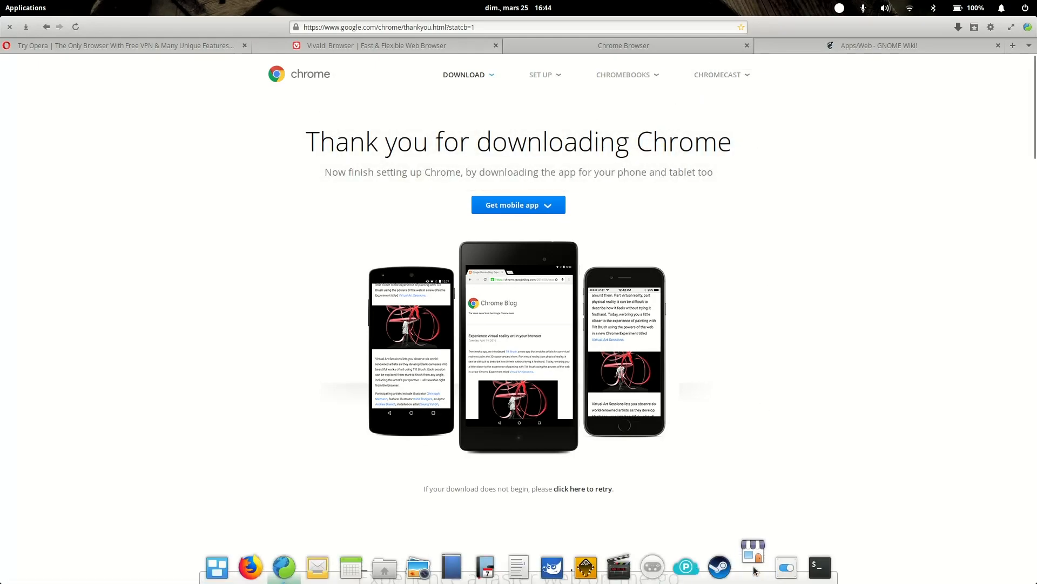
Reopen AppCenter and launch Firefox Web Browser from the firefox search results
click(752, 566)
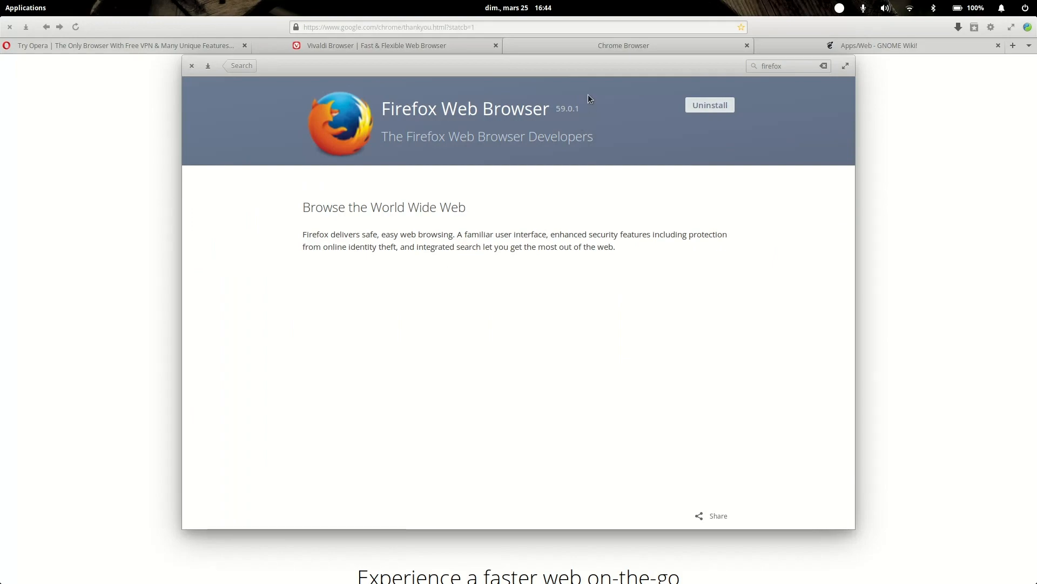
mouse_move(249, 565)
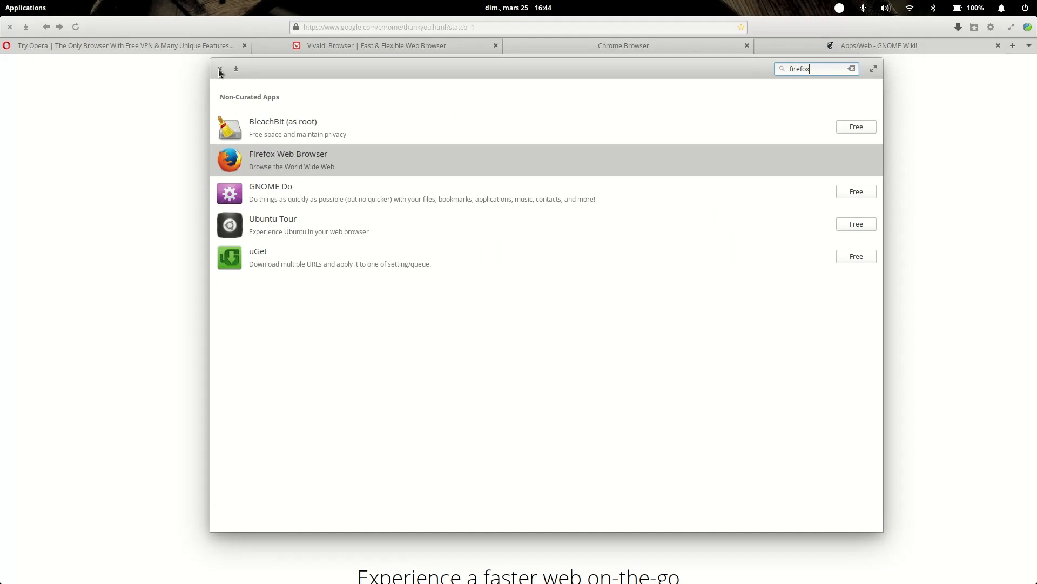
mouse_move(233, 82)
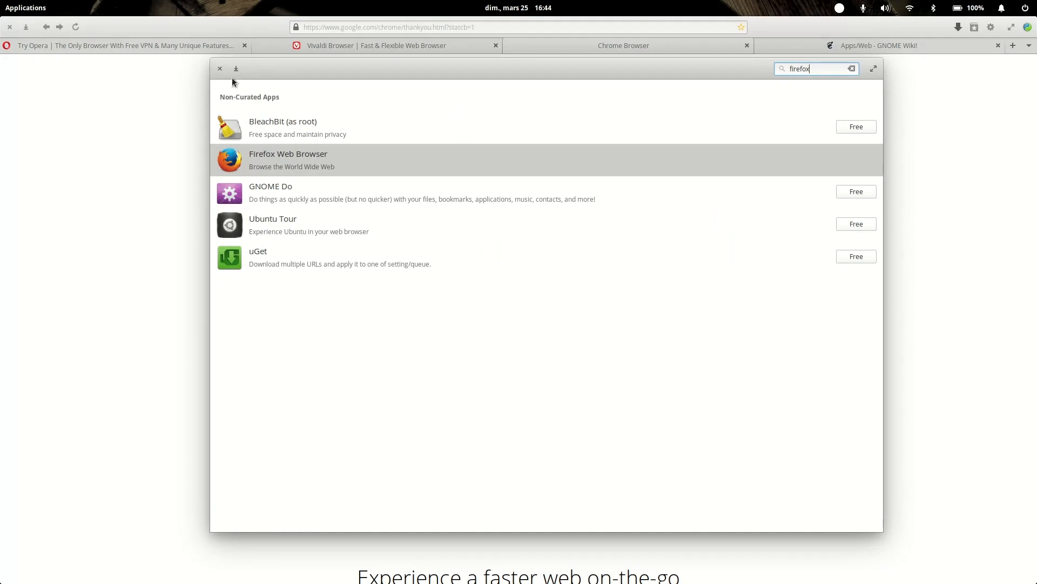
click(219, 68)
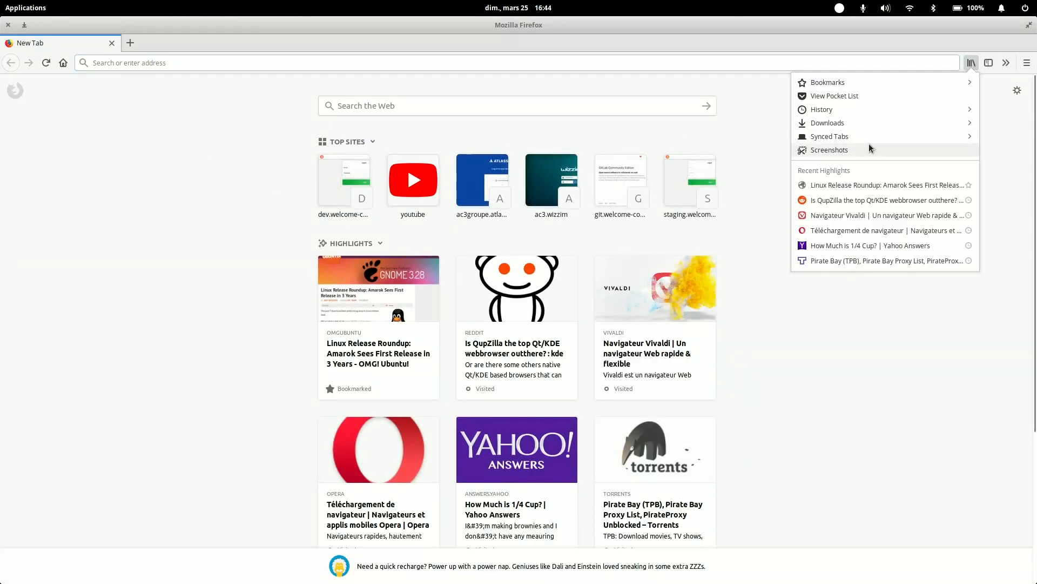
Dismiss Firefox's bookmarks and history list, leaving the New Tab page in view
click(1026, 62)
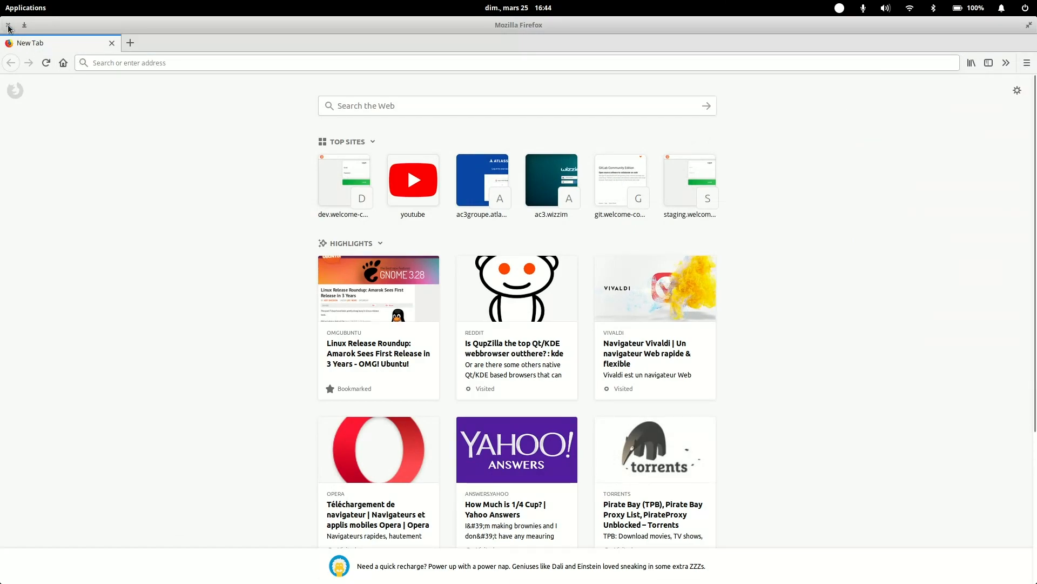
Close Firefox and switch GNOME Web to the Opera homepage tab
click(622, 45)
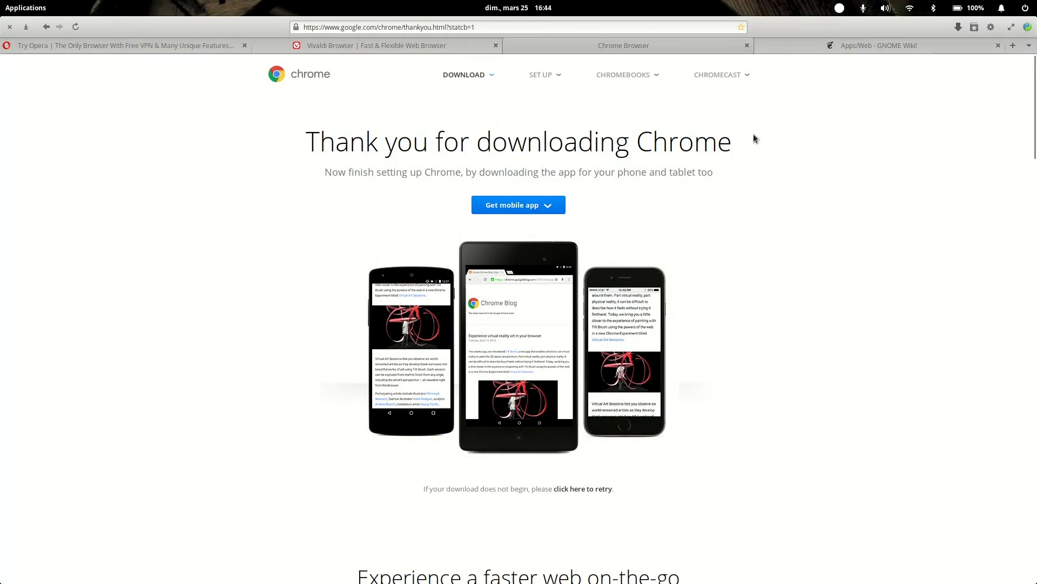
mouse_move(221, 280)
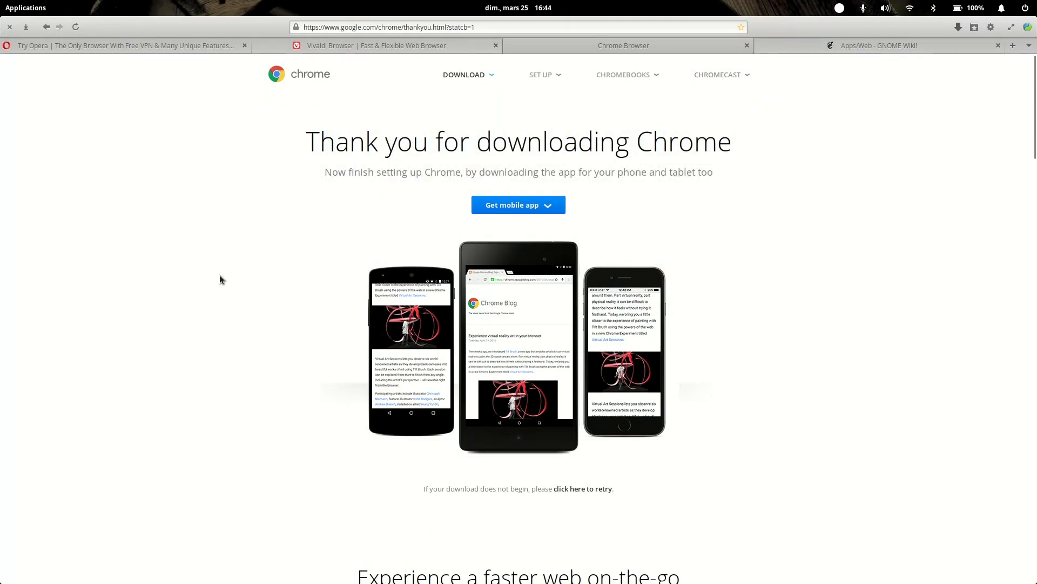
mouse_move(138, 43)
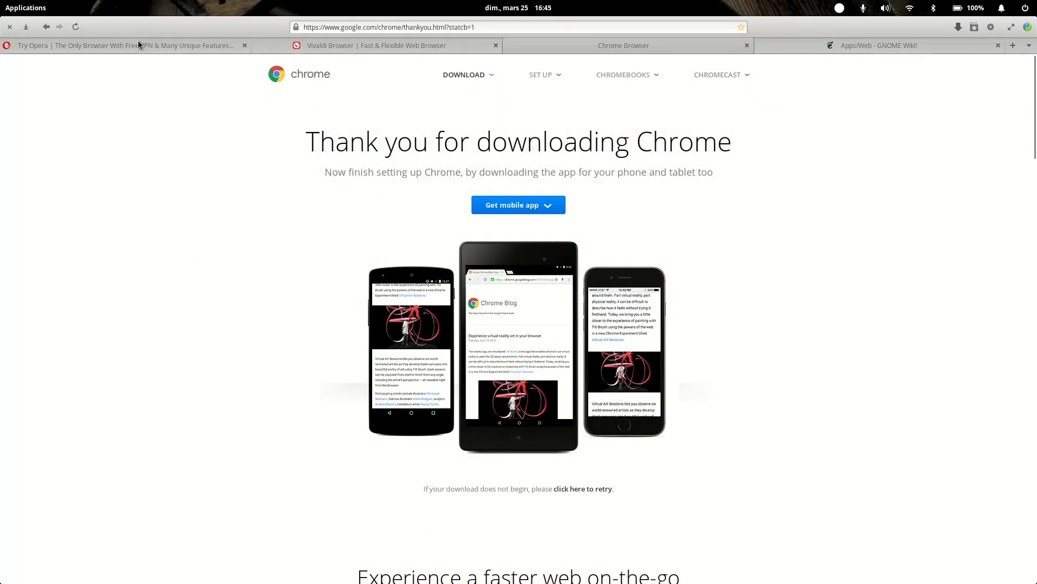
click(119, 45)
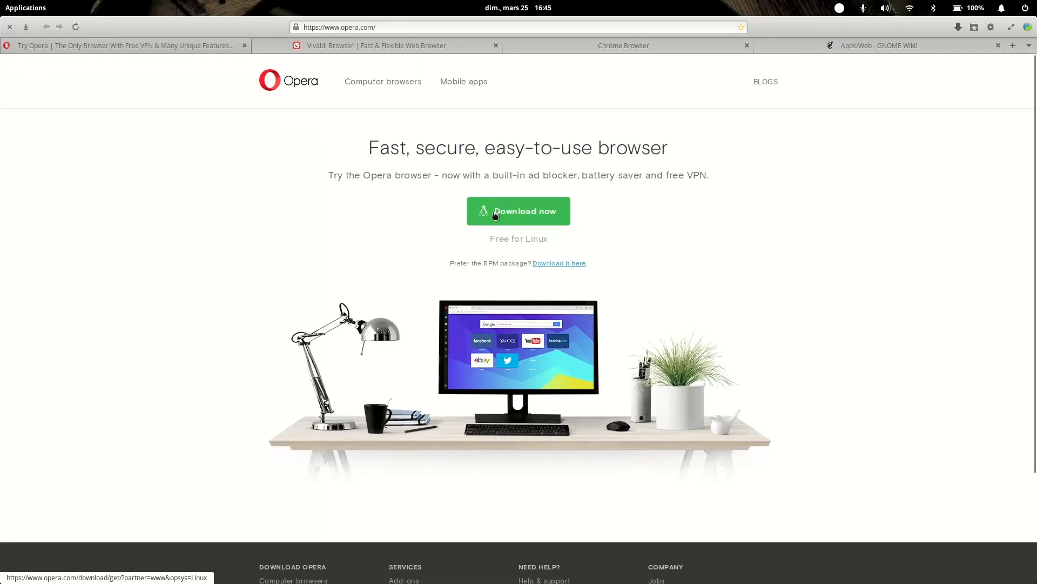
Download the opera-stable .deb from opera.com, retrying once, and confirm it finished
click(518, 210)
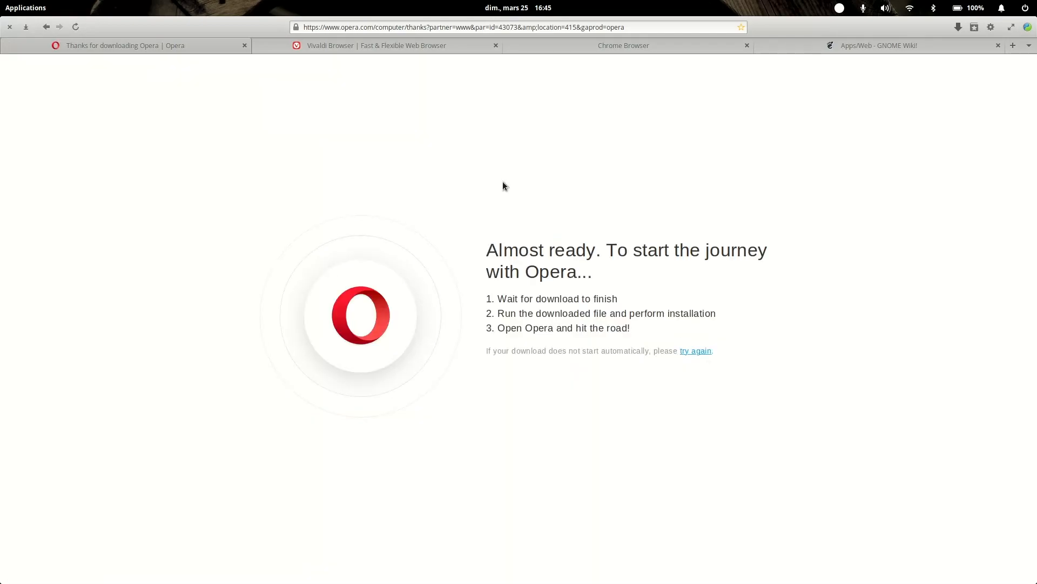
mouse_move(636, 303)
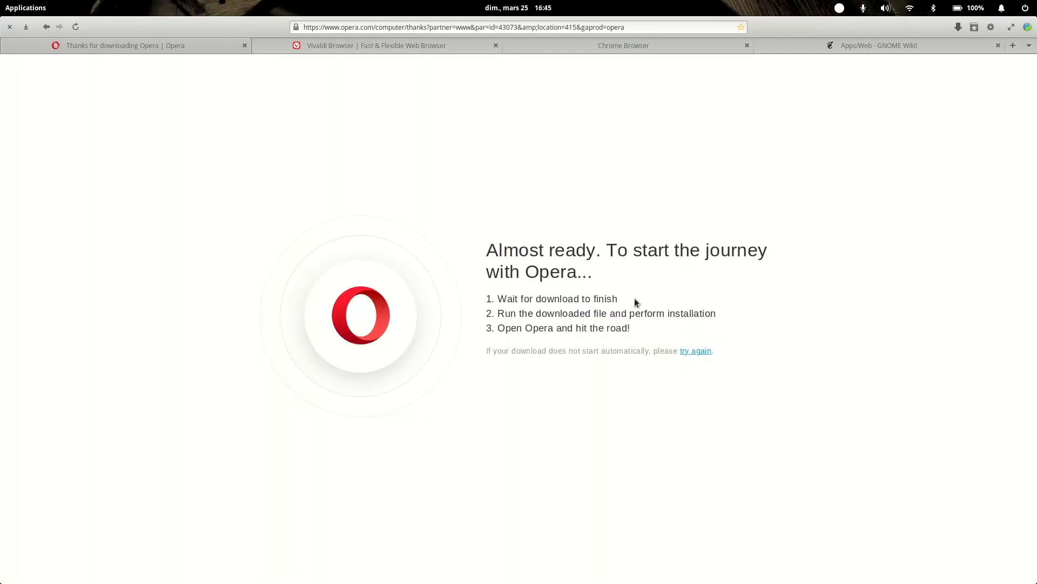
mouse_move(811, 187)
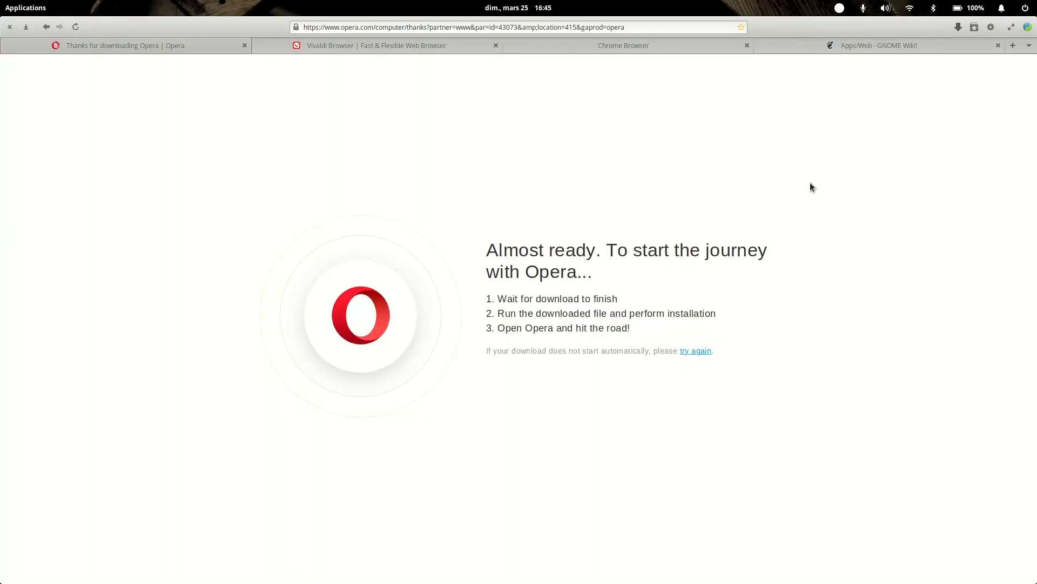
click(958, 27)
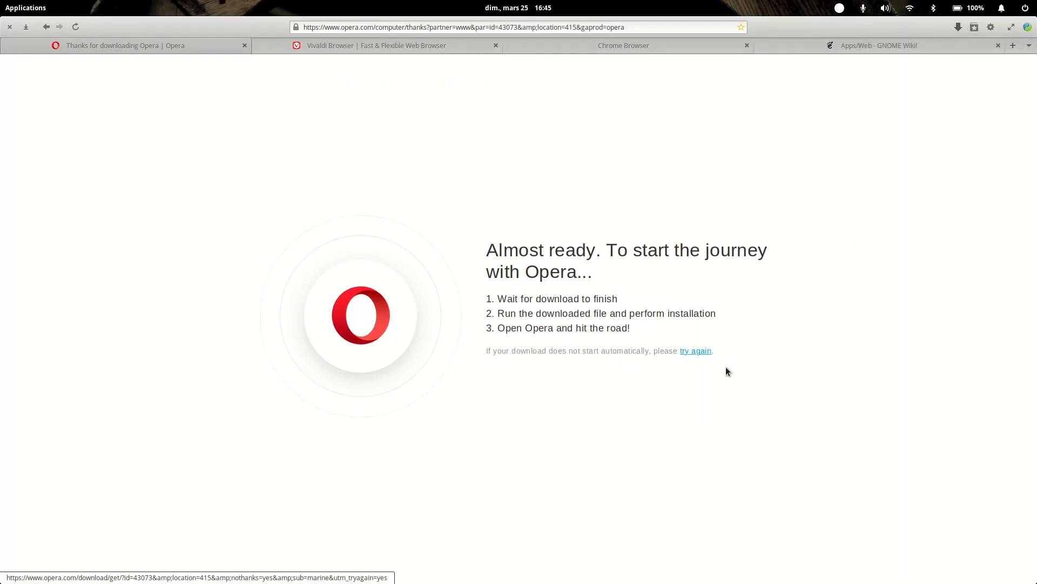
click(958, 27)
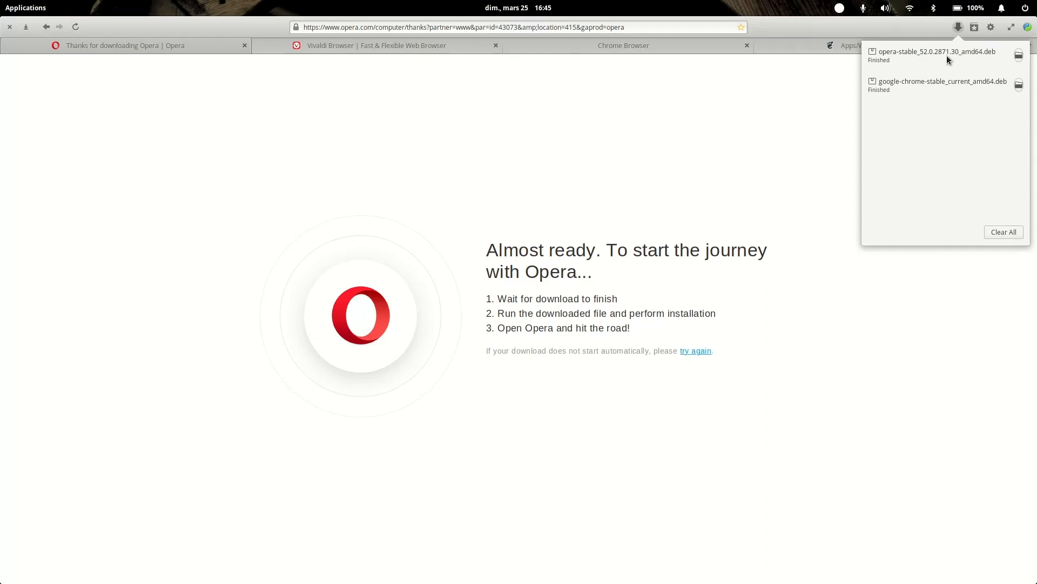
click(272, 144)
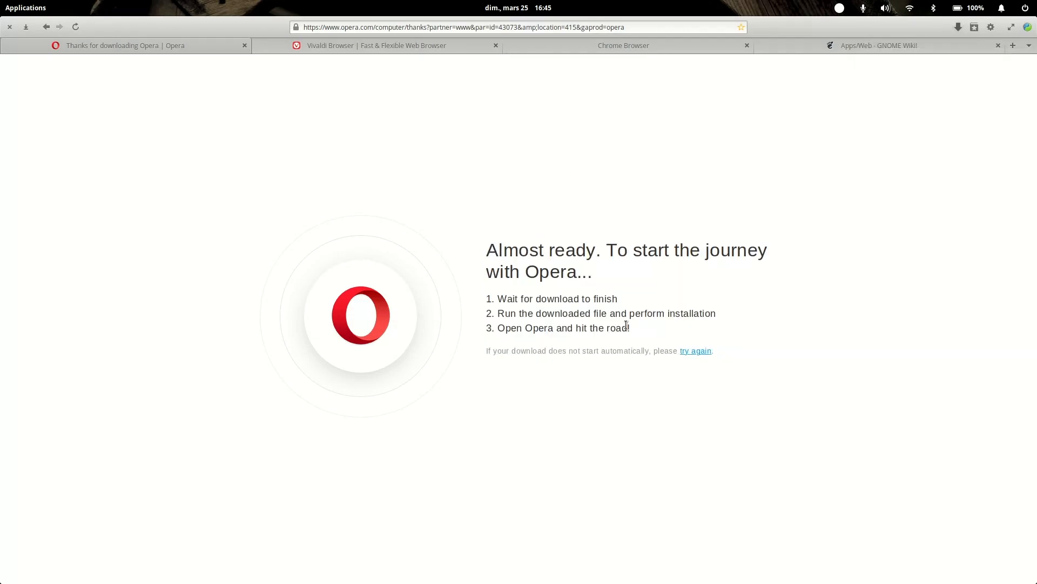
mouse_move(315, 175)
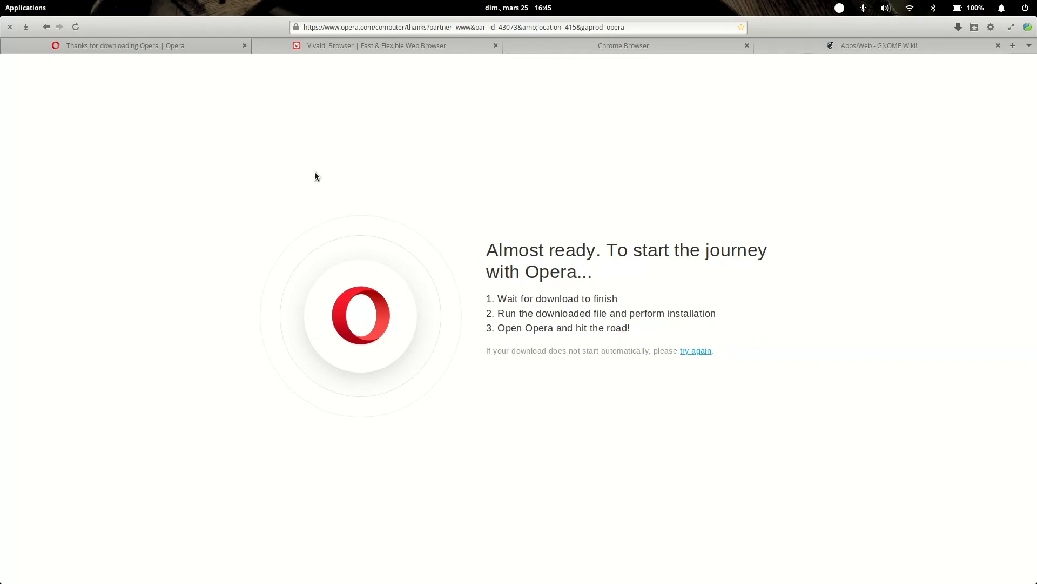
mouse_move(245, 65)
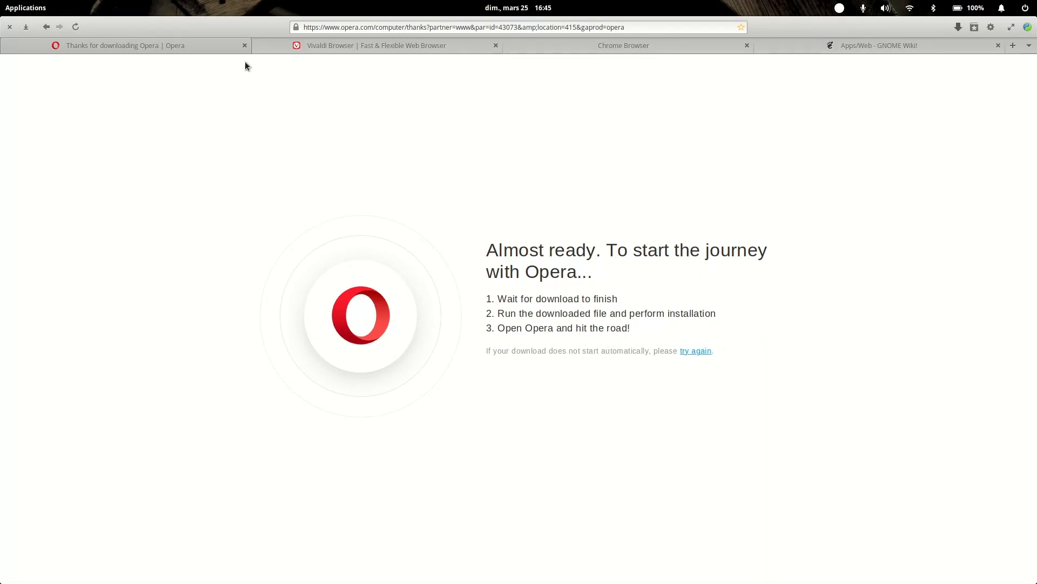
mouse_move(244, 45)
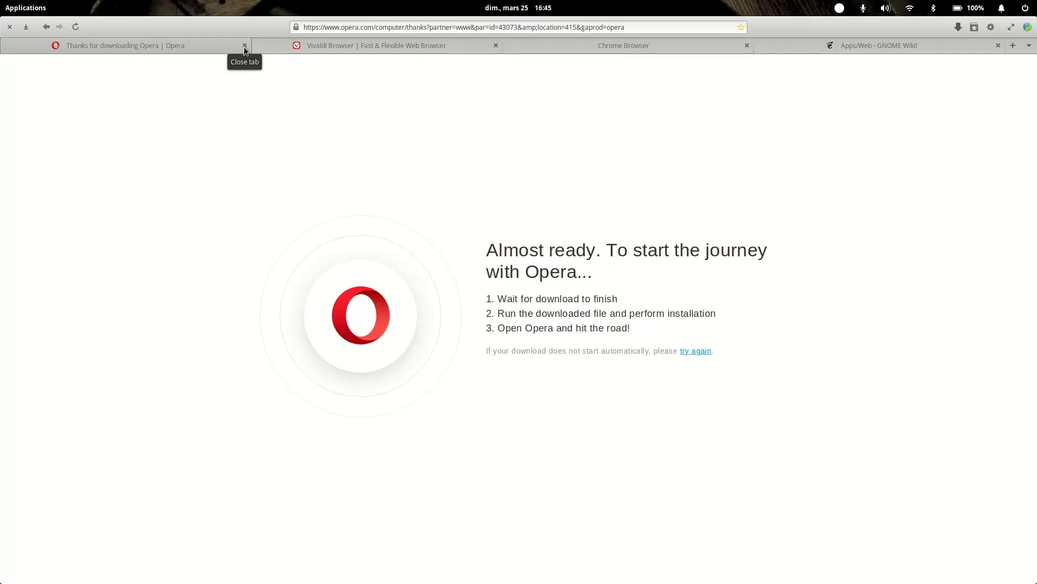
mouse_move(253, 260)
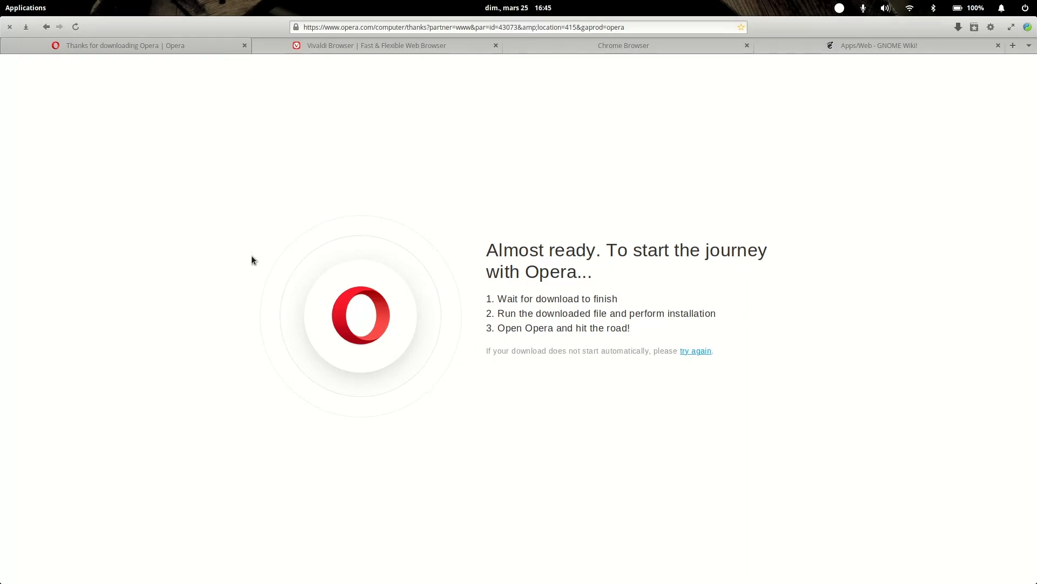
mouse_move(590, 92)
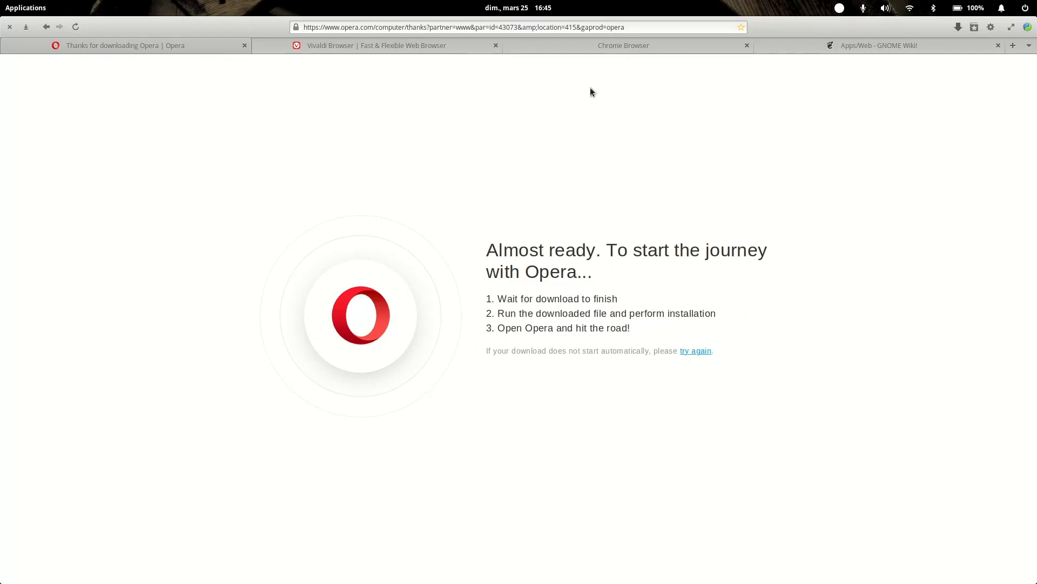
click(622, 45)
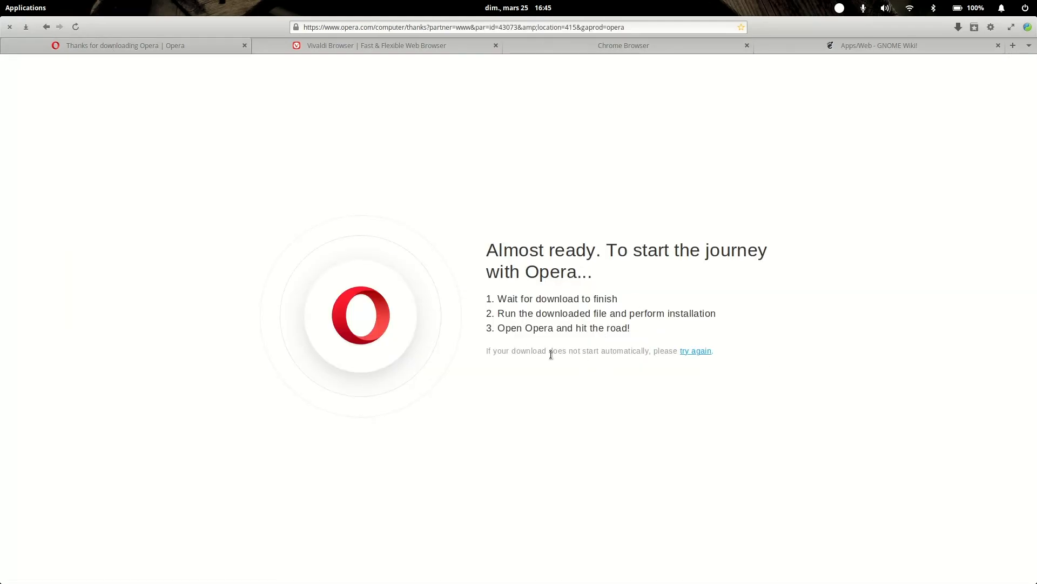
mouse_move(244, 47)
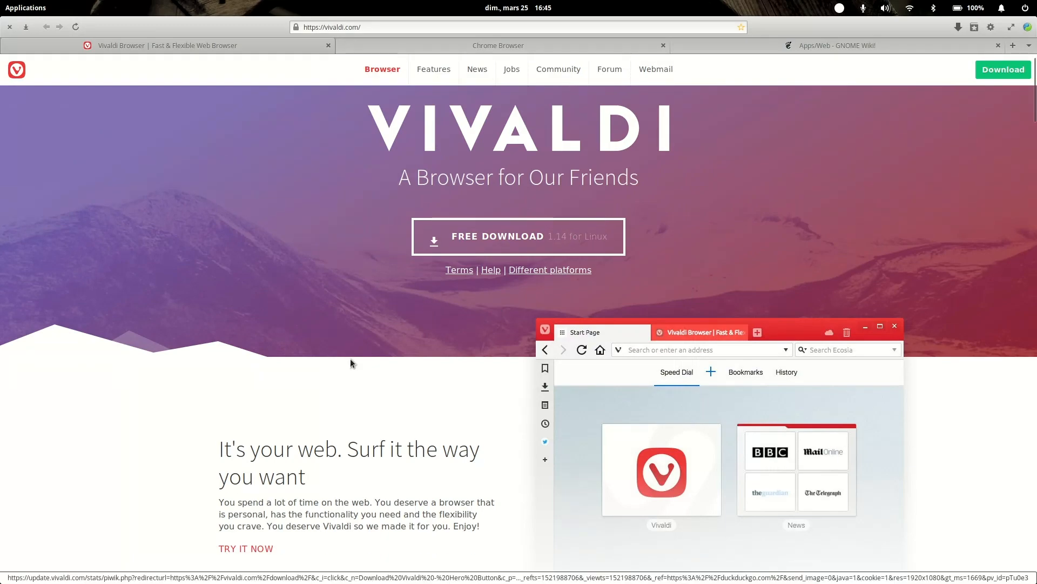
Scroll down the vivaldi.com homepage to its Linux free download offer
scroll(down, 3)
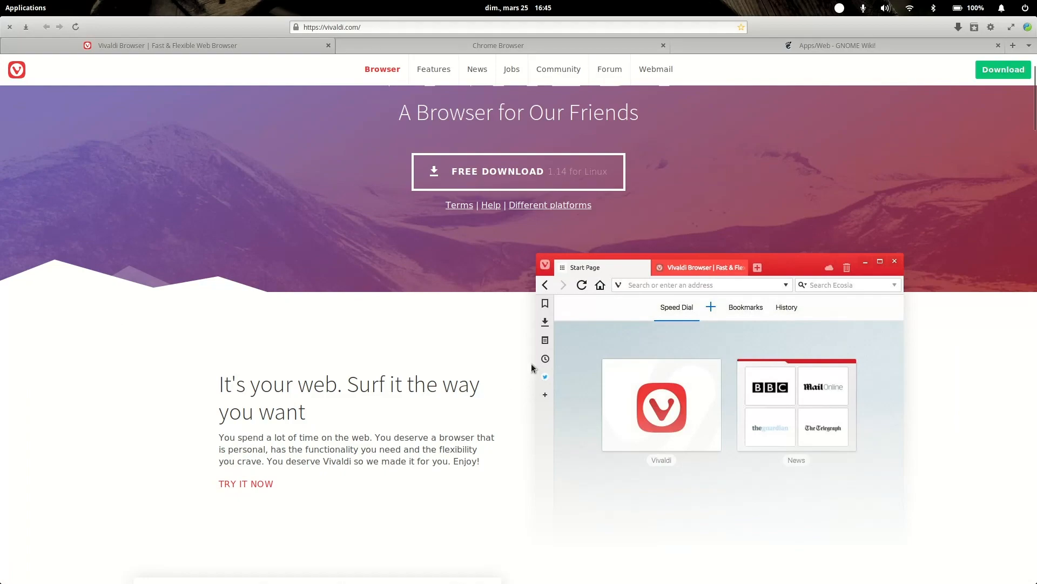
mouse_move(562, 320)
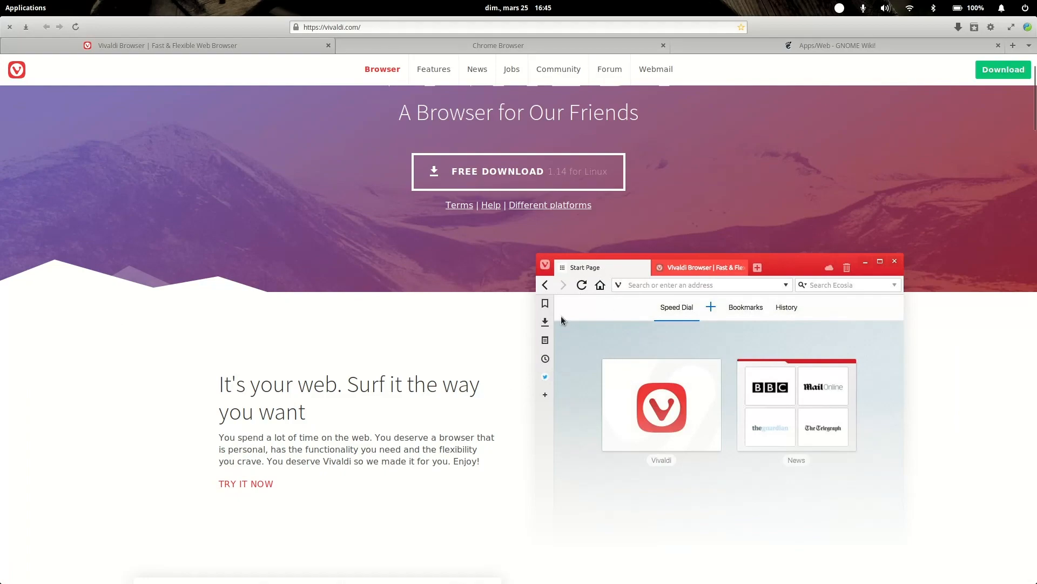
mouse_move(546, 377)
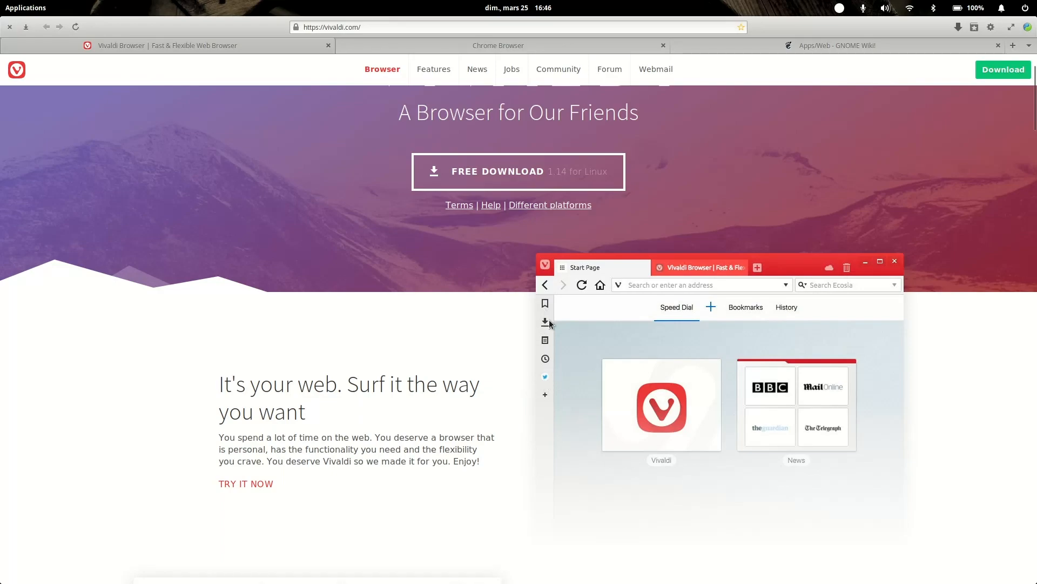
mouse_move(553, 357)
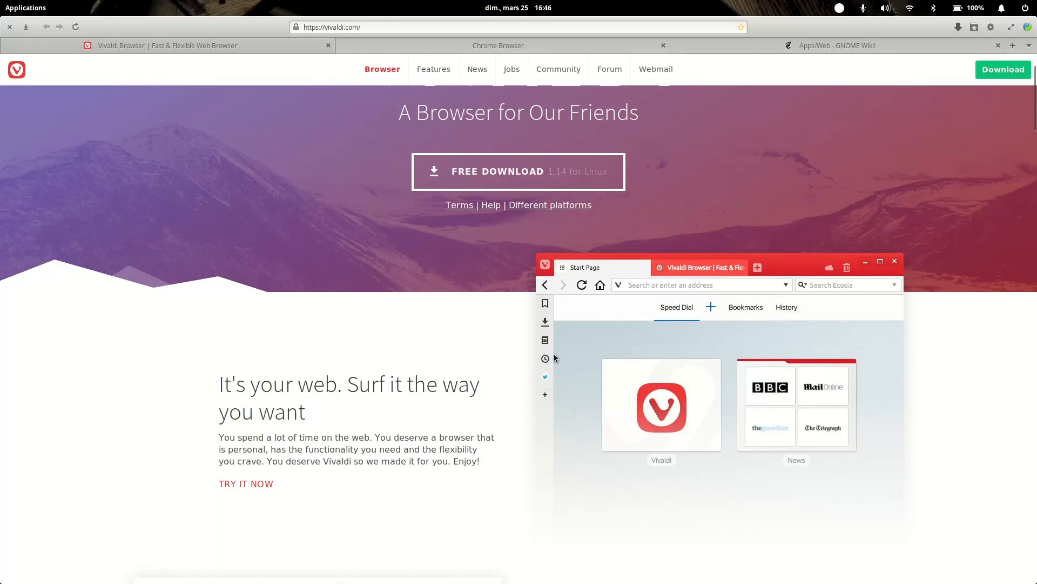
mouse_move(1025, 279)
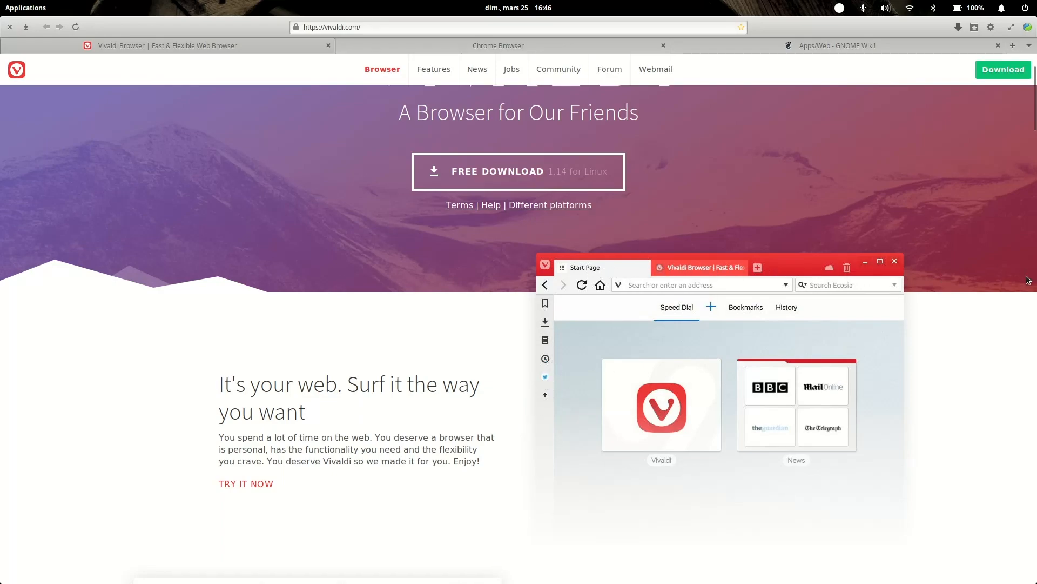
mouse_move(378, 276)
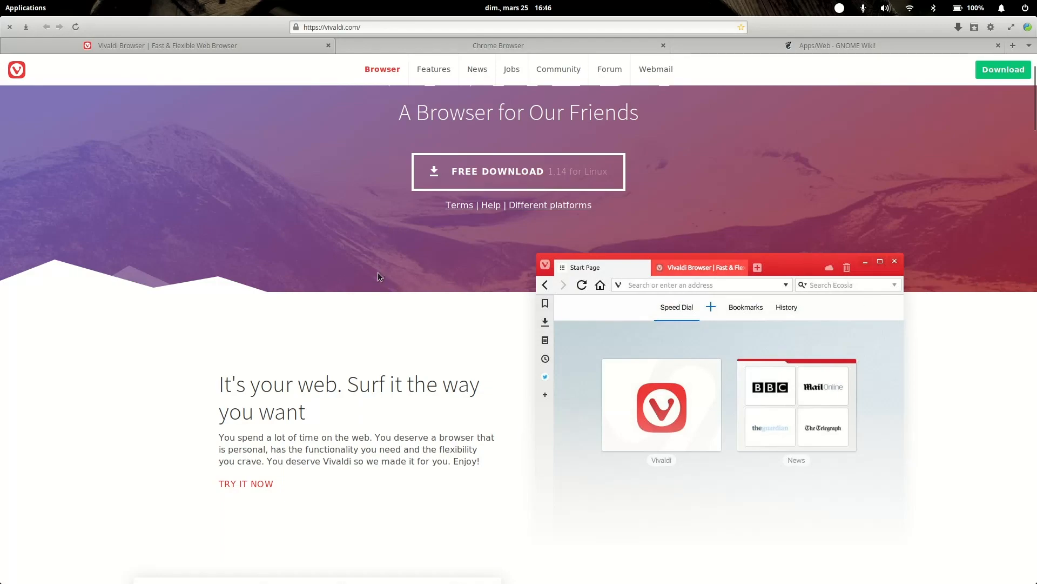
Scroll the Vivaldi homepage past Write Notes, Tab Stacking and Themes to Quick Commands
scroll(down, 3)
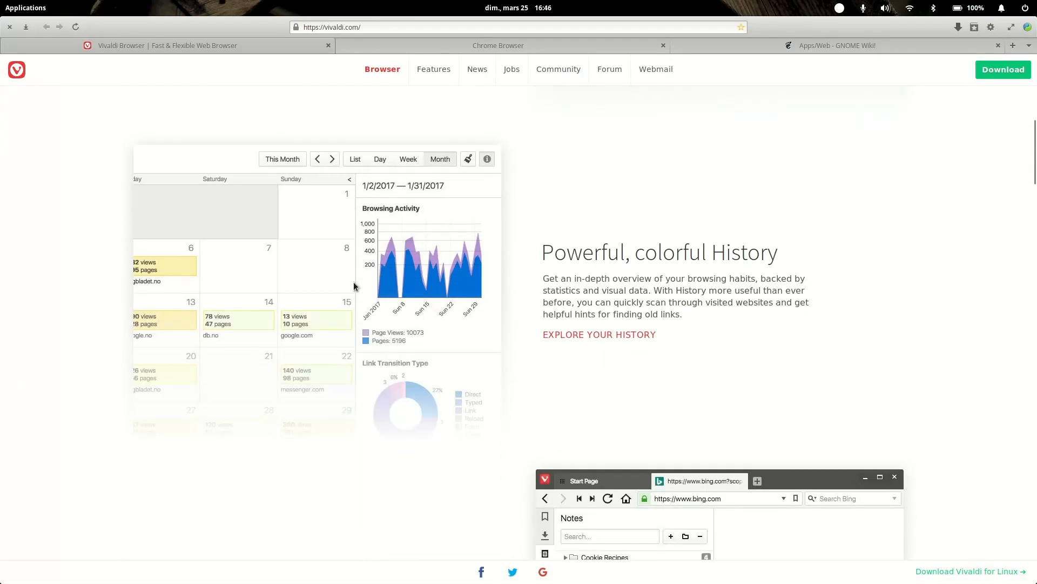
mouse_move(177, 350)
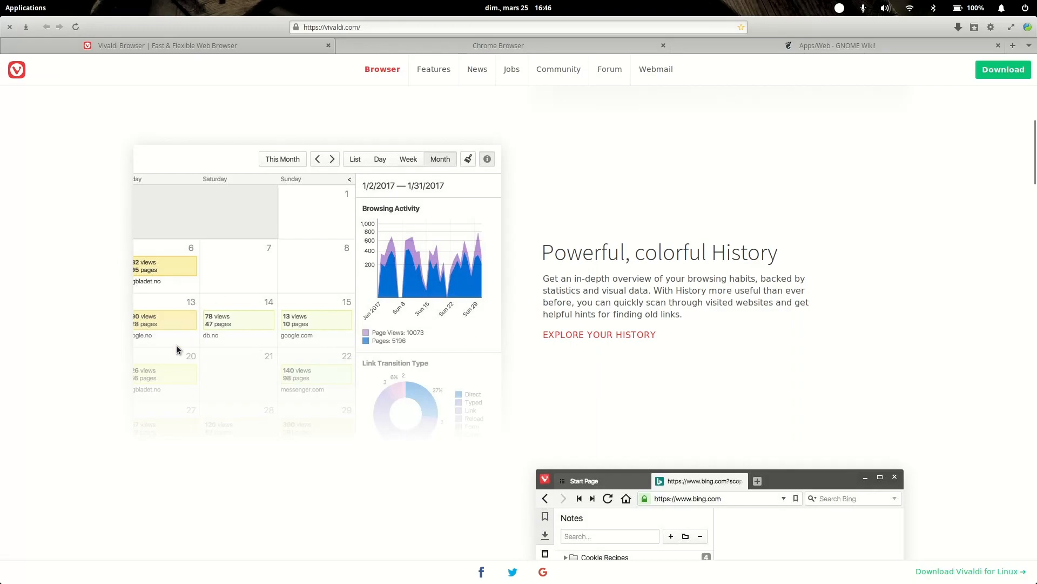
scroll(down, 3)
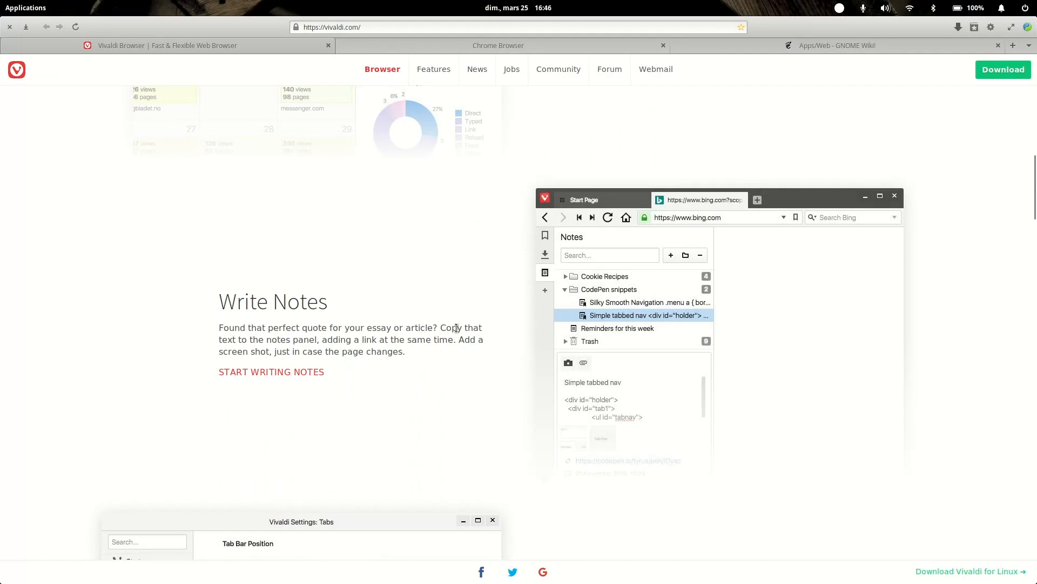
mouse_move(378, 282)
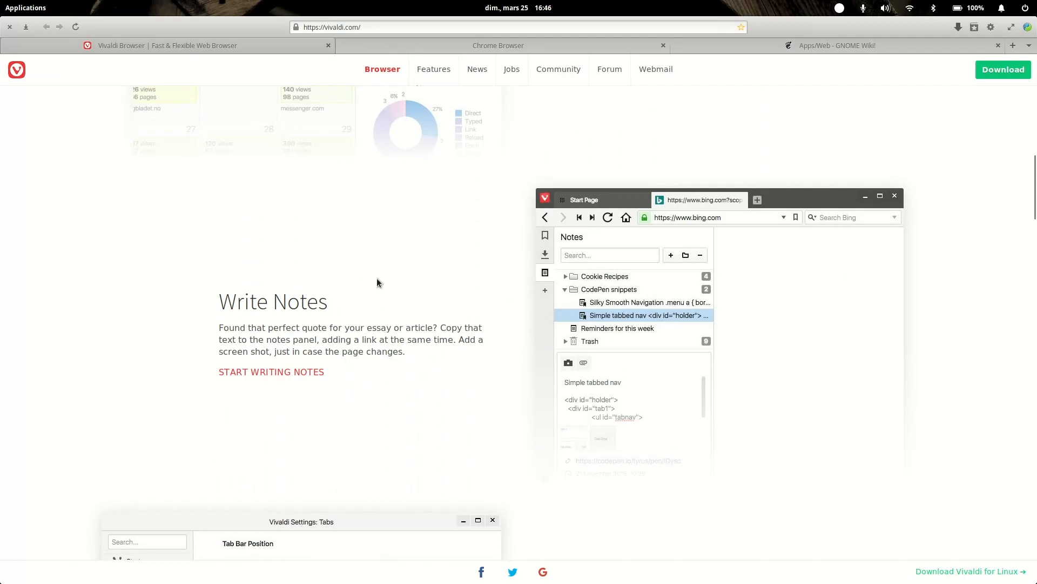
scroll(down, 3)
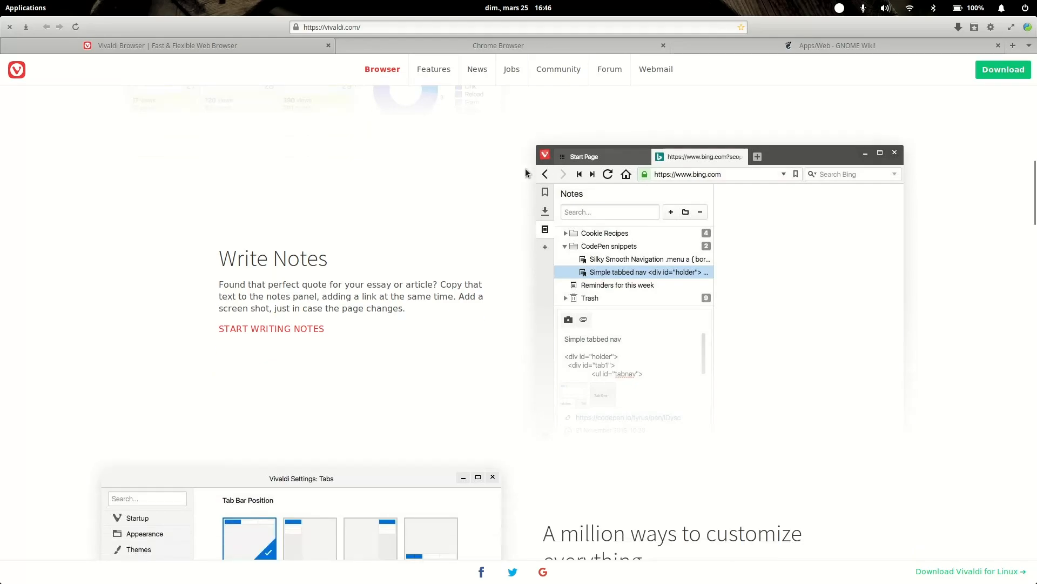
scroll(down, 3)
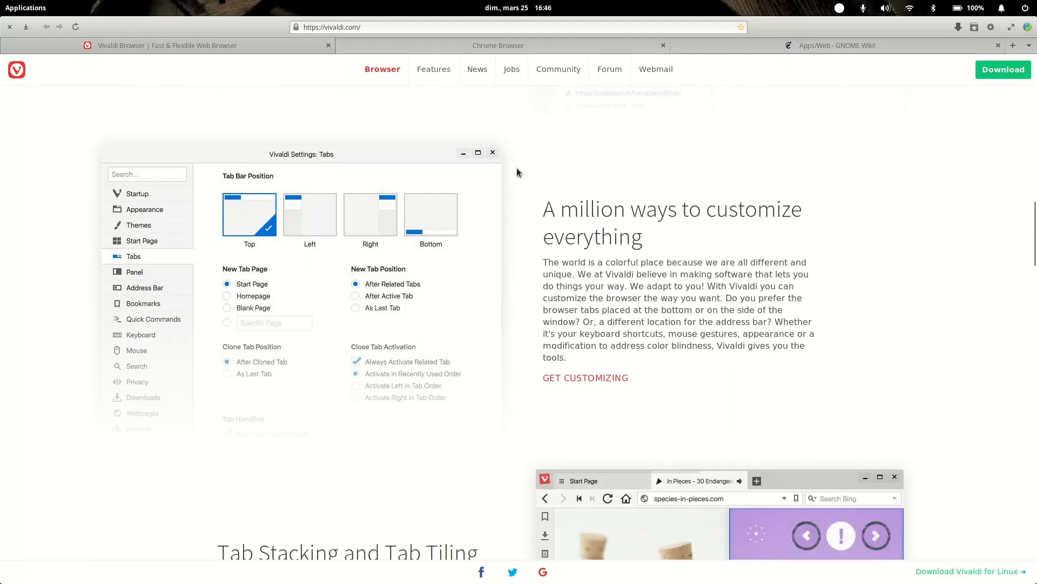
scroll(down, 3)
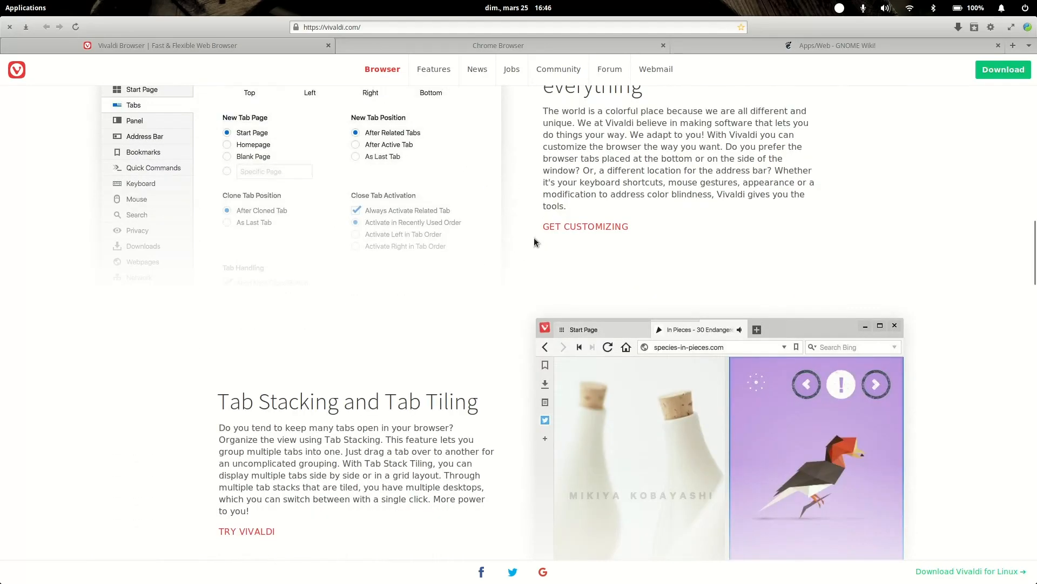
scroll(down, 3)
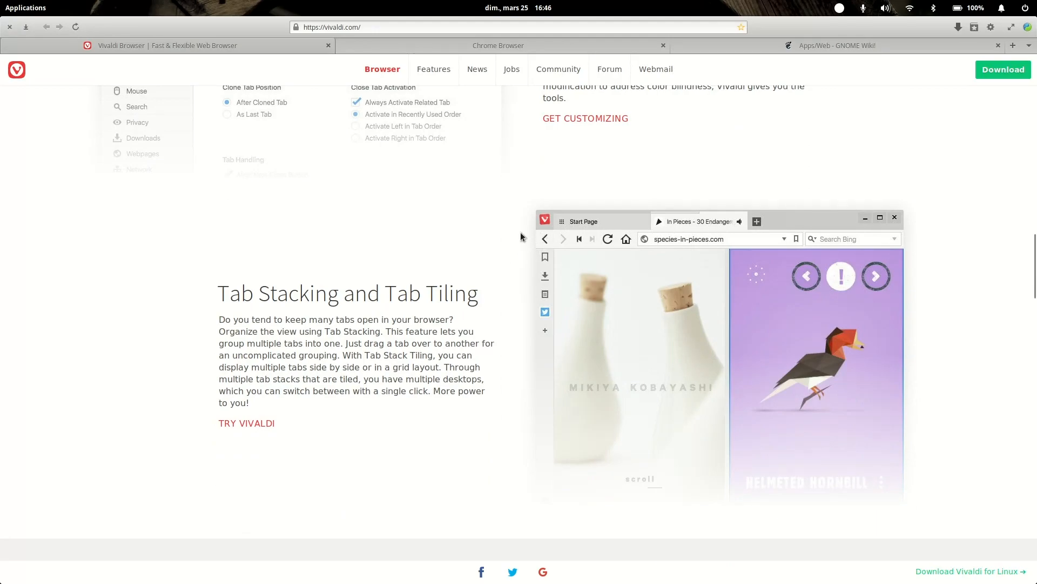
scroll(down, 3)
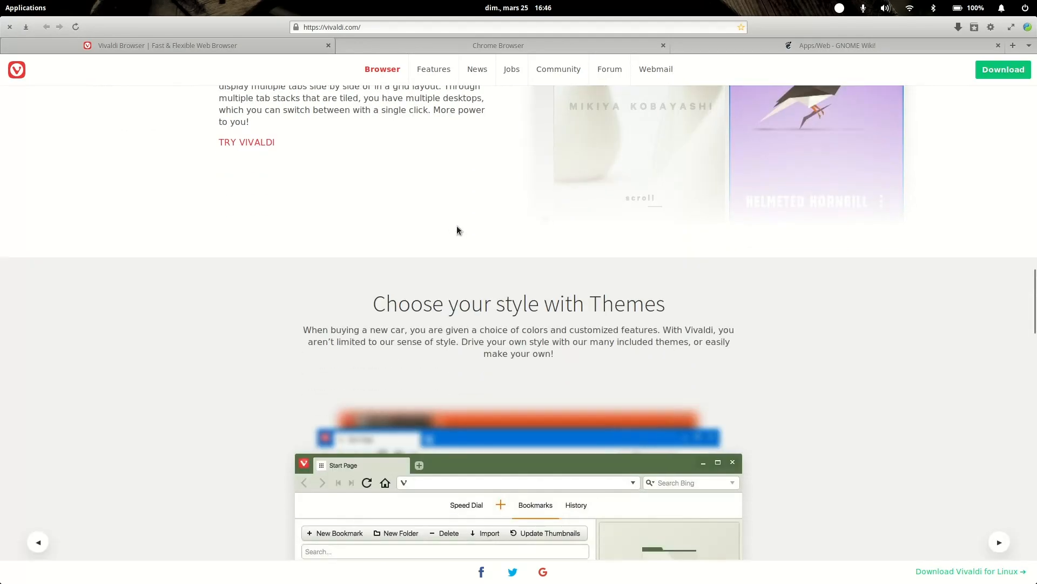
scroll(down, 3)
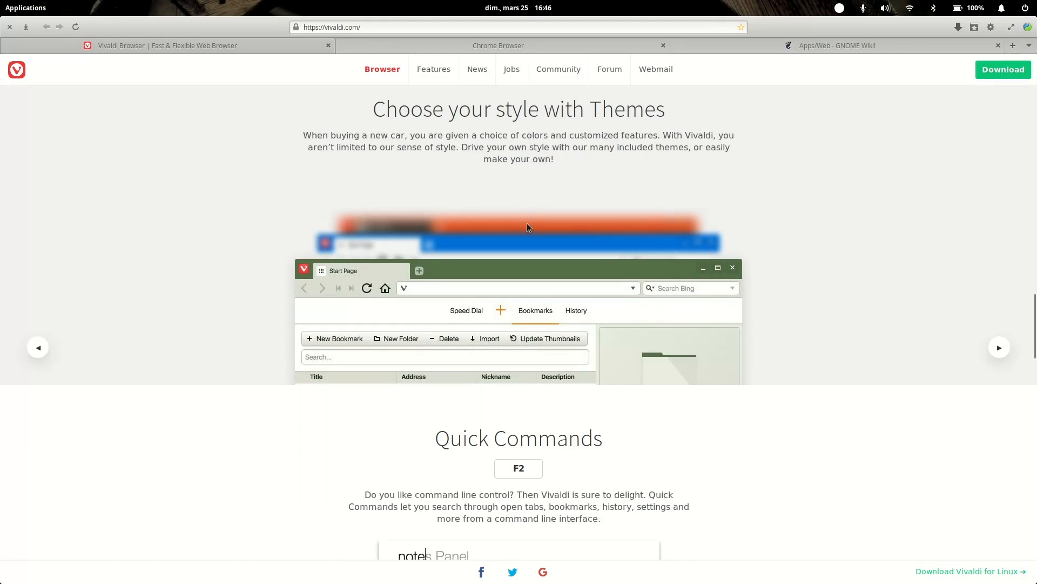
scroll(down, 3)
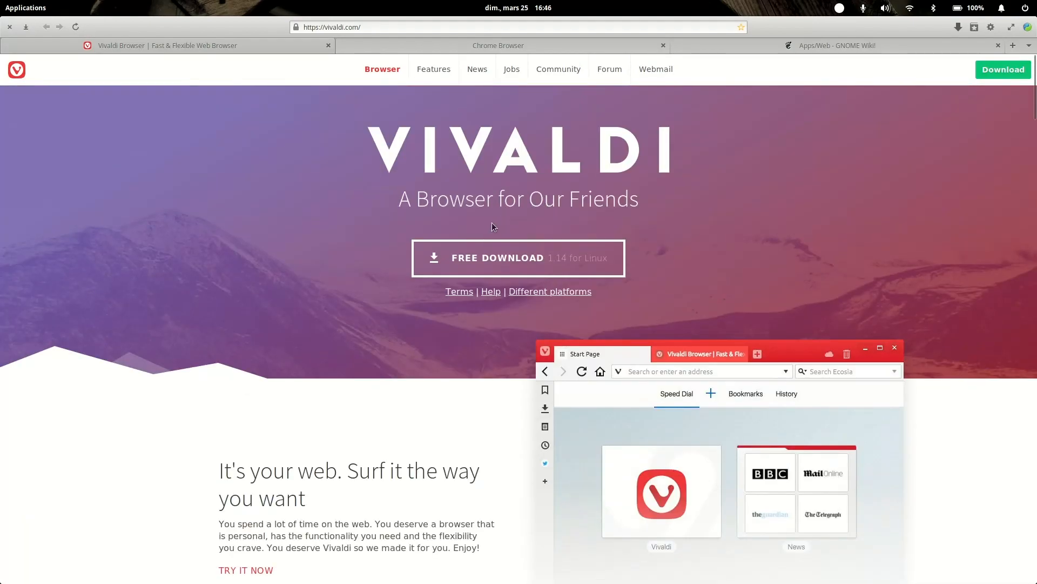
mouse_move(655, 69)
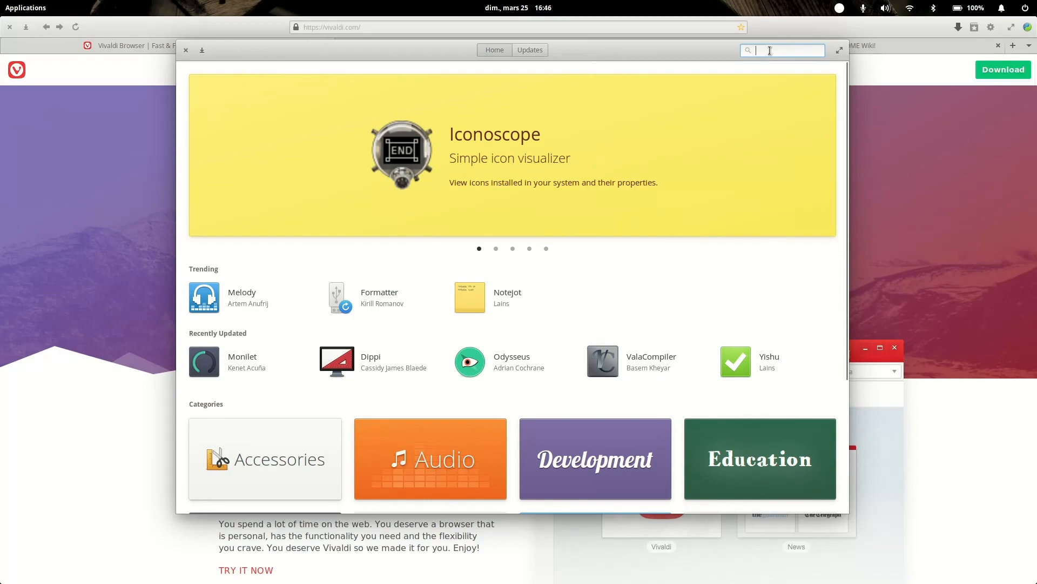
Search AppCenter for 'qupzi' and open the QupZilla listing
text(qup)
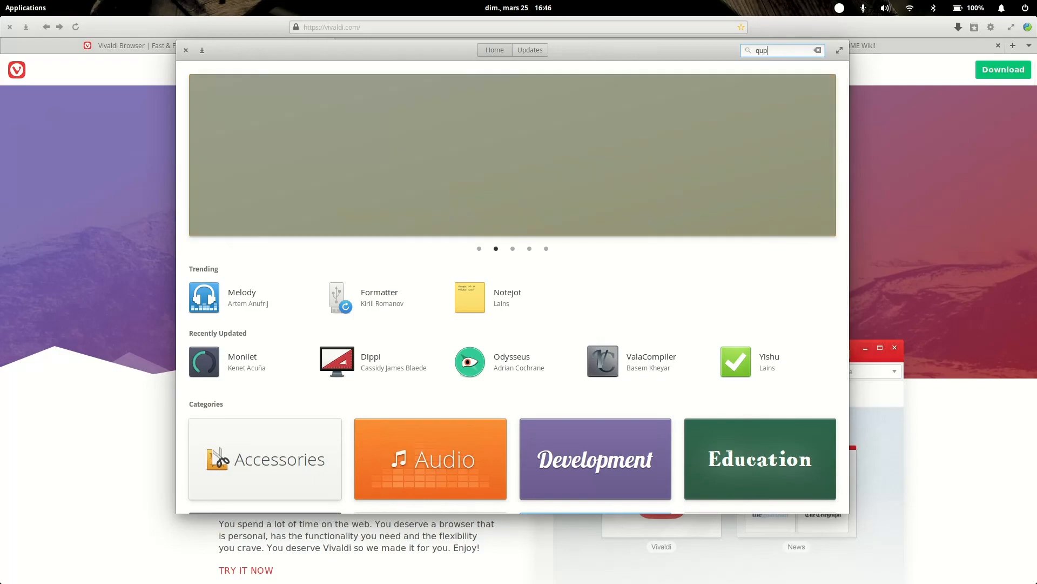
text(zi)
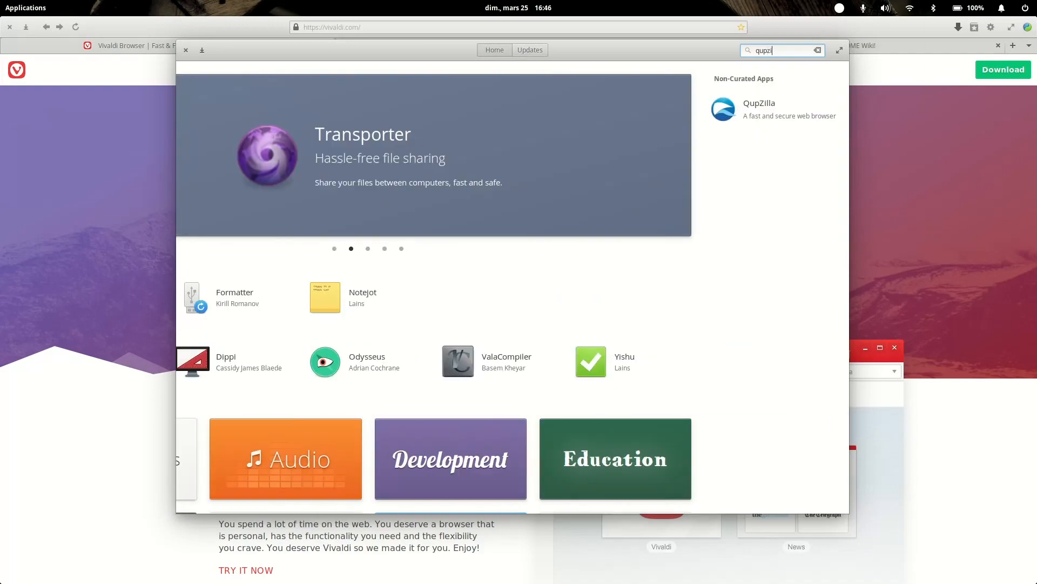
click(759, 109)
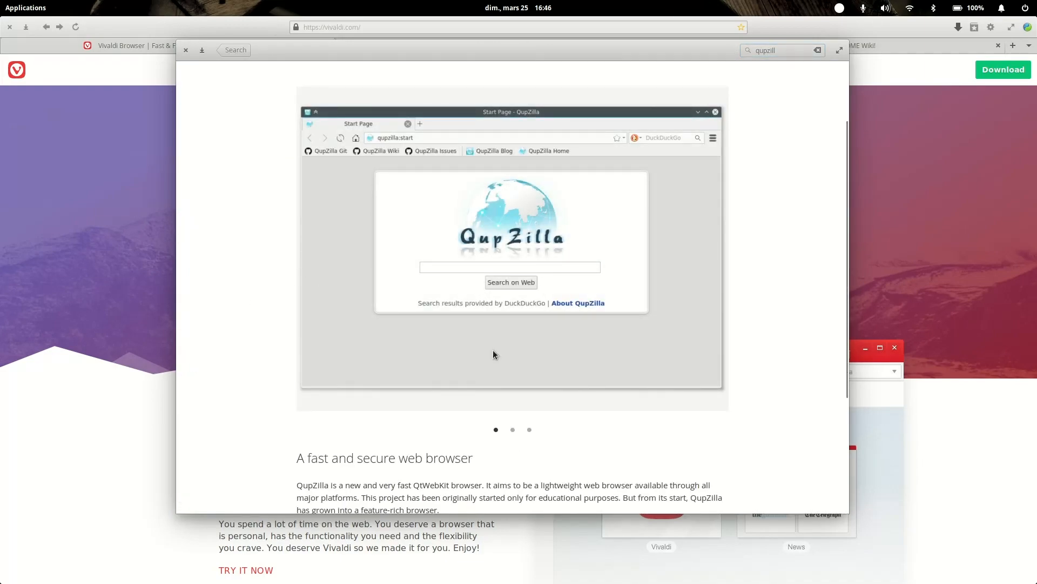
Browse the QupZilla 1.8.9 page's description and its screenshots
scroll(down, 3)
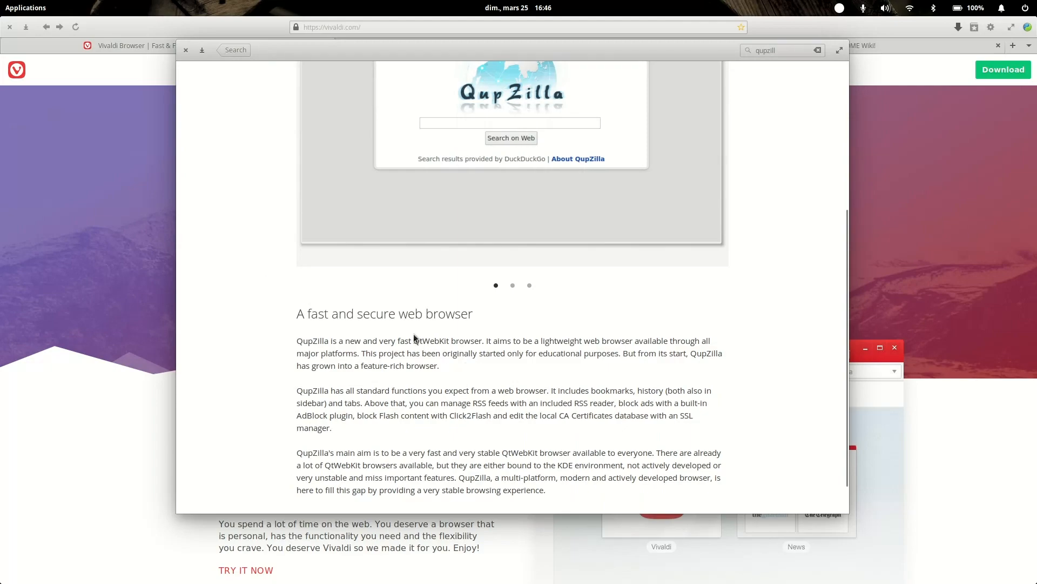
mouse_move(499, 295)
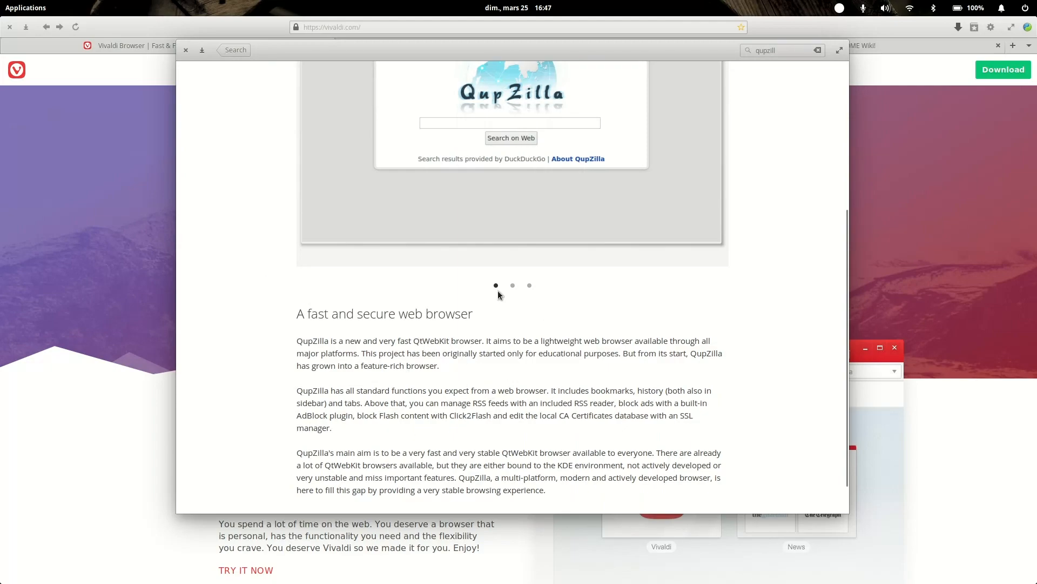
scroll(up, 3)
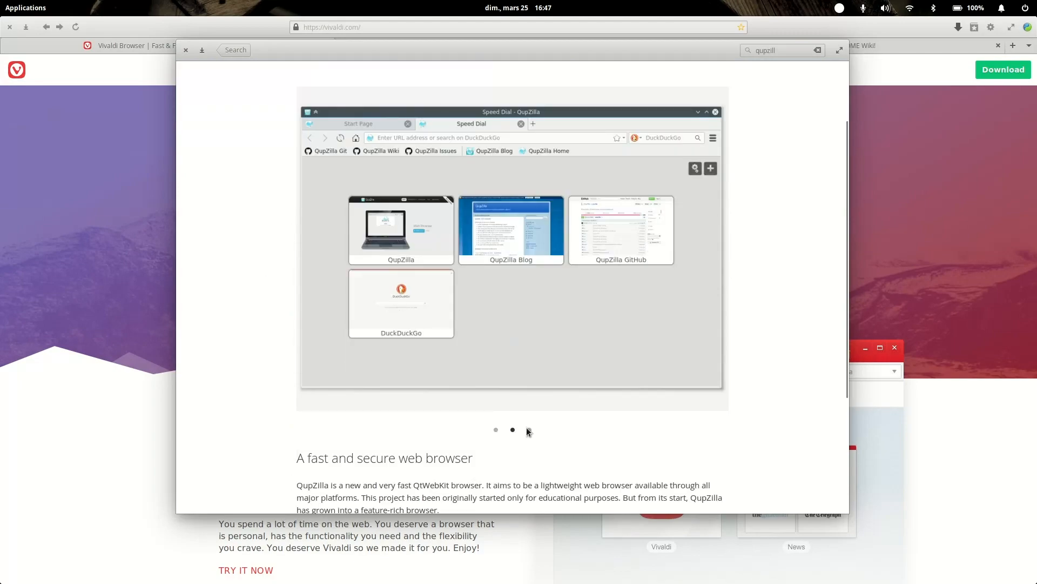
click(528, 429)
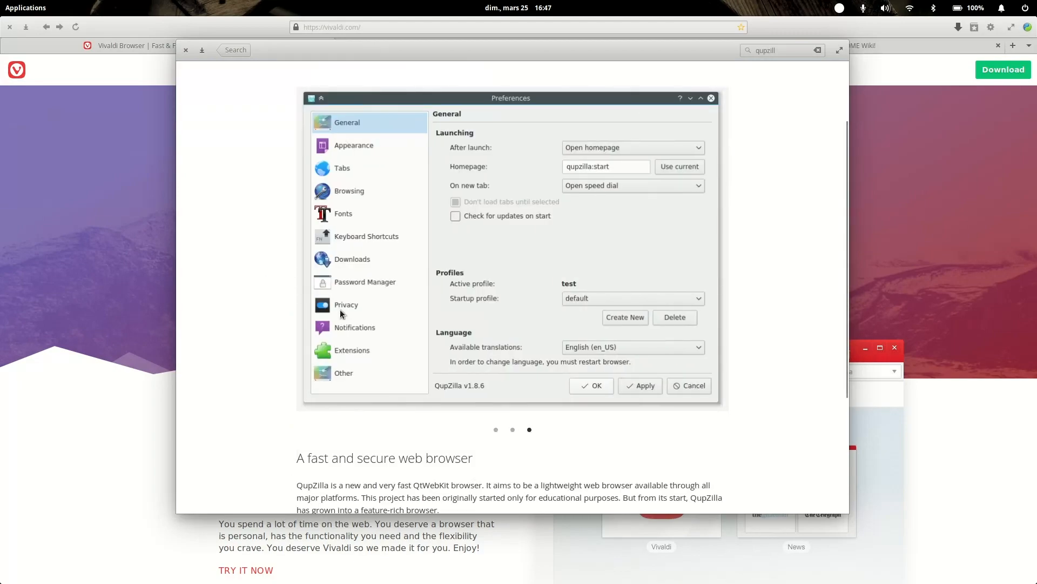
mouse_move(414, 438)
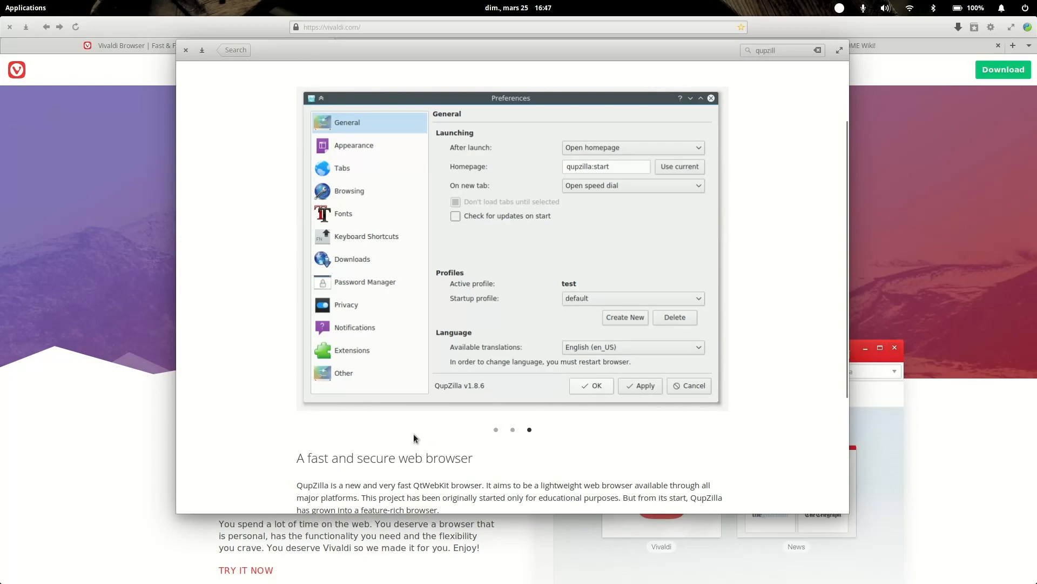
click(688, 385)
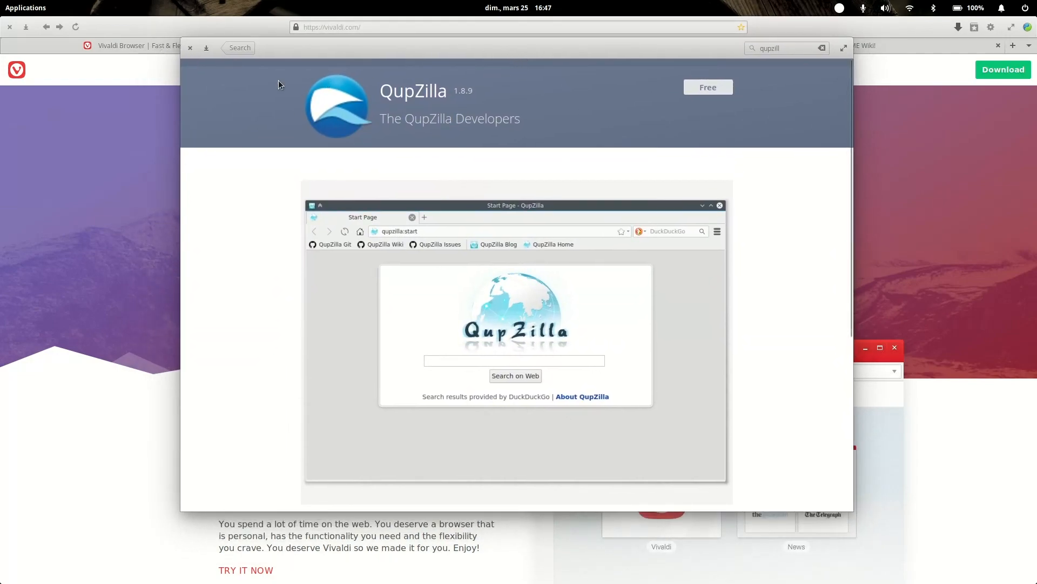
mouse_move(413, 186)
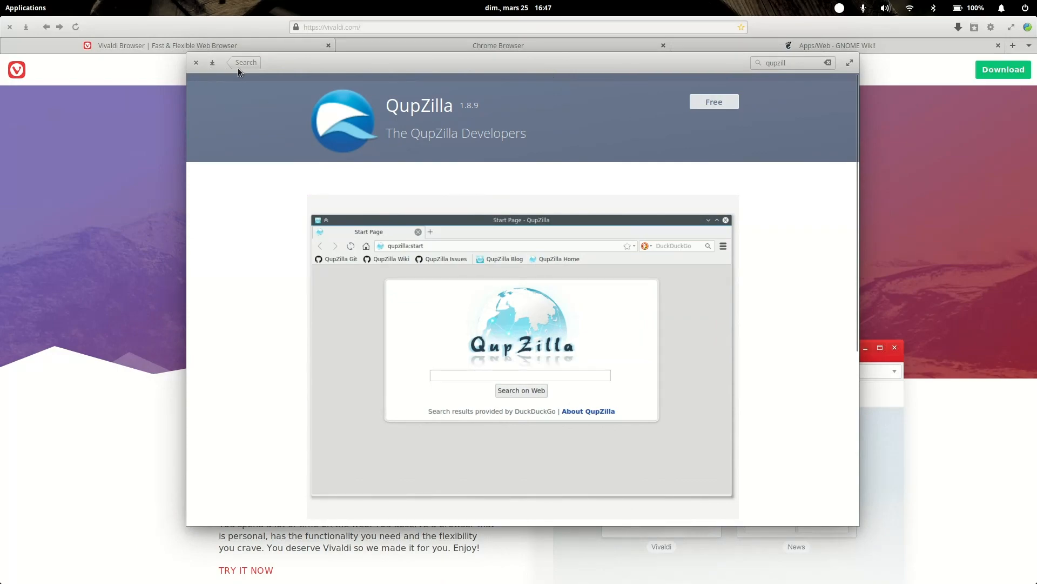
Leave QupZilla's page, clear the search, and close AppCenter, returning to the Vivaldi homepage
click(246, 62)
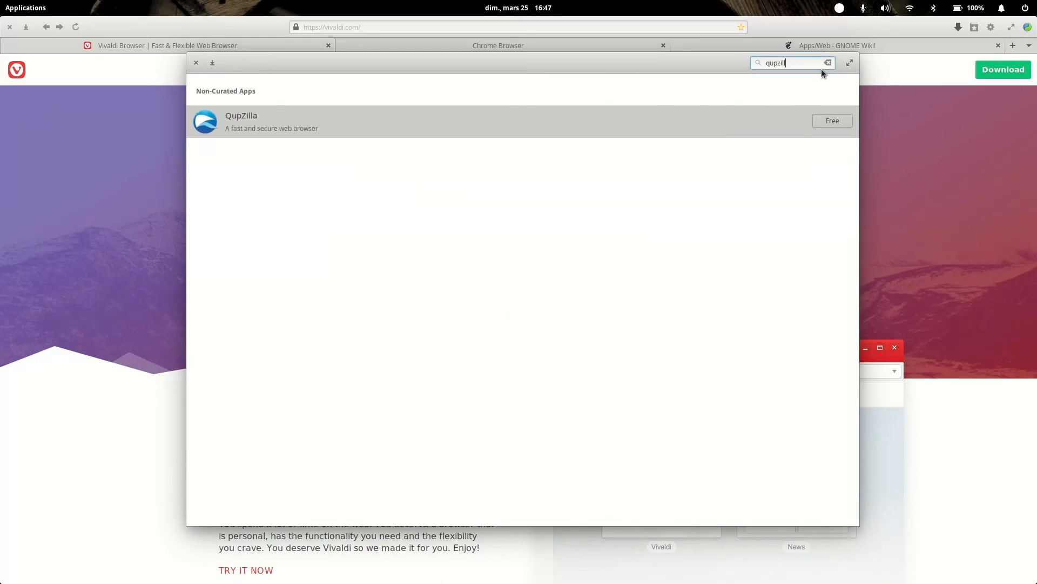
click(828, 62)
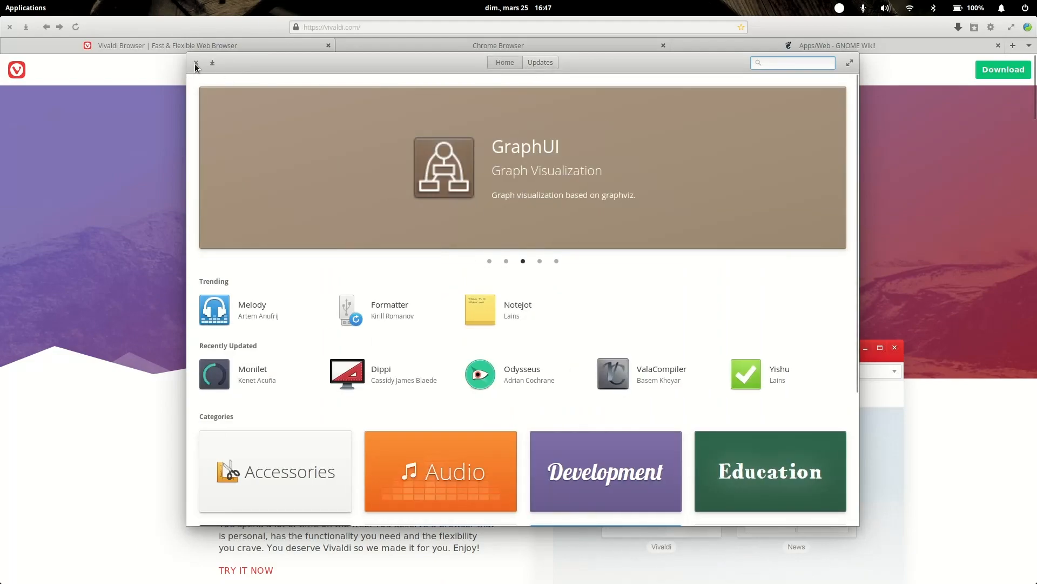
click(195, 63)
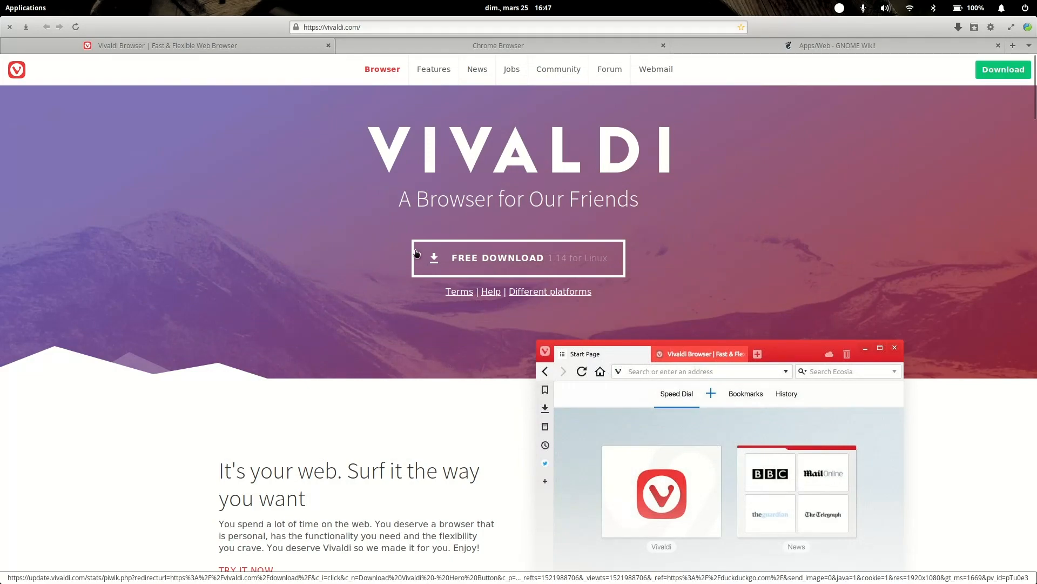
mouse_move(724, 44)
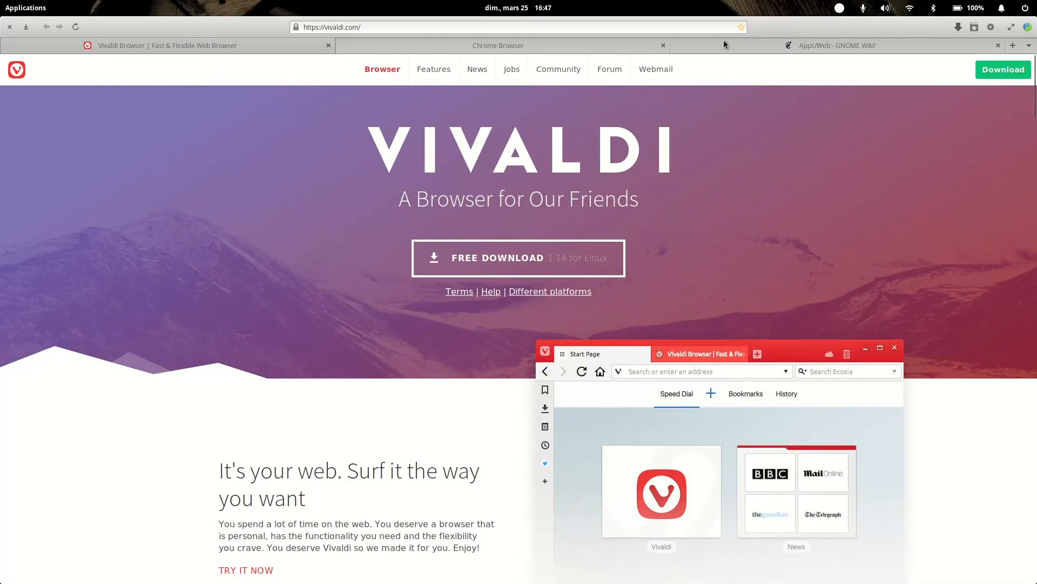
mouse_move(389, 125)
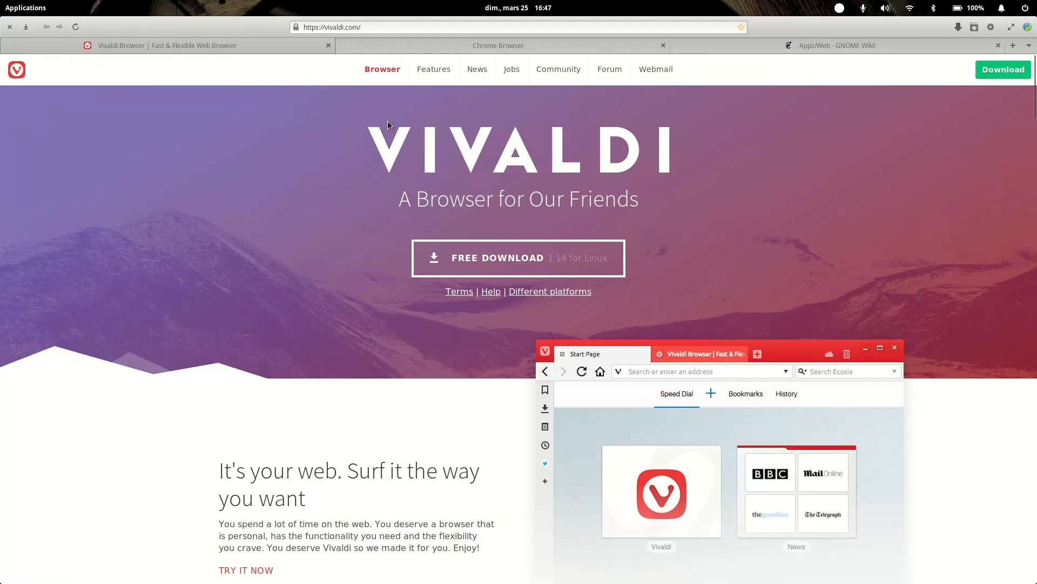
mouse_move(395, 85)
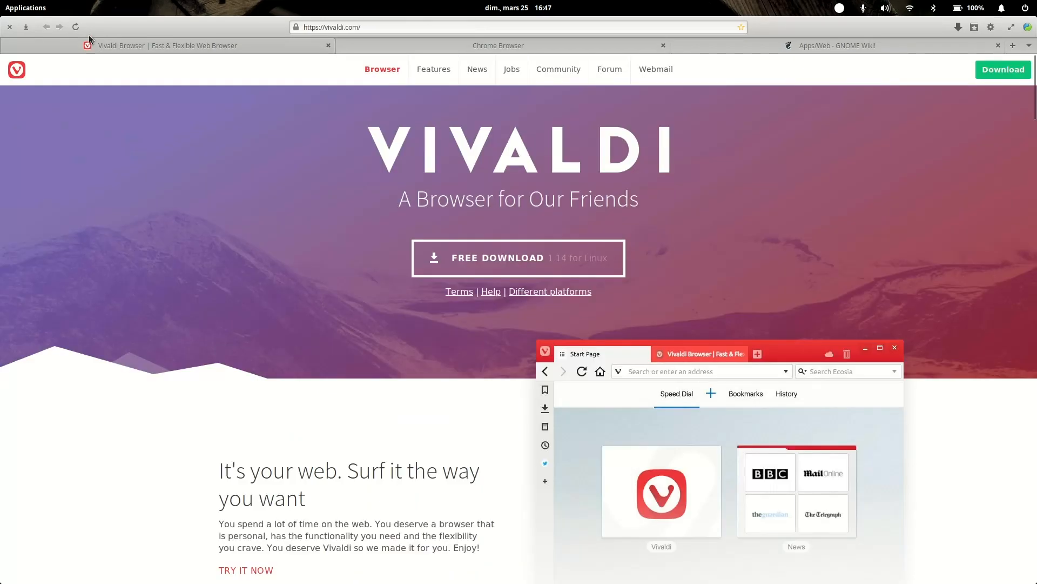
mouse_move(506, 322)
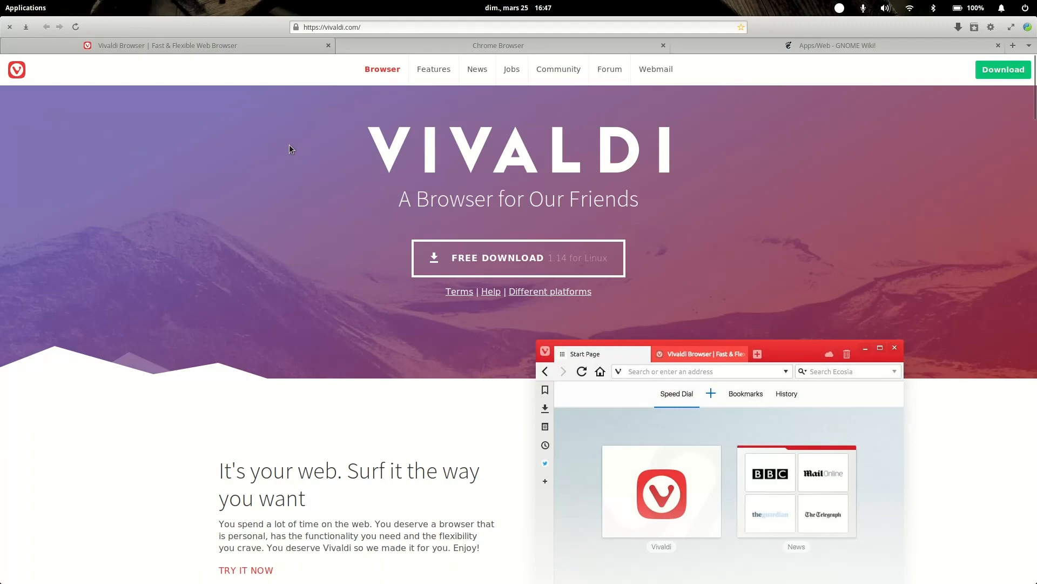
mouse_move(286, 143)
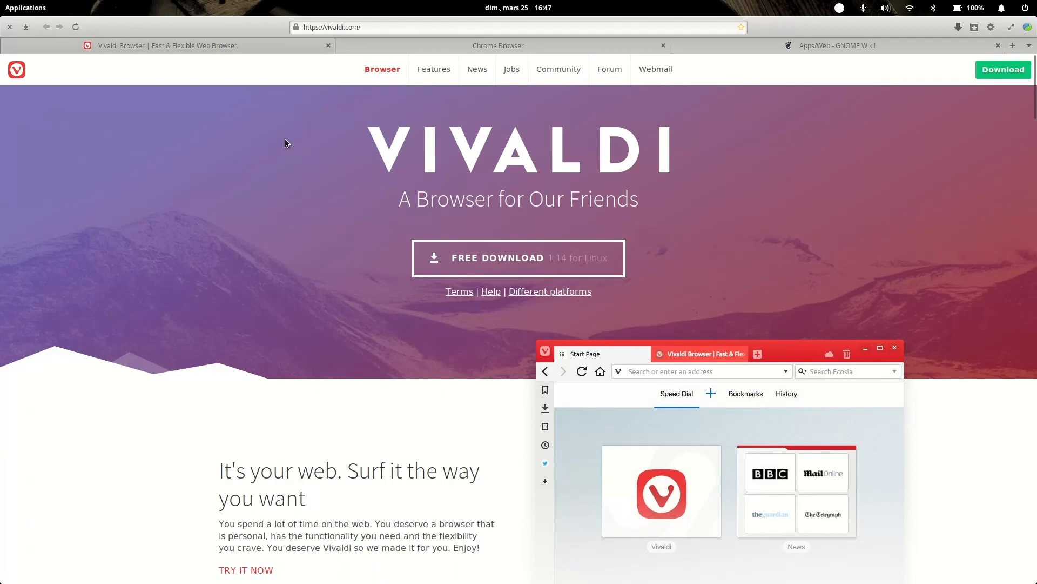
mouse_move(280, 144)
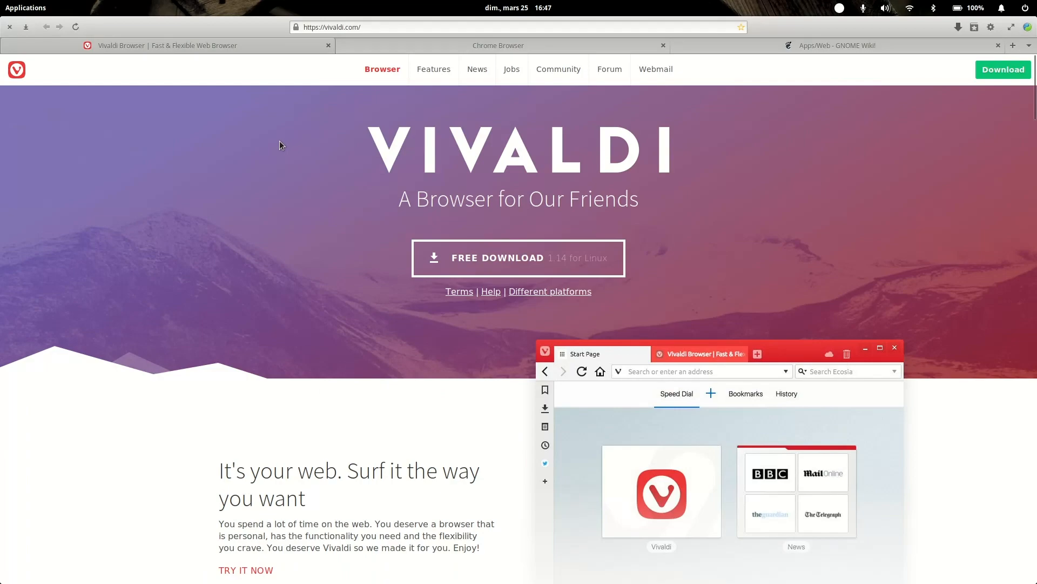
mouse_move(277, 143)
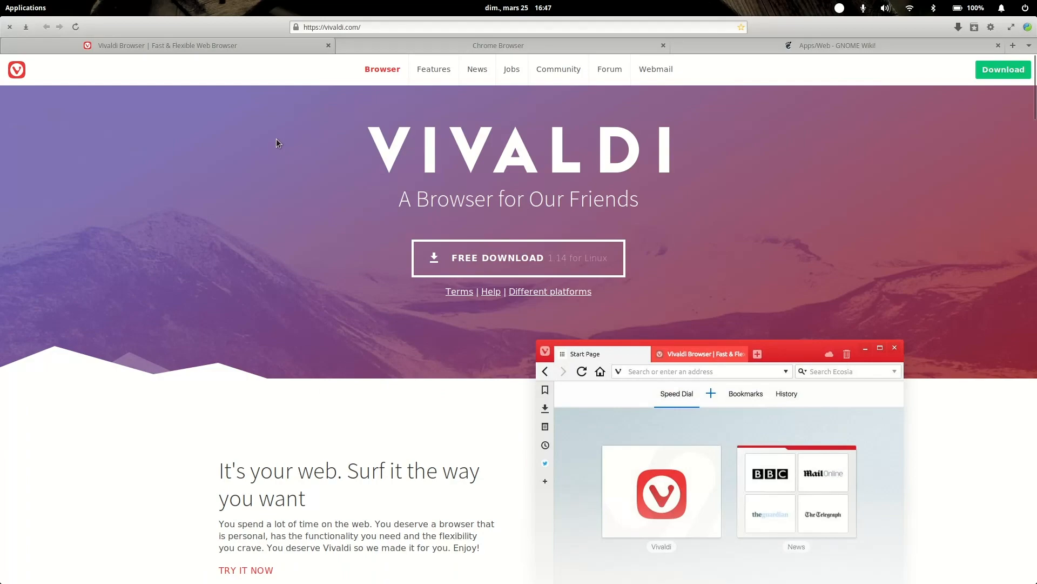
mouse_move(237, 129)
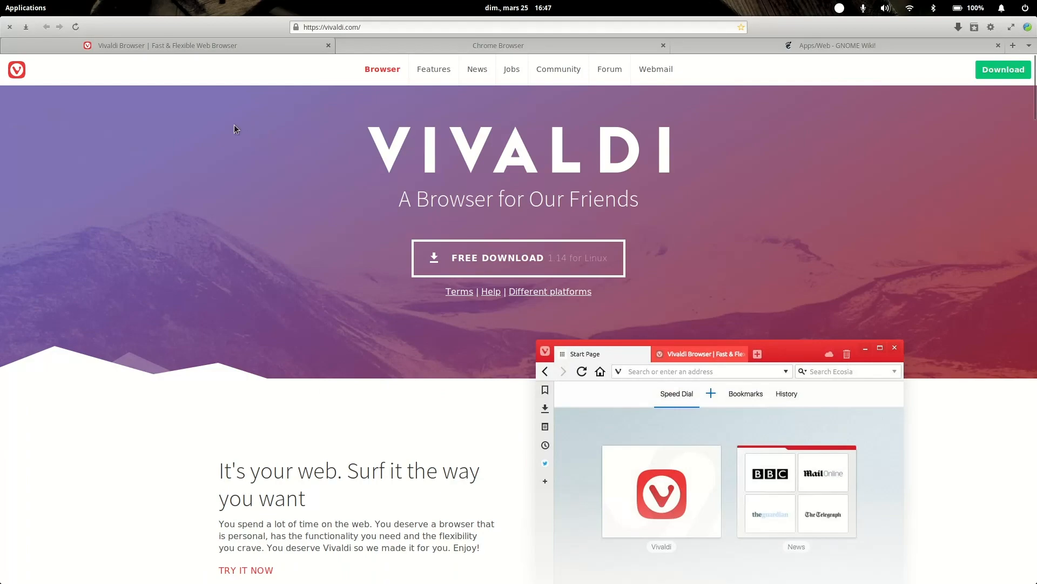